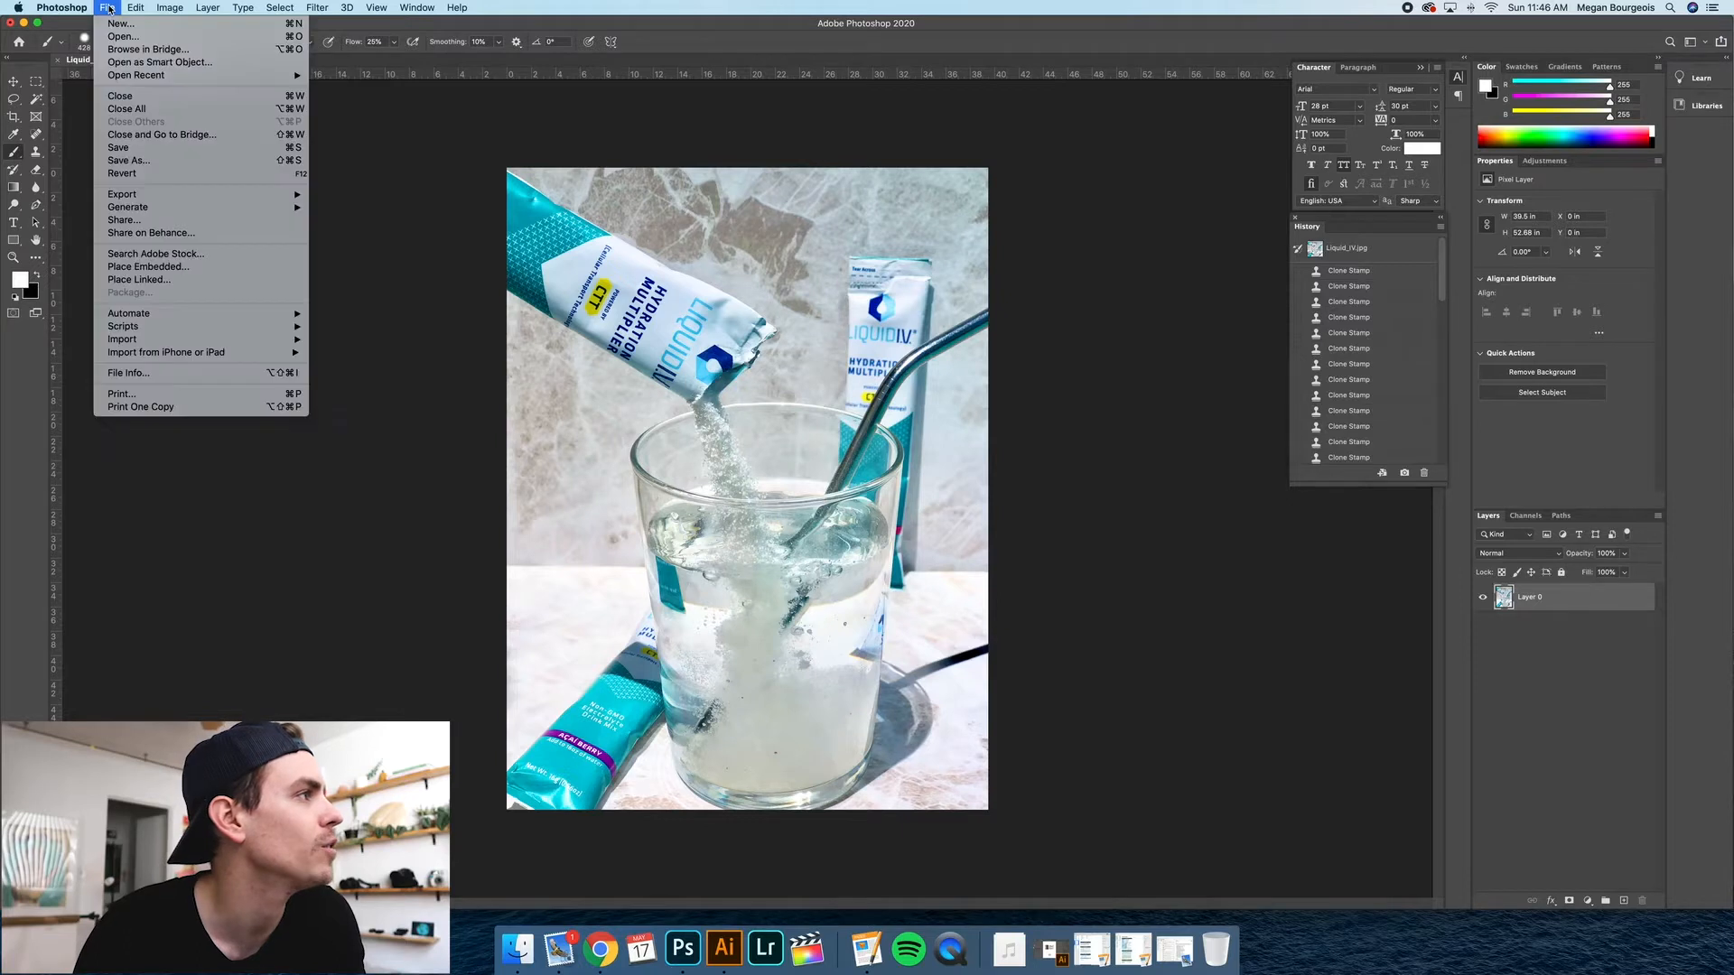
# Open CocoBlue-1859.jpeg from the Desktop and unlock its Background into an editable Layer 0.
pyautogui.click(119, 36)
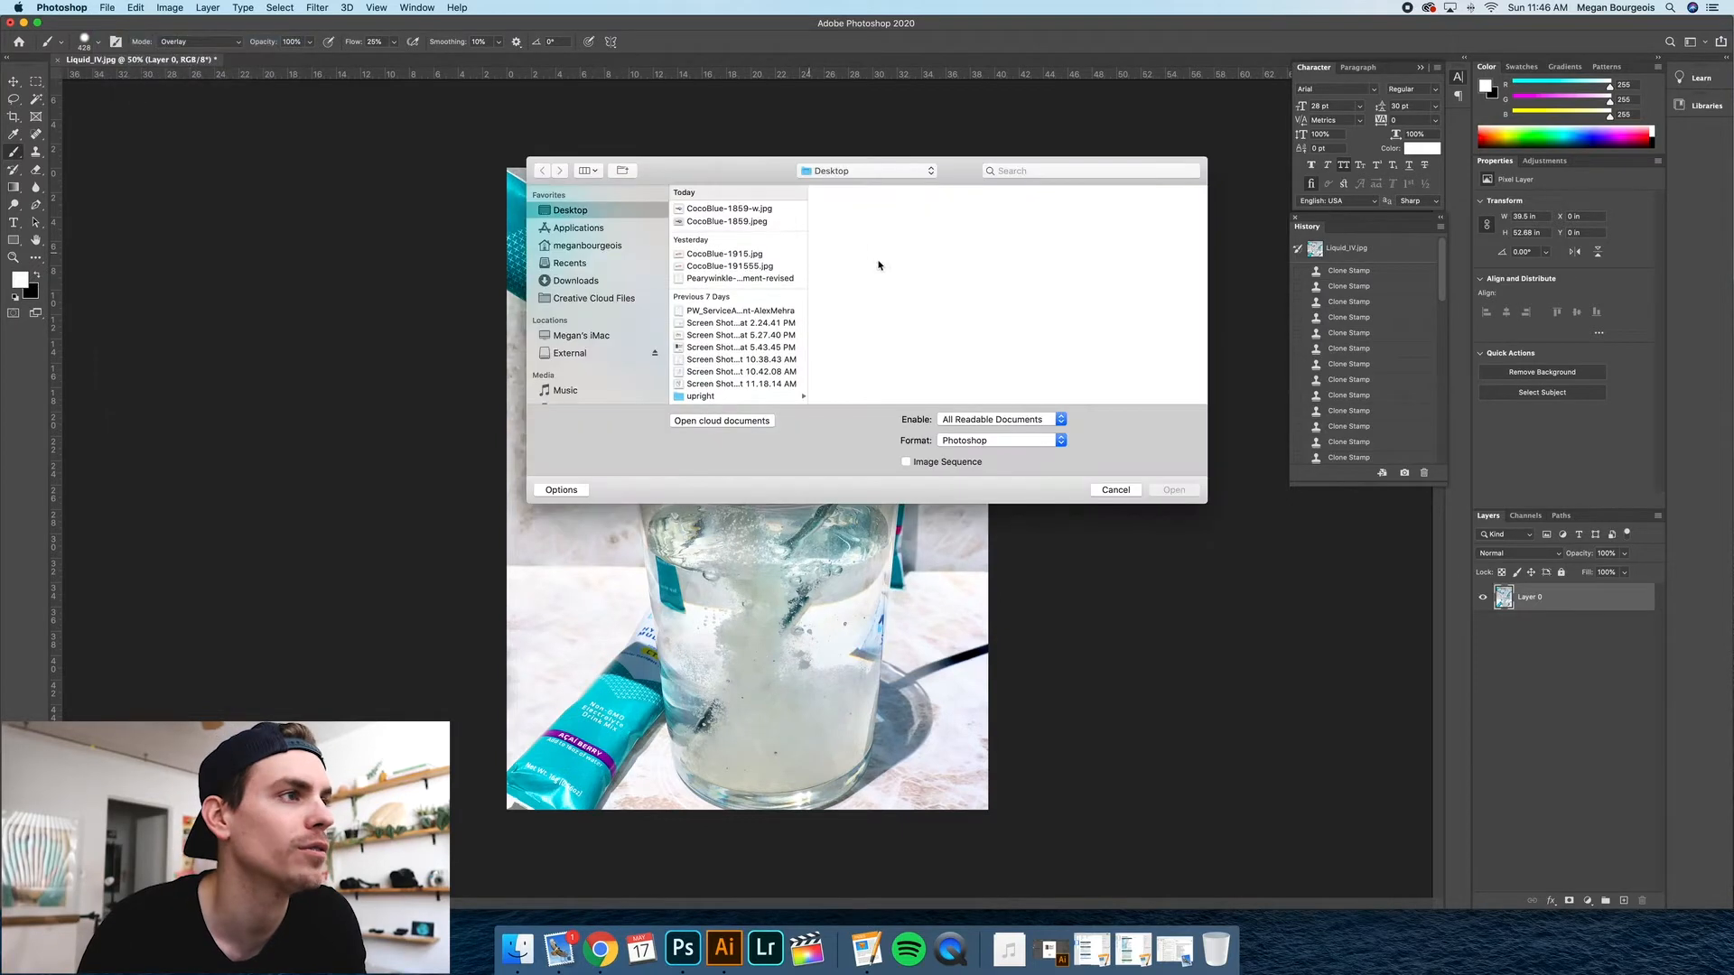
pyautogui.click(1116, 489)
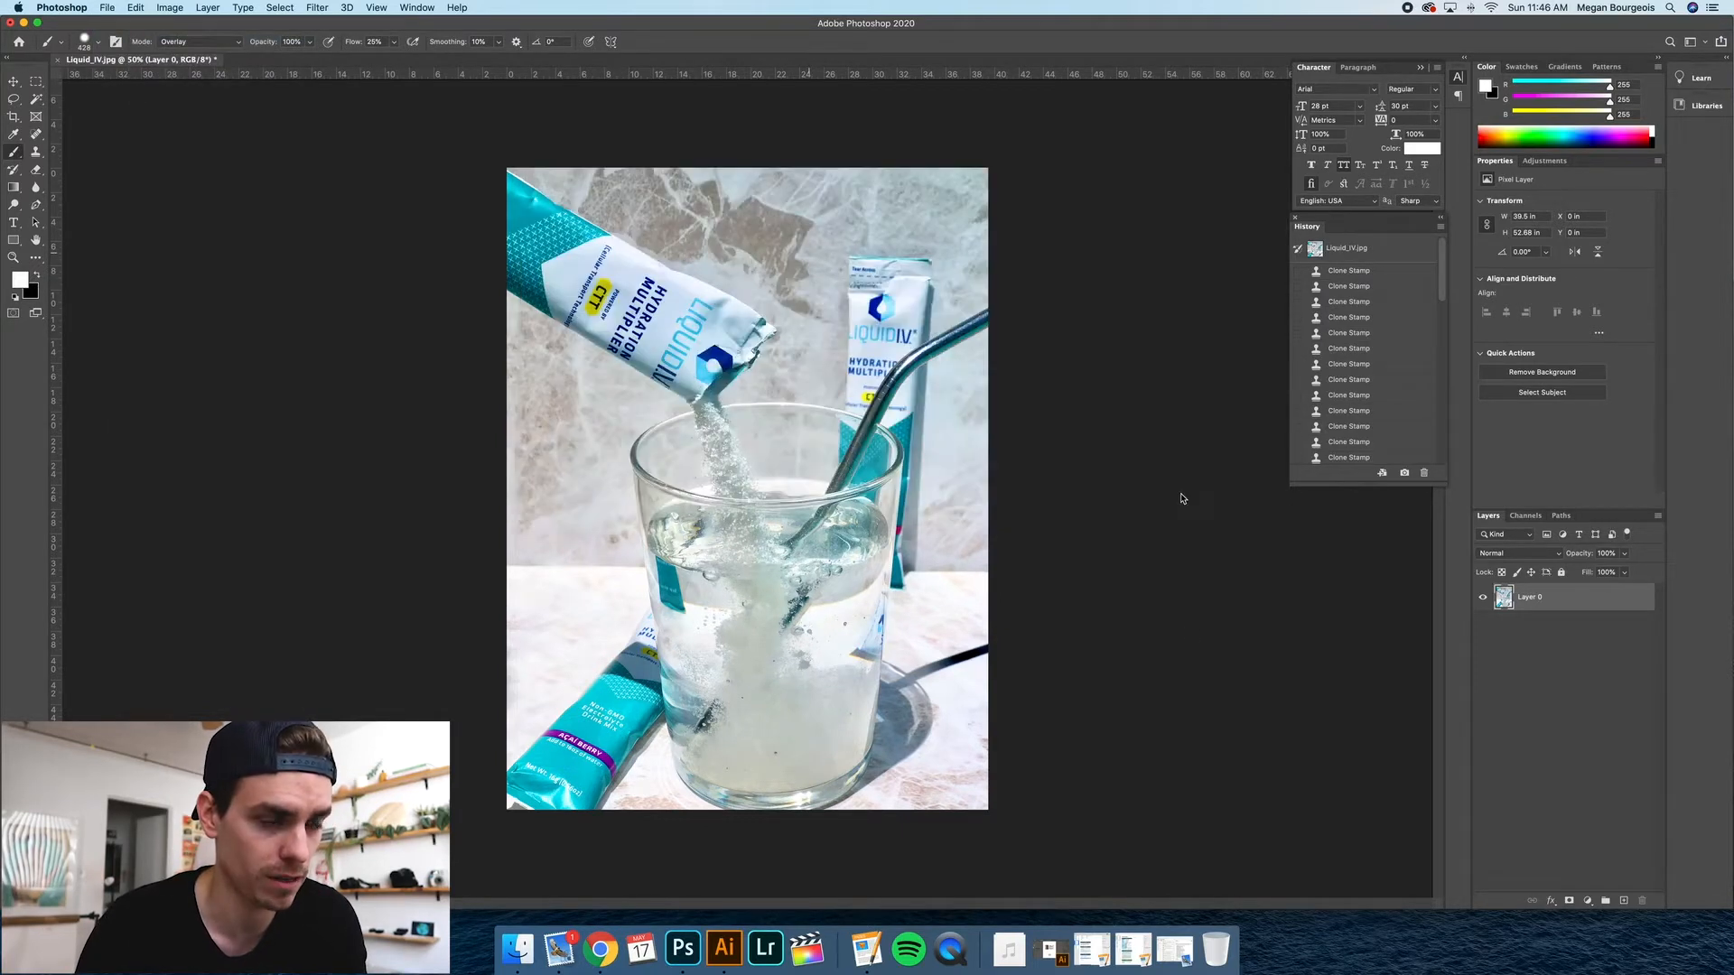
pyautogui.click(289, 60)
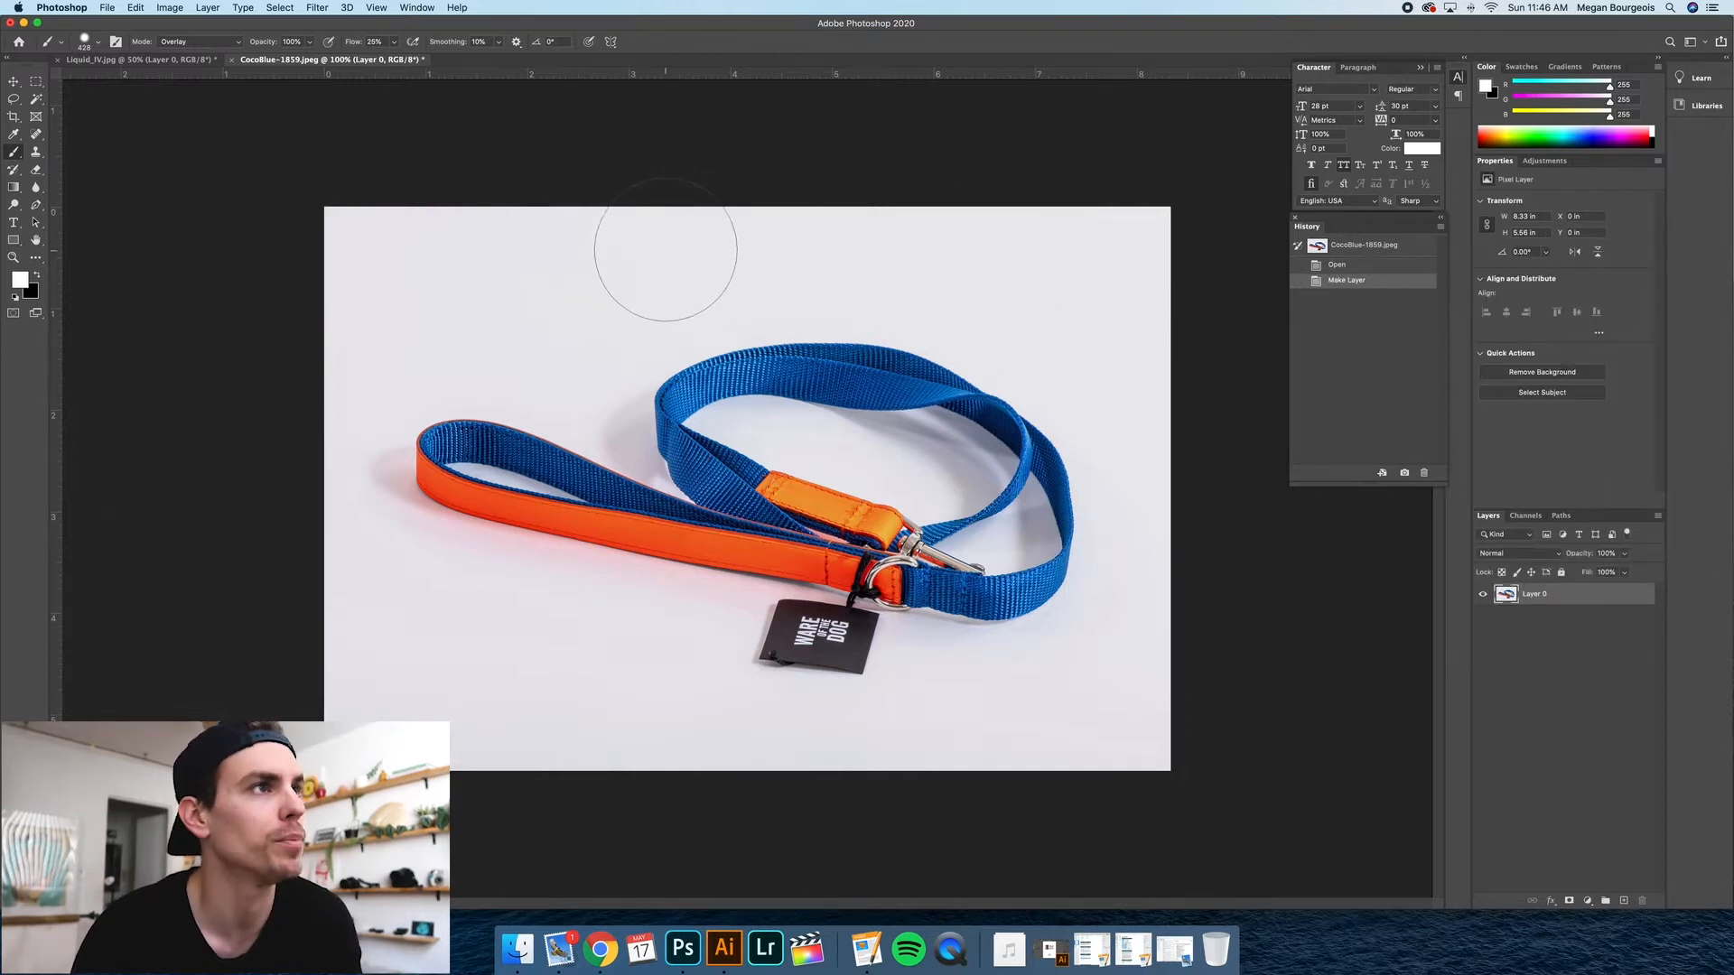
pyautogui.moveTo(533, 253)
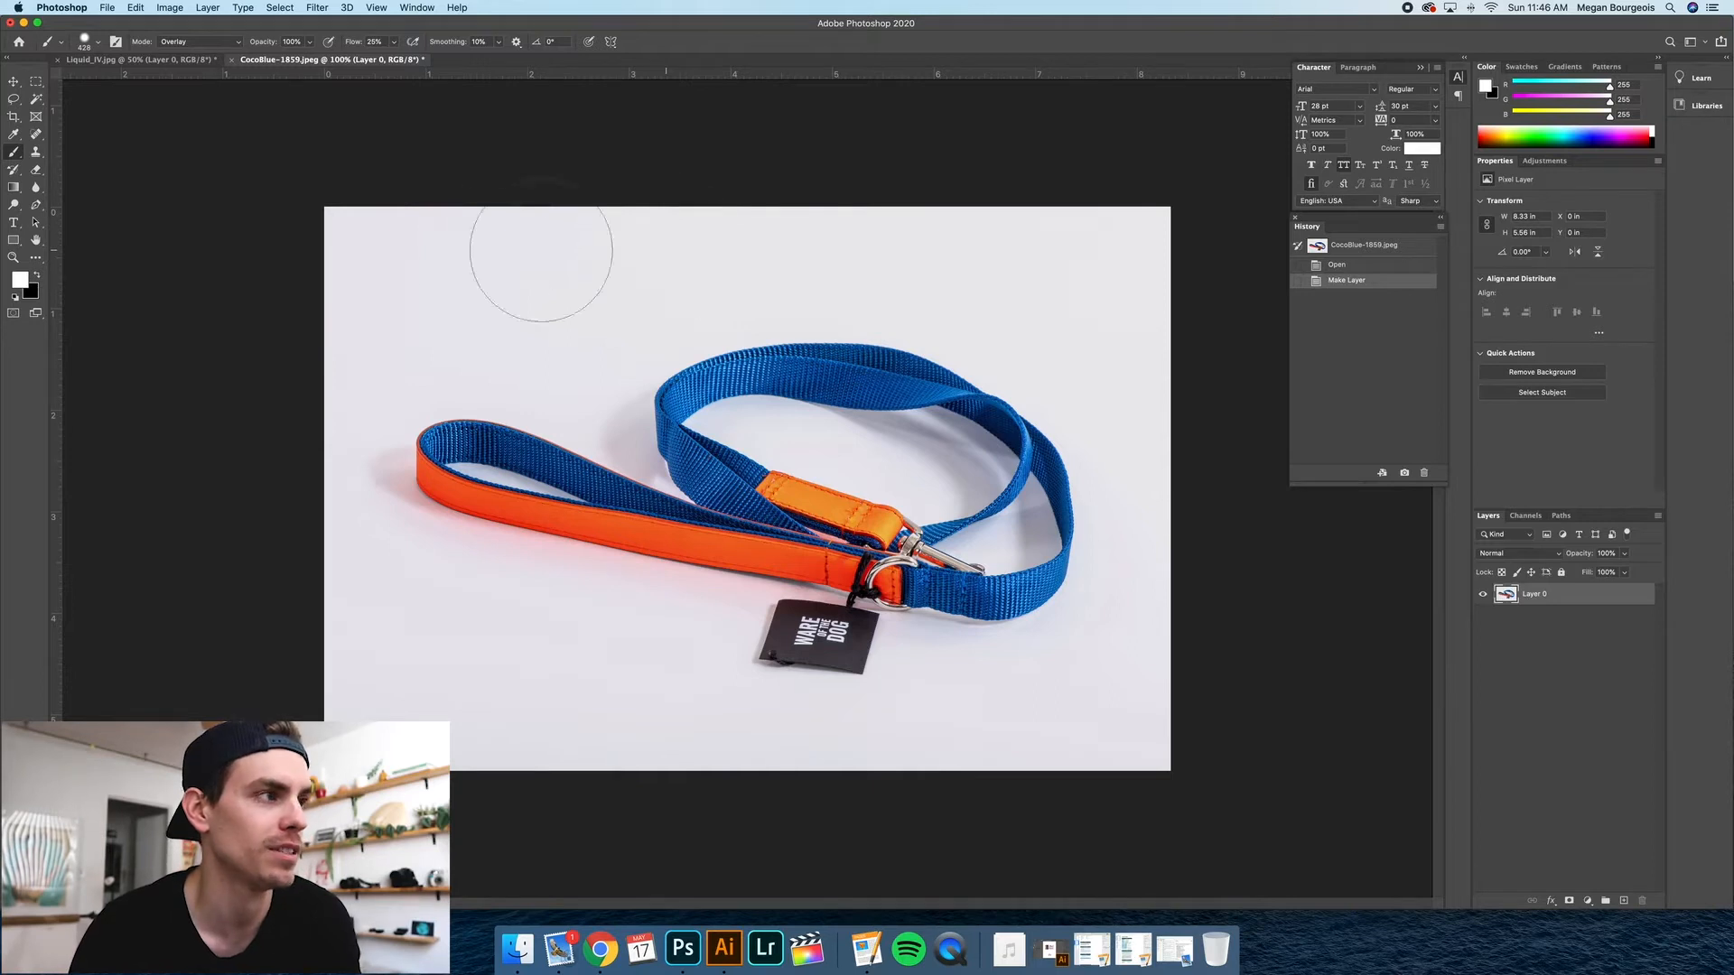
pyautogui.moveTo(540, 694)
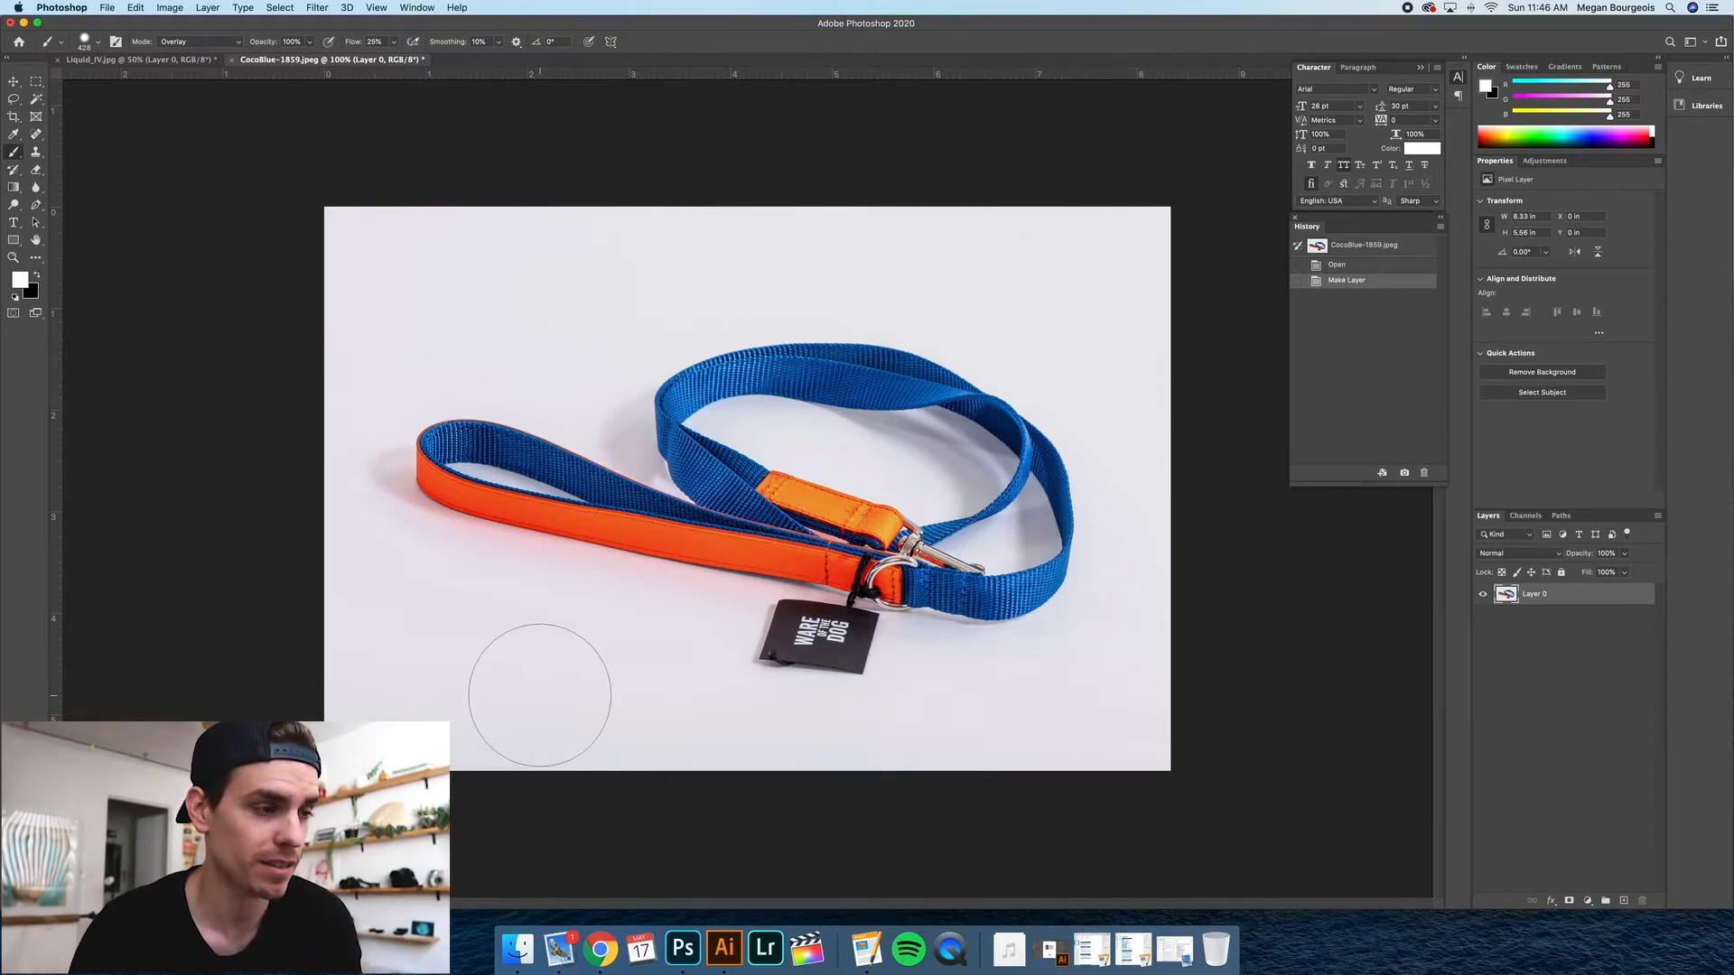
pyautogui.moveTo(486, 642)
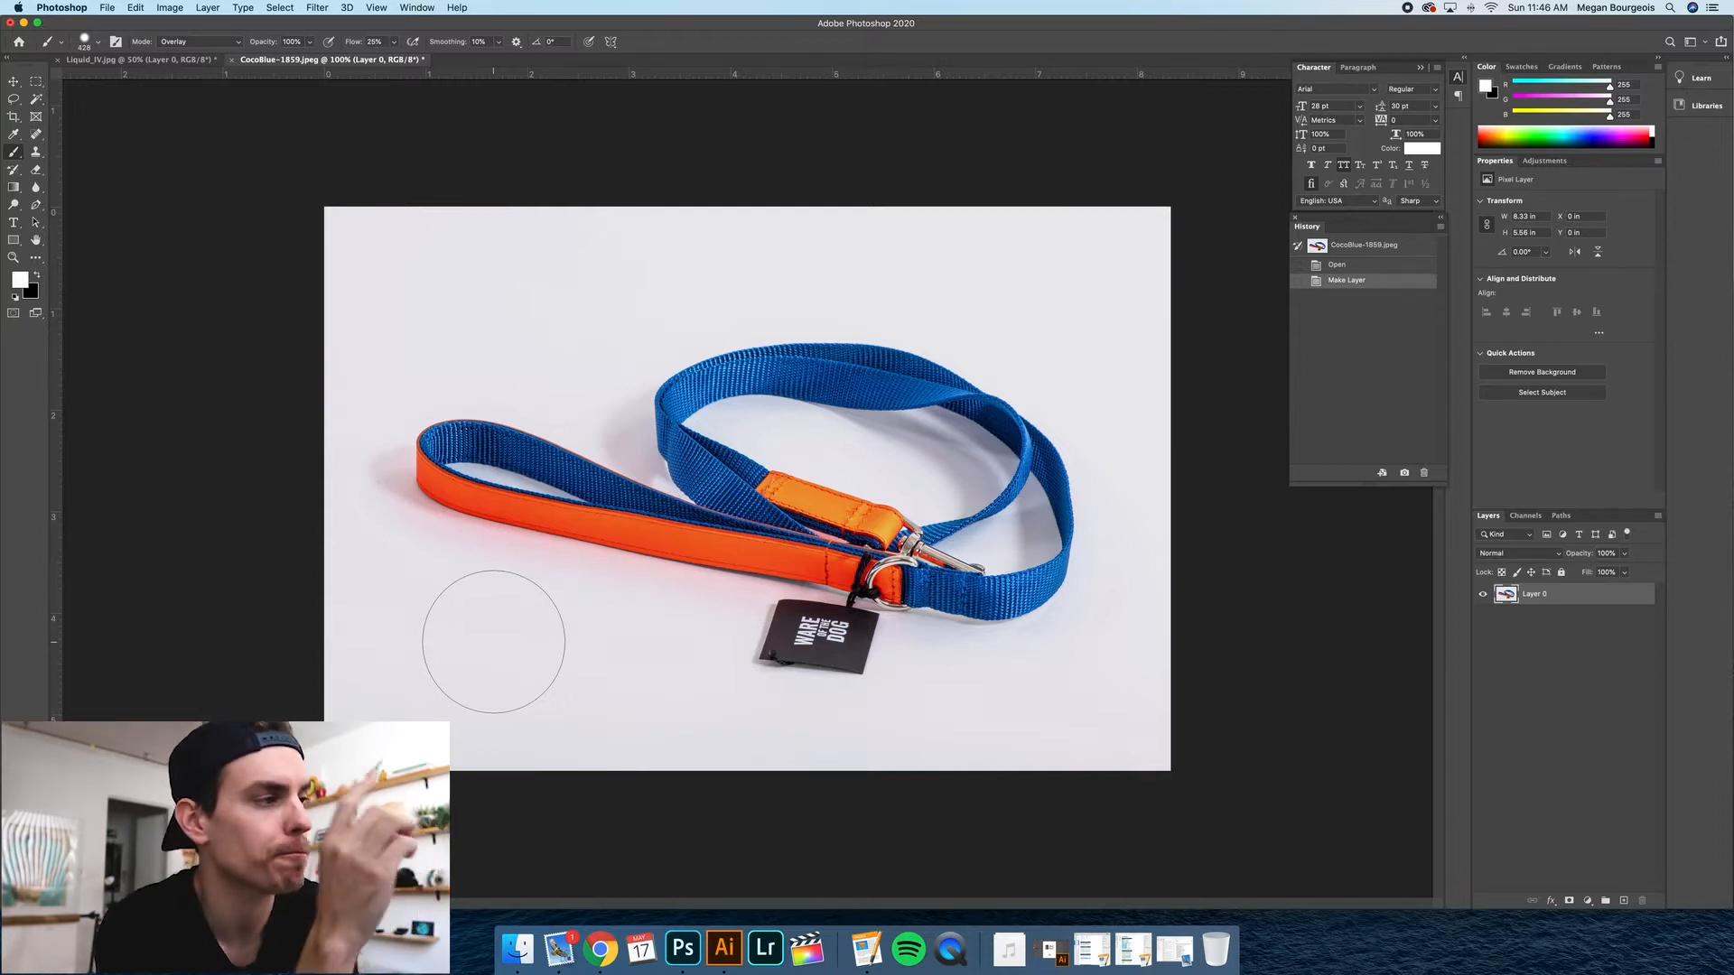
pyautogui.moveTo(845, 370)
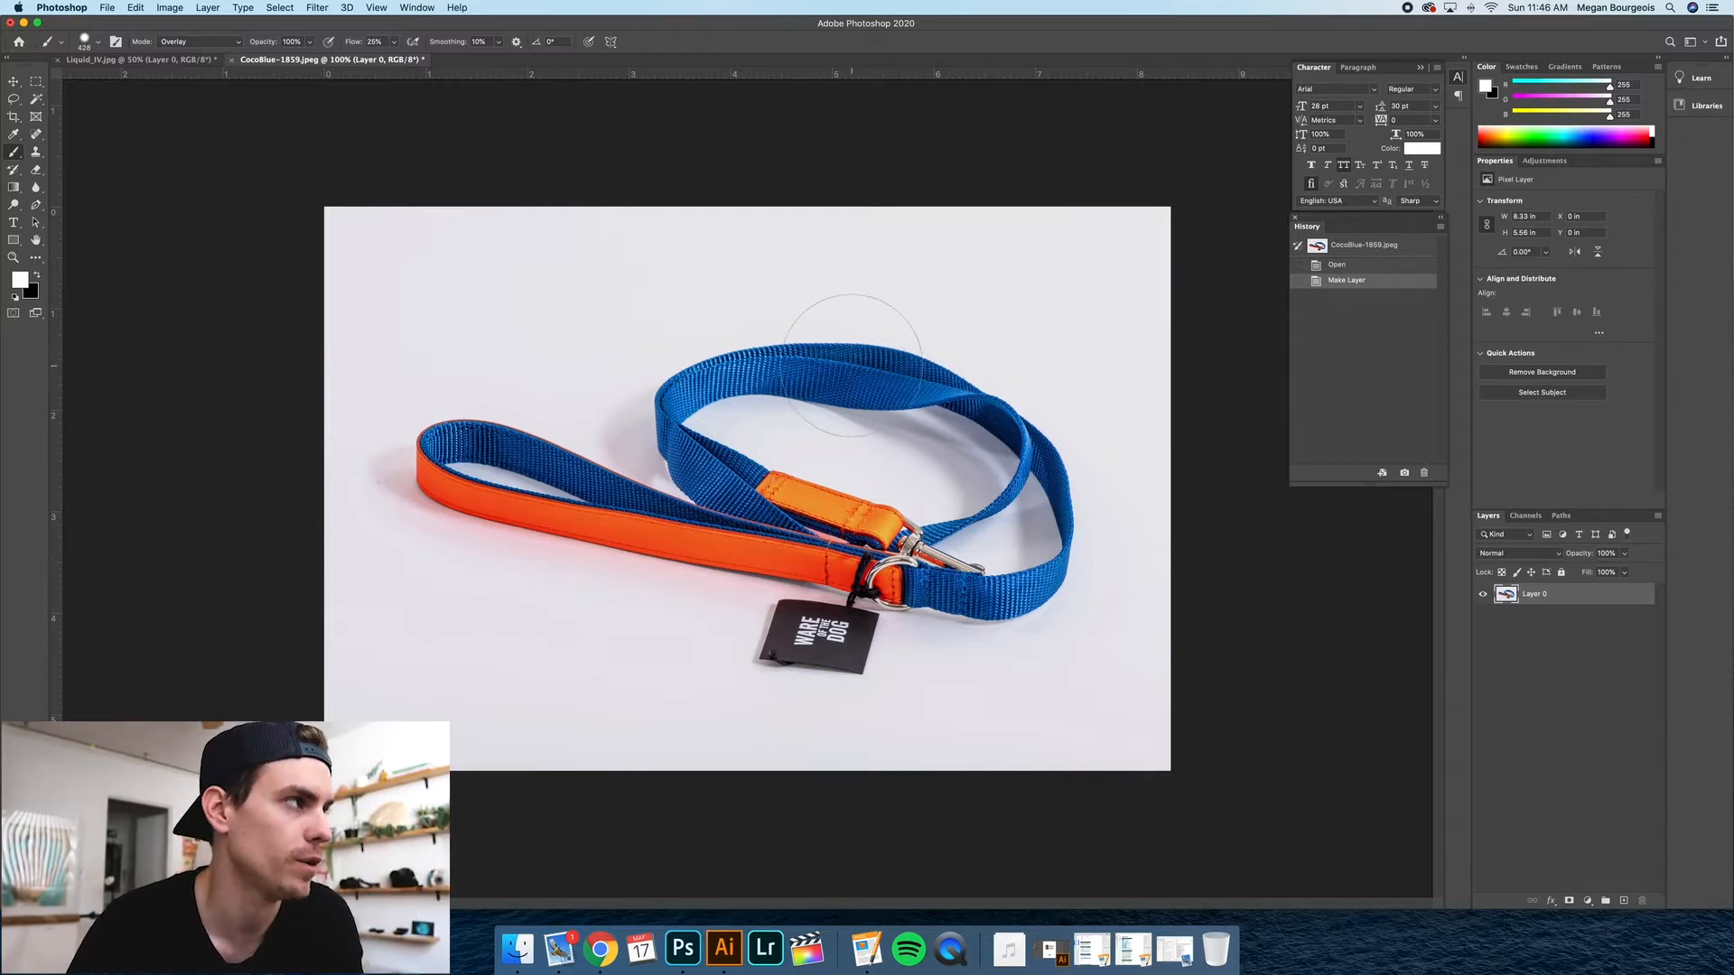
pyautogui.moveTo(778, 751)
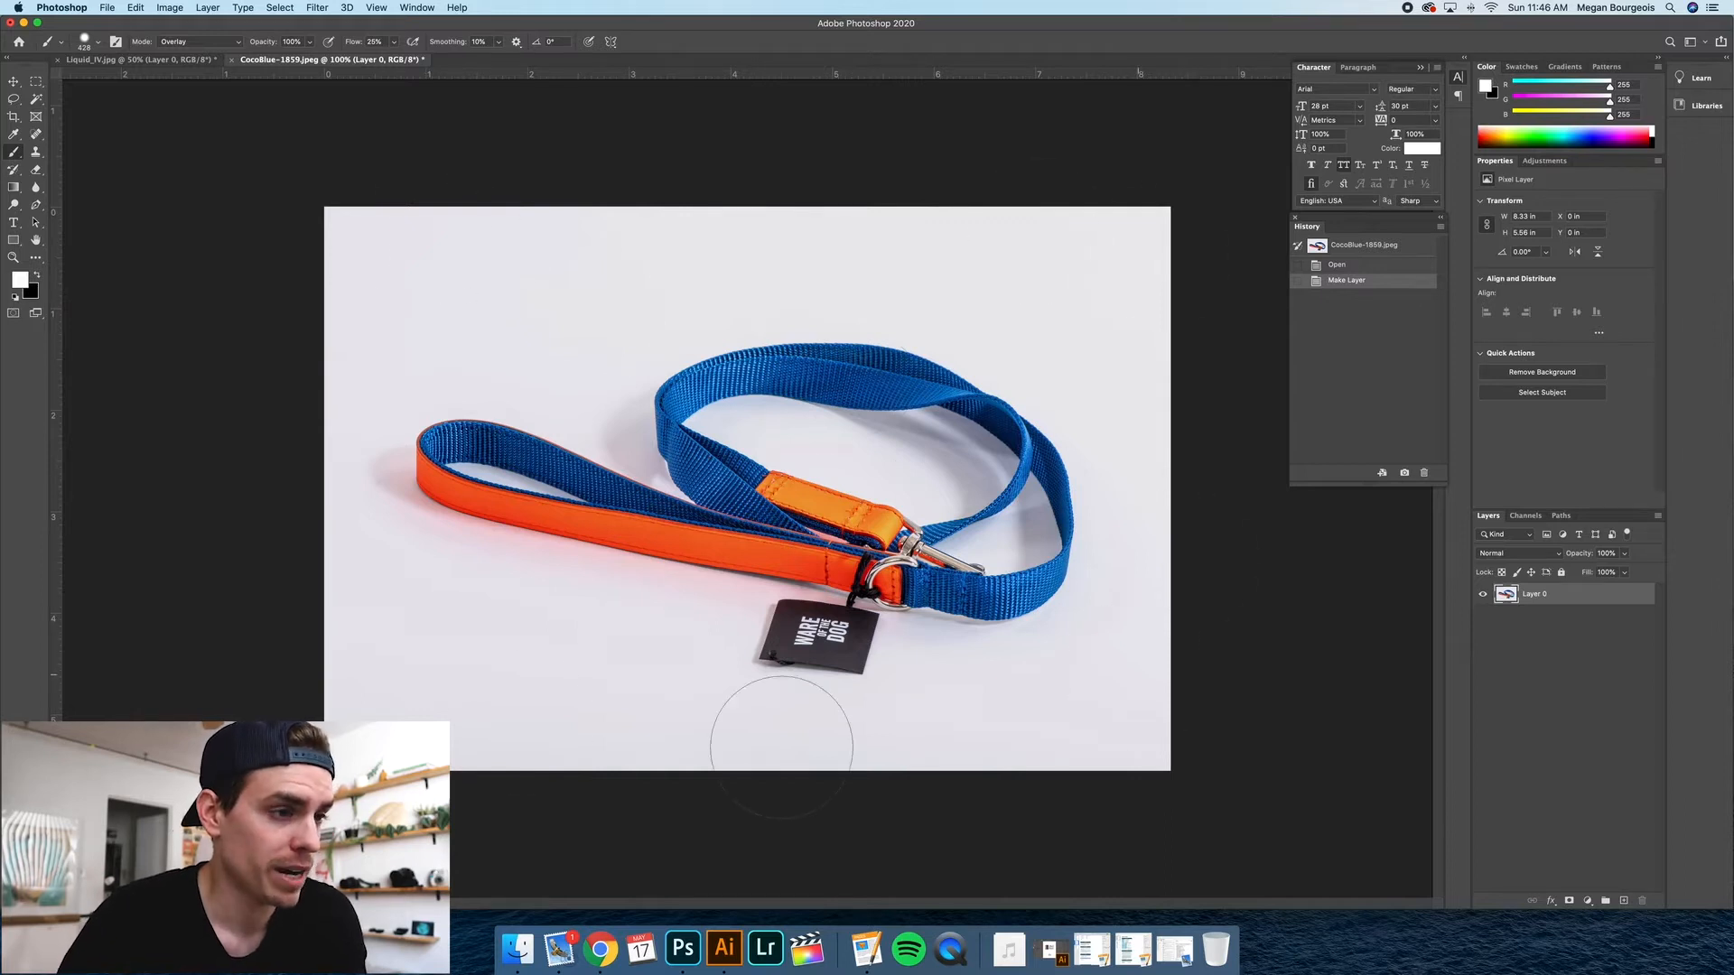
pyautogui.moveTo(439, 628)
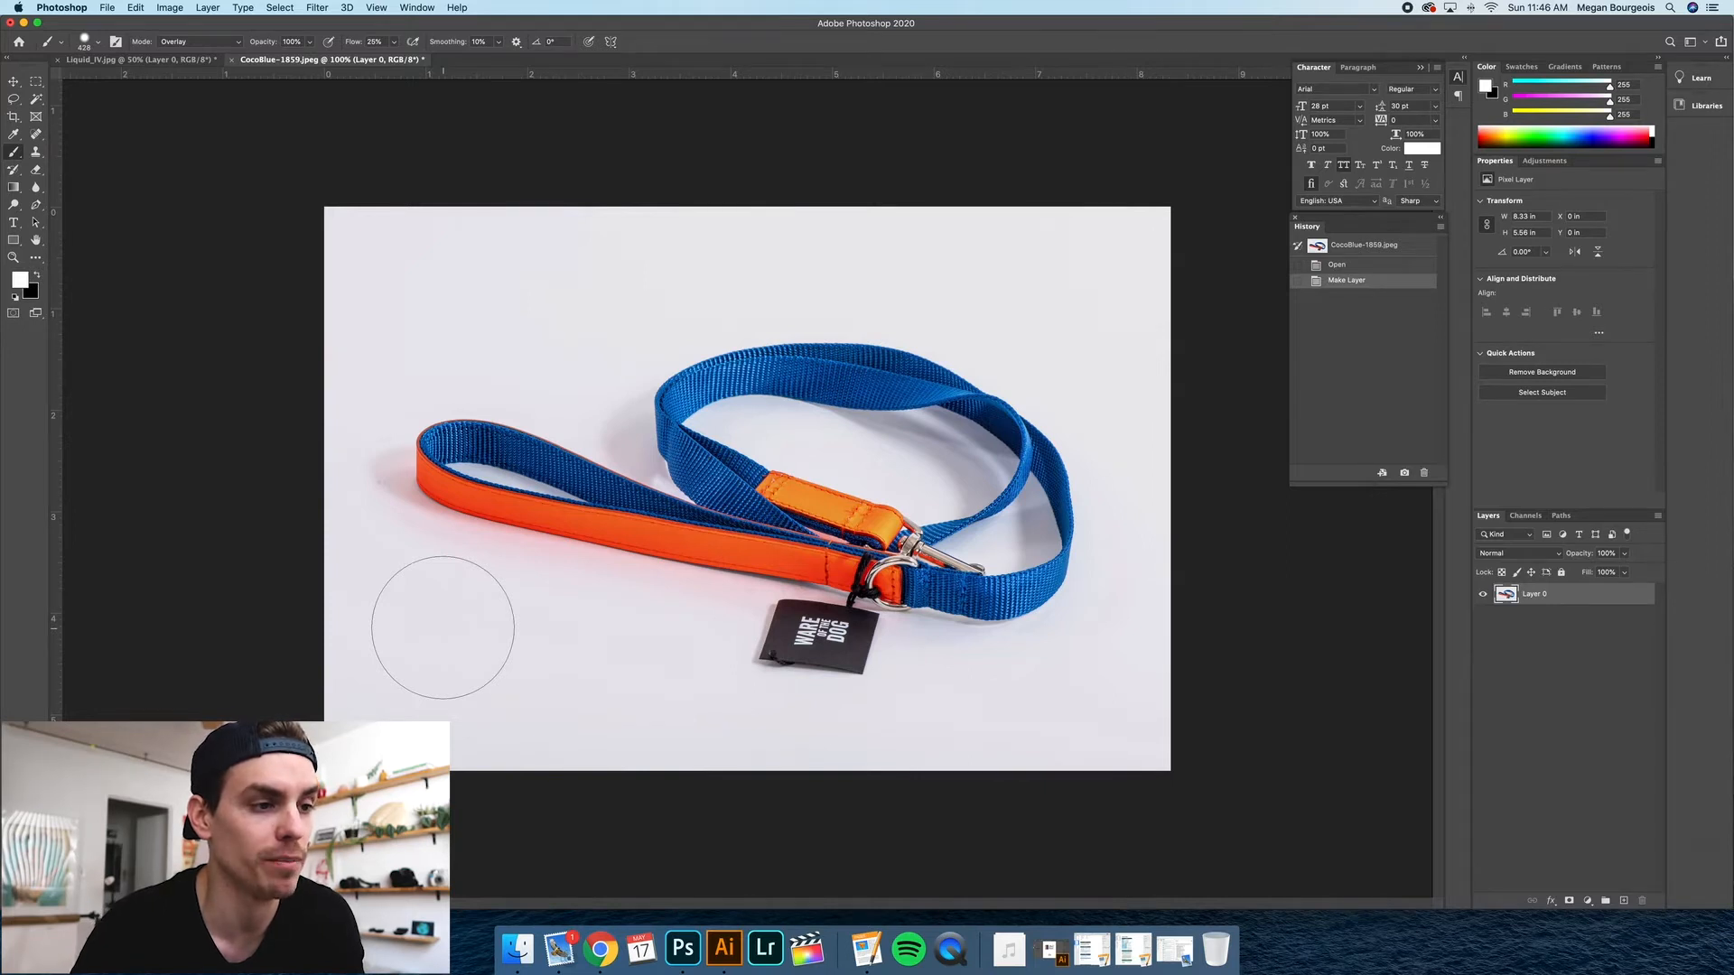
pyautogui.moveTo(733, 699)
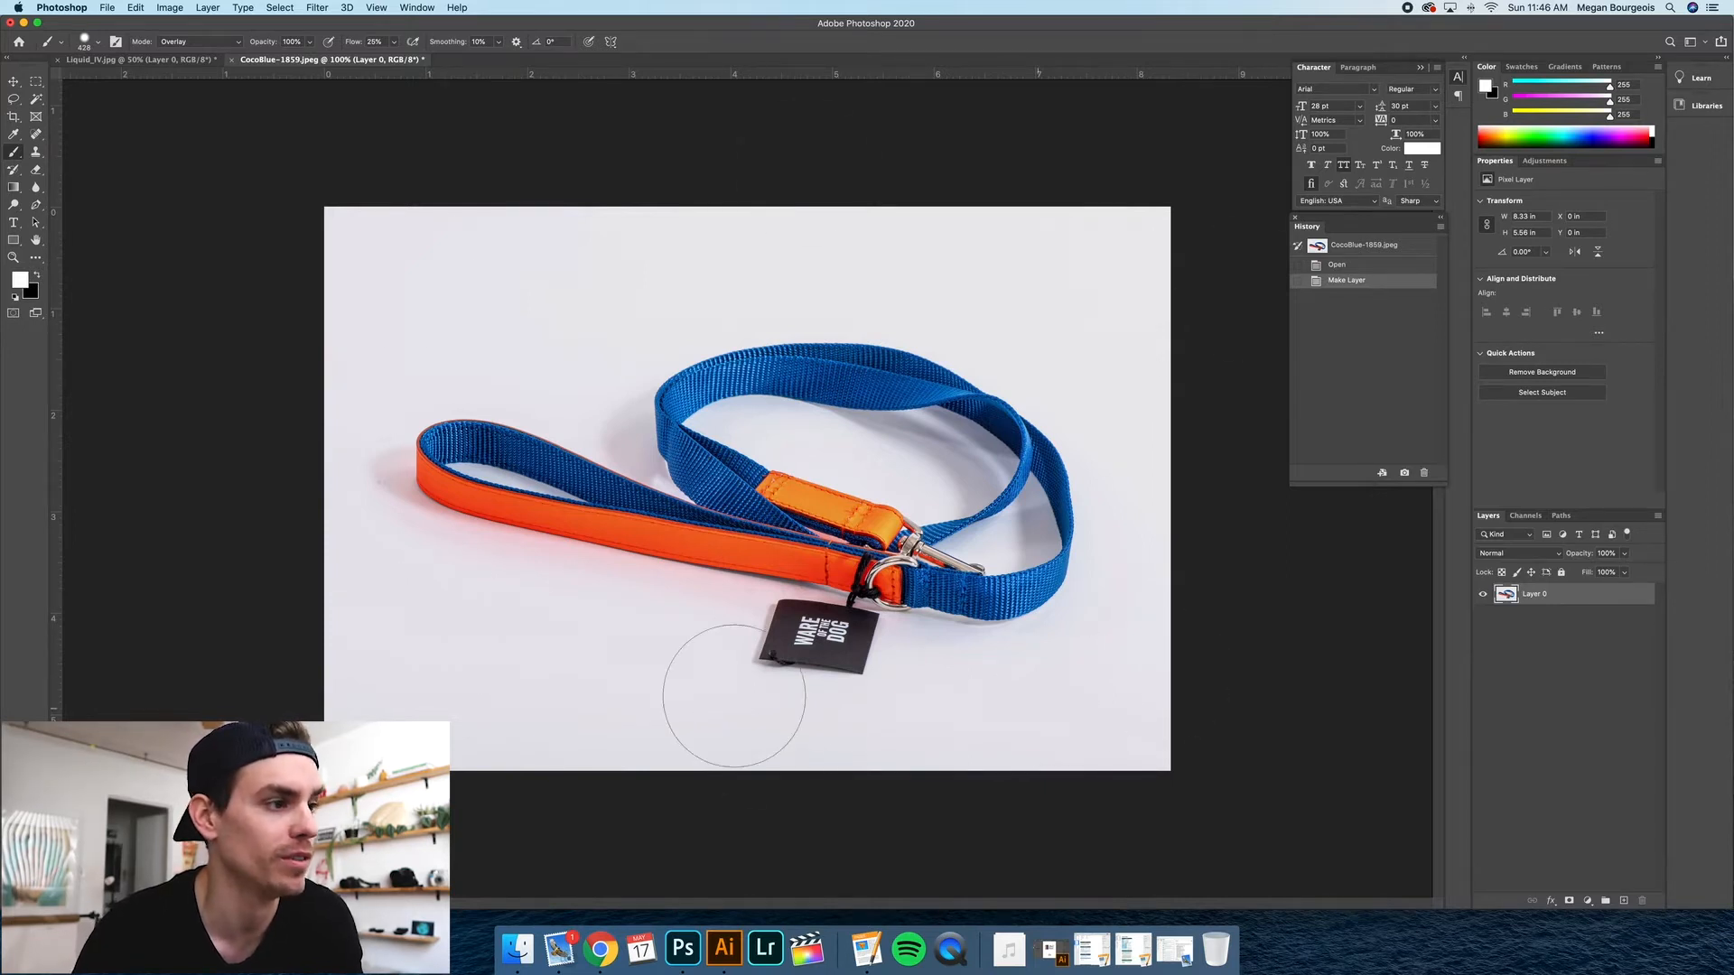
pyautogui.moveTo(1080, 634)
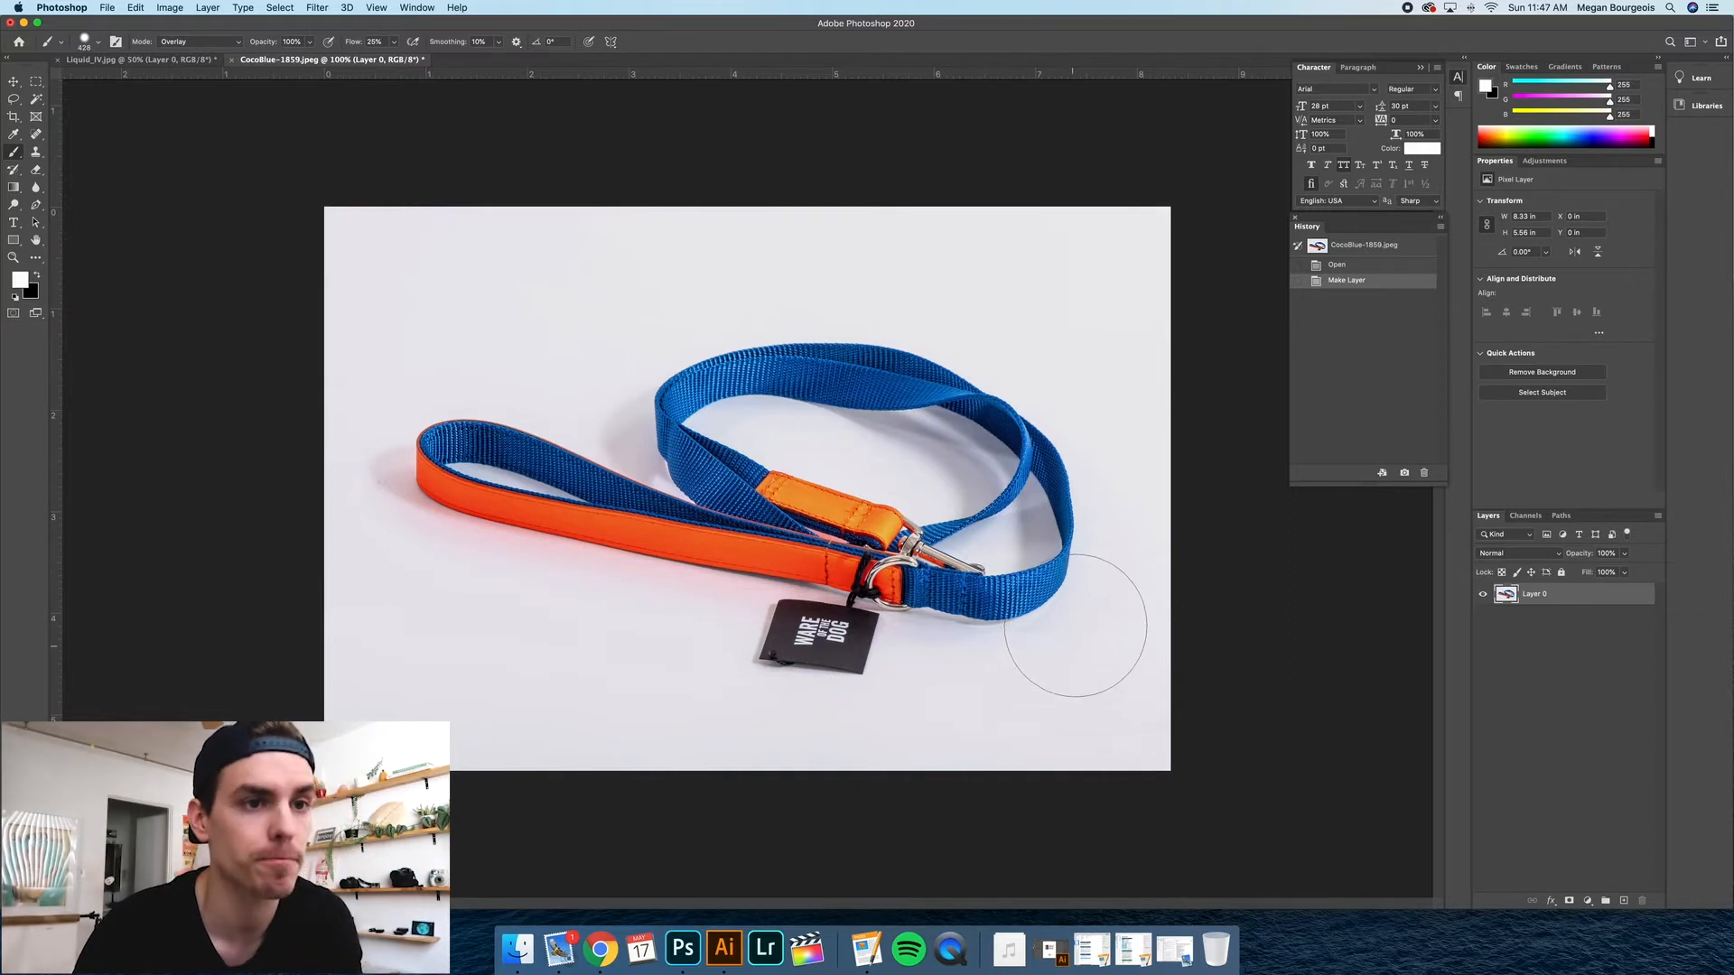
pyautogui.moveTo(701, 231)
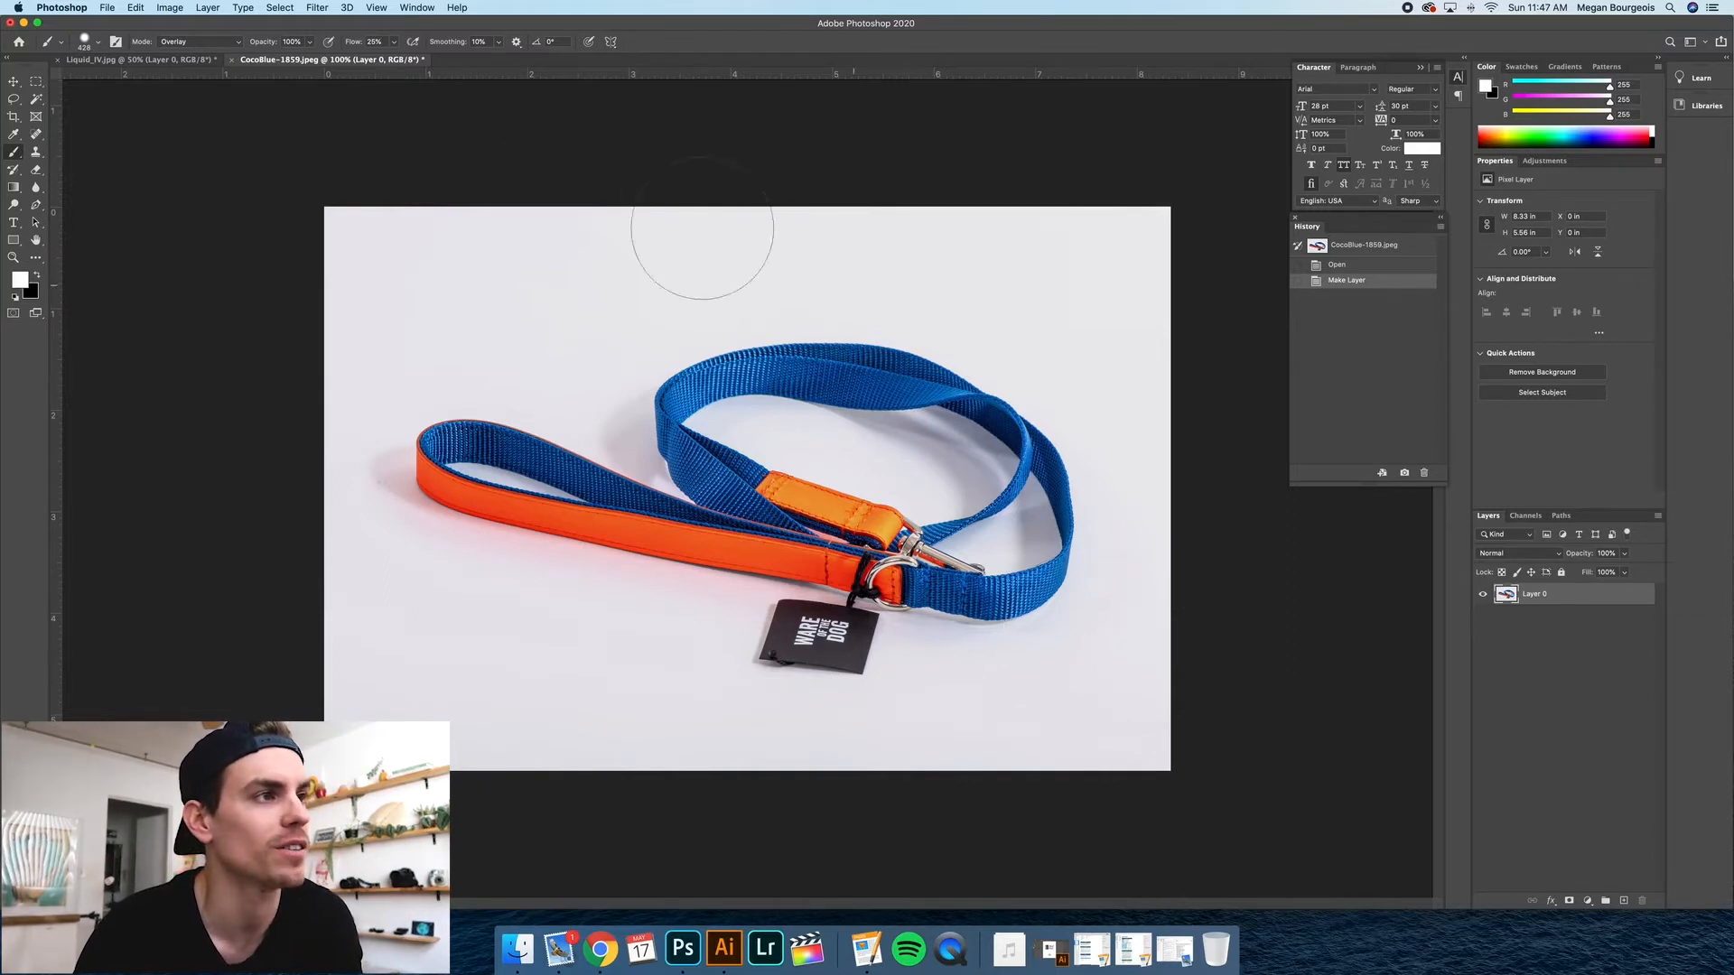
pyautogui.moveTo(1120, 343)
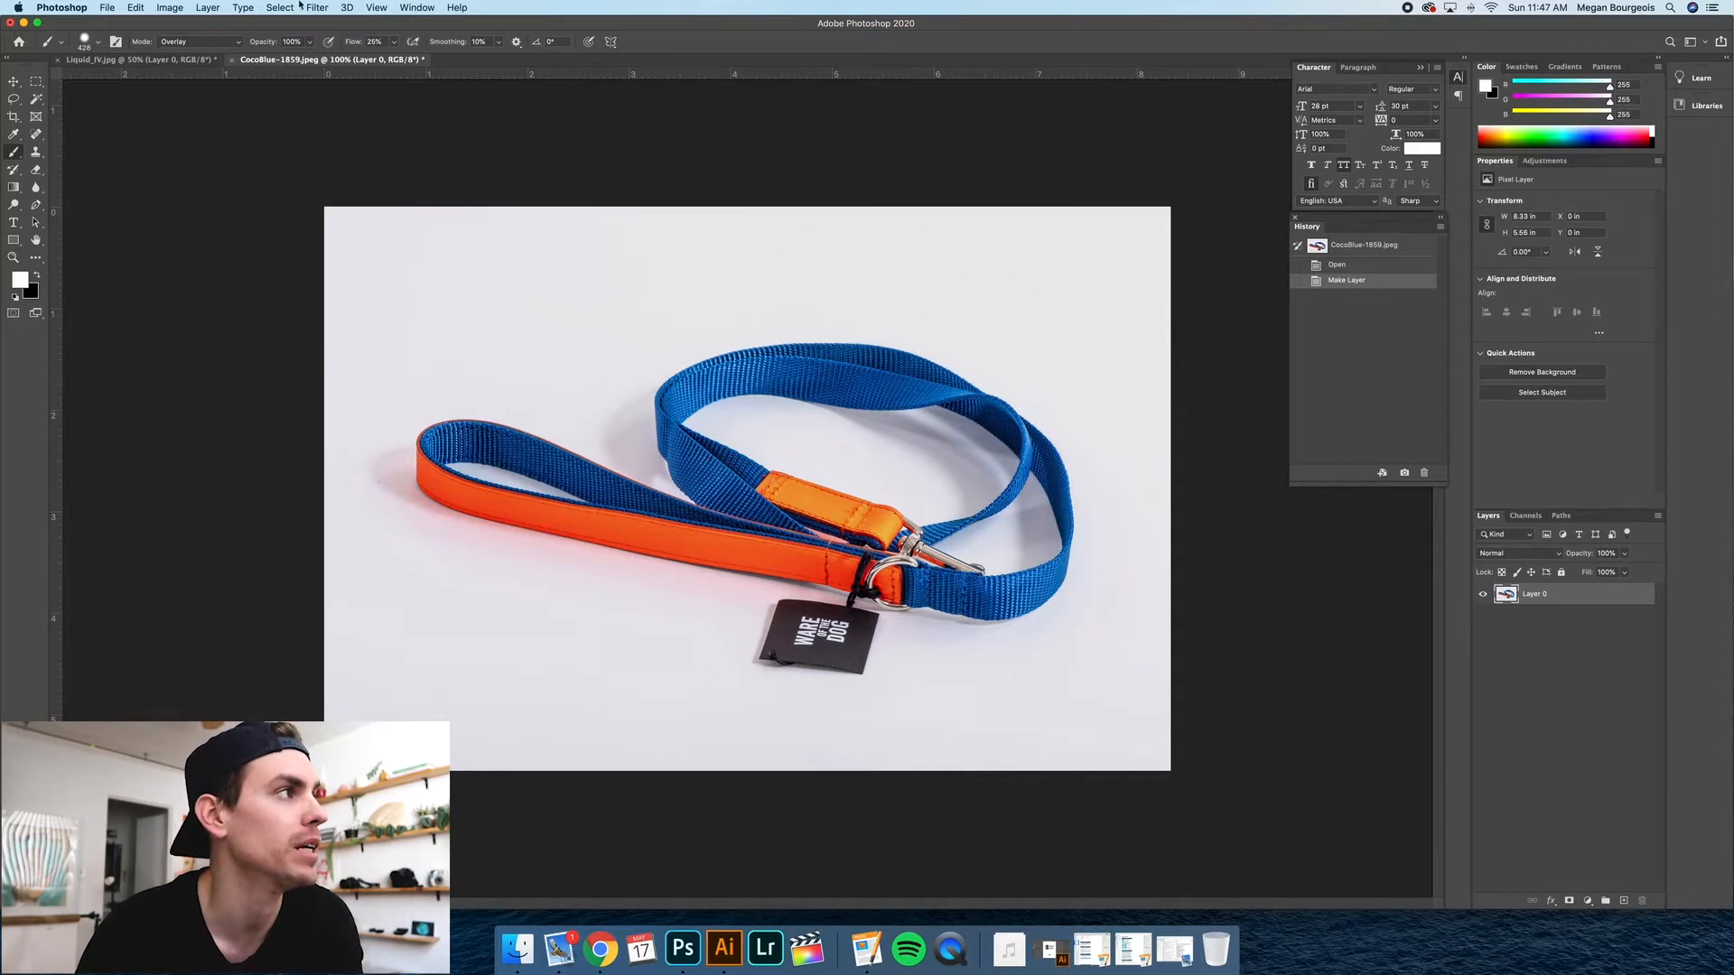
# Start a Color Range selection of the leash and try fuzziness values around 117.
pyautogui.click(279, 7)
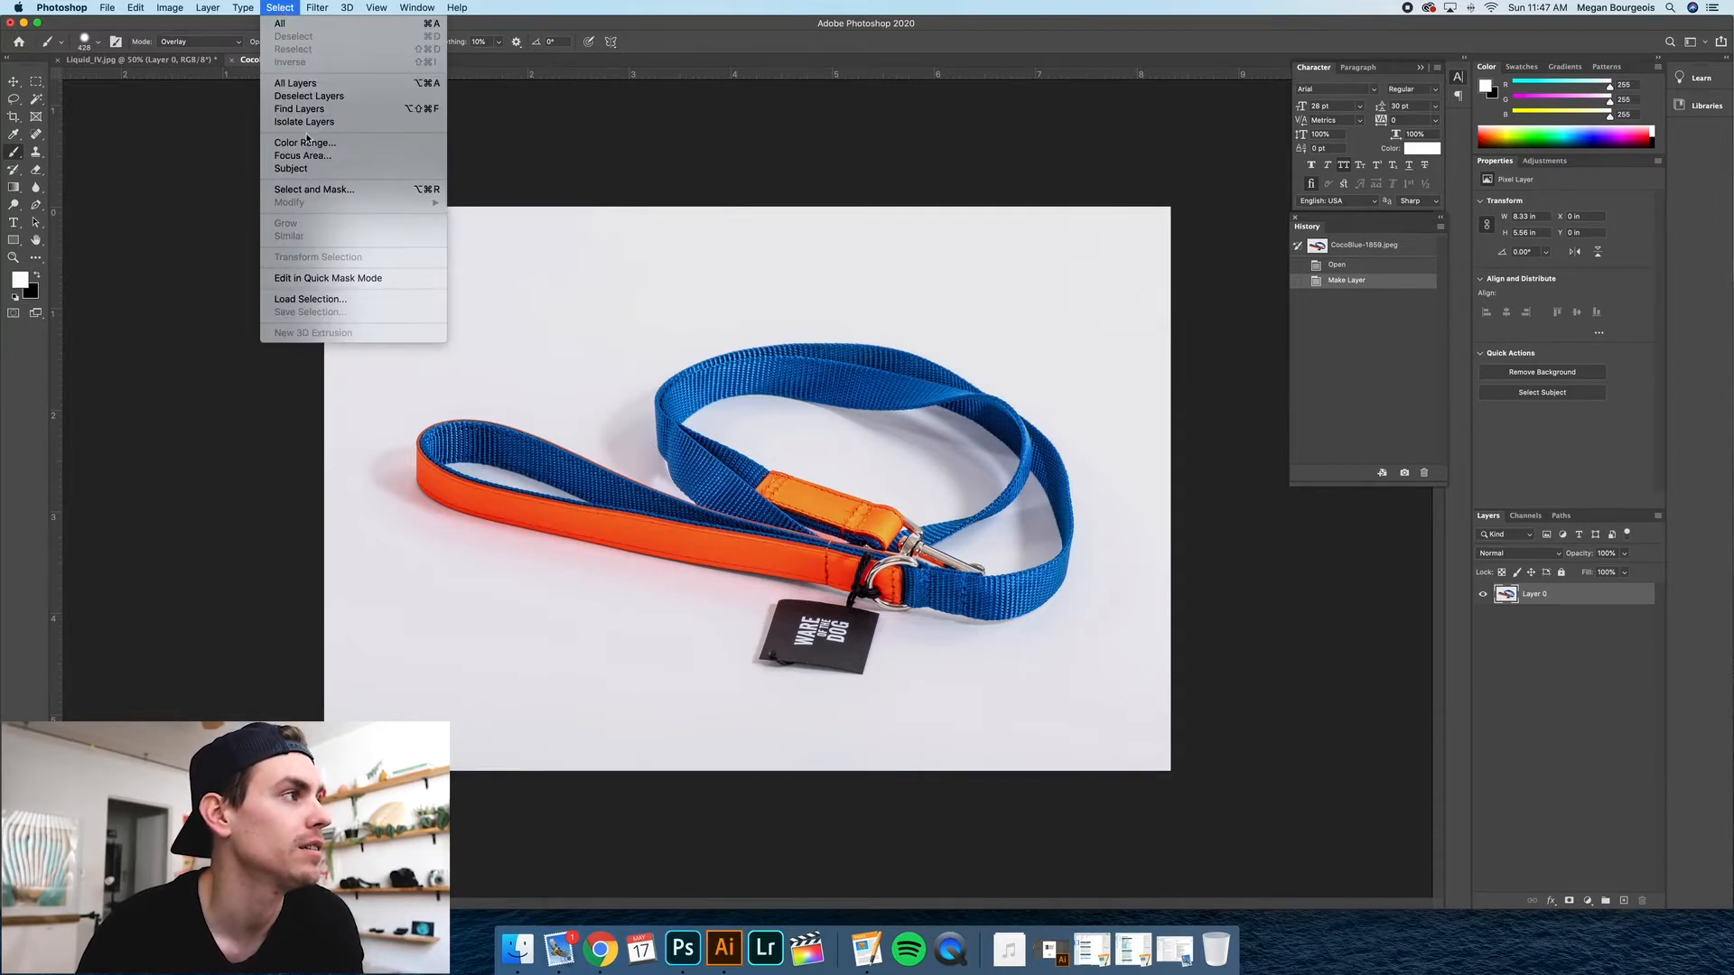
pyautogui.click(304, 141)
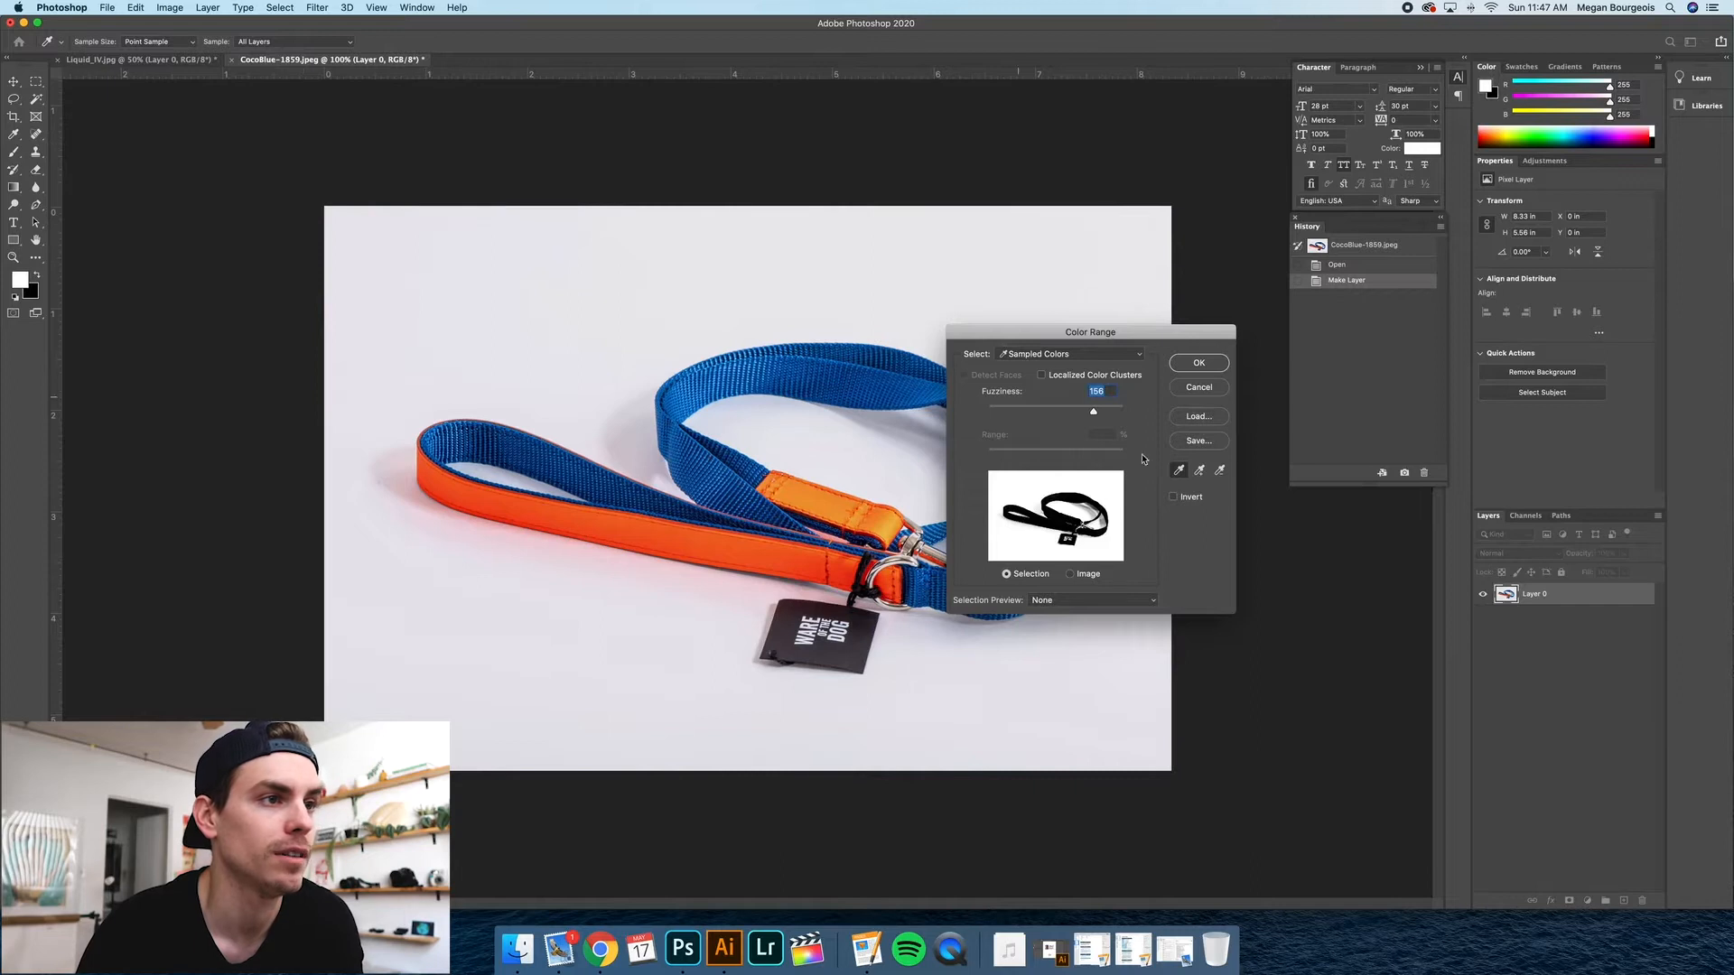
pyautogui.moveTo(1089, 333); pyautogui.dragTo(1125, 313)
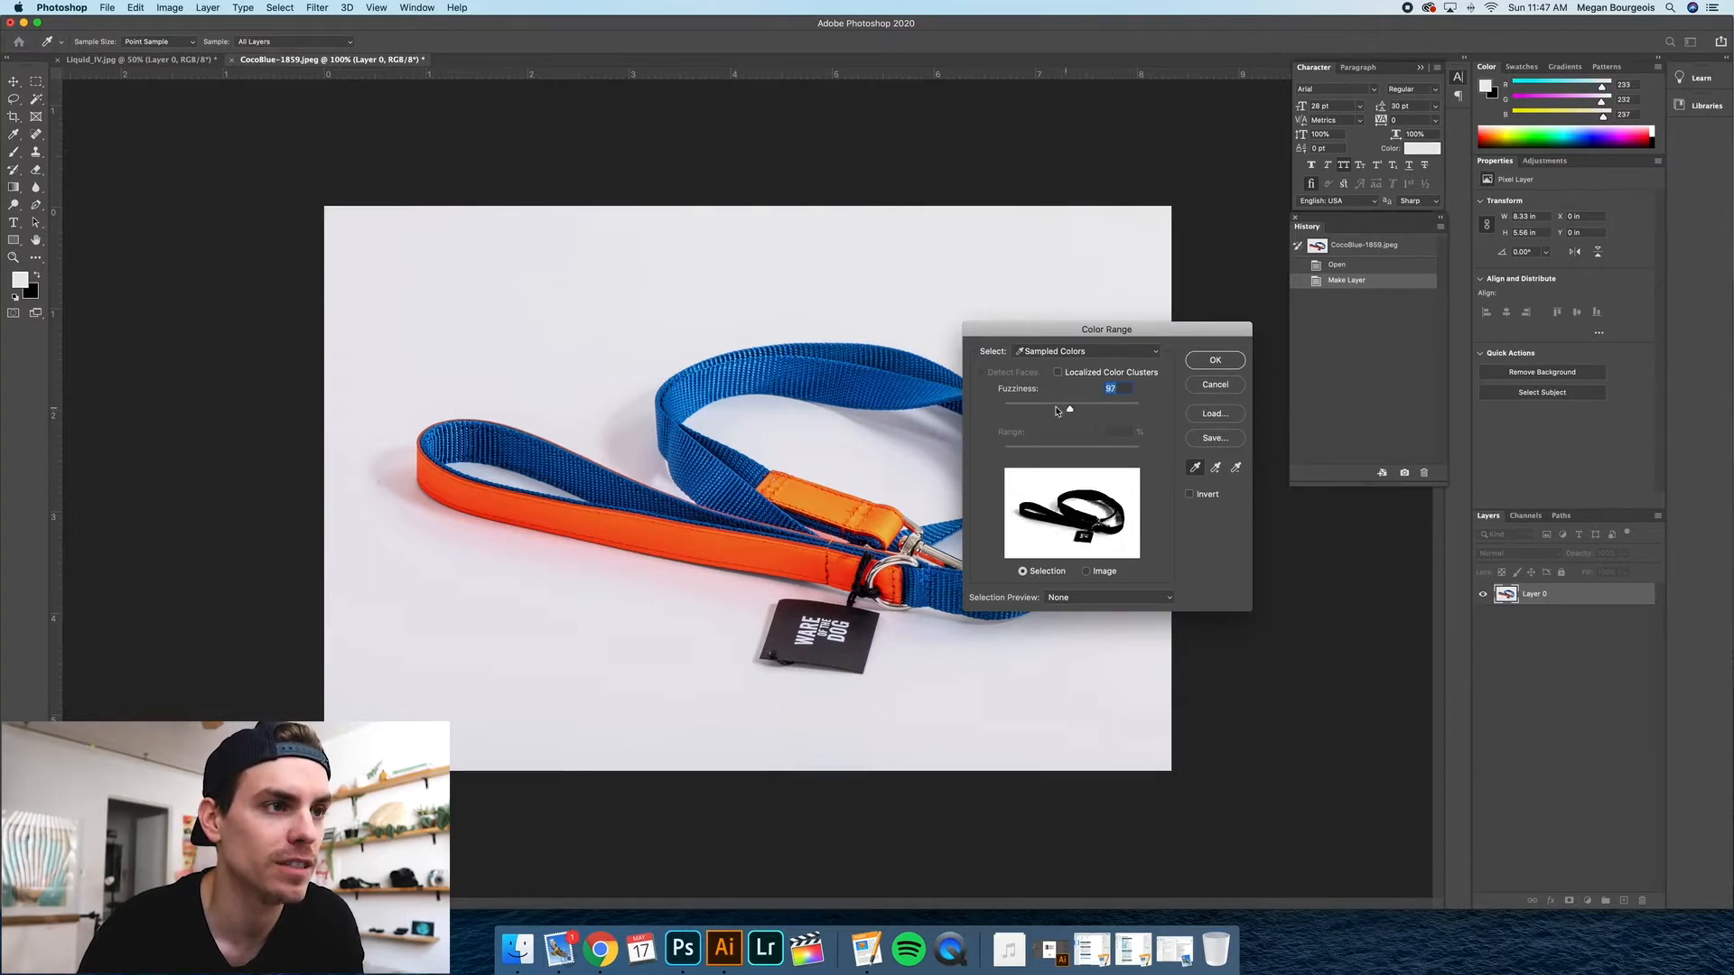
pyautogui.moveTo(1070, 409); pyautogui.dragTo(1082, 408)
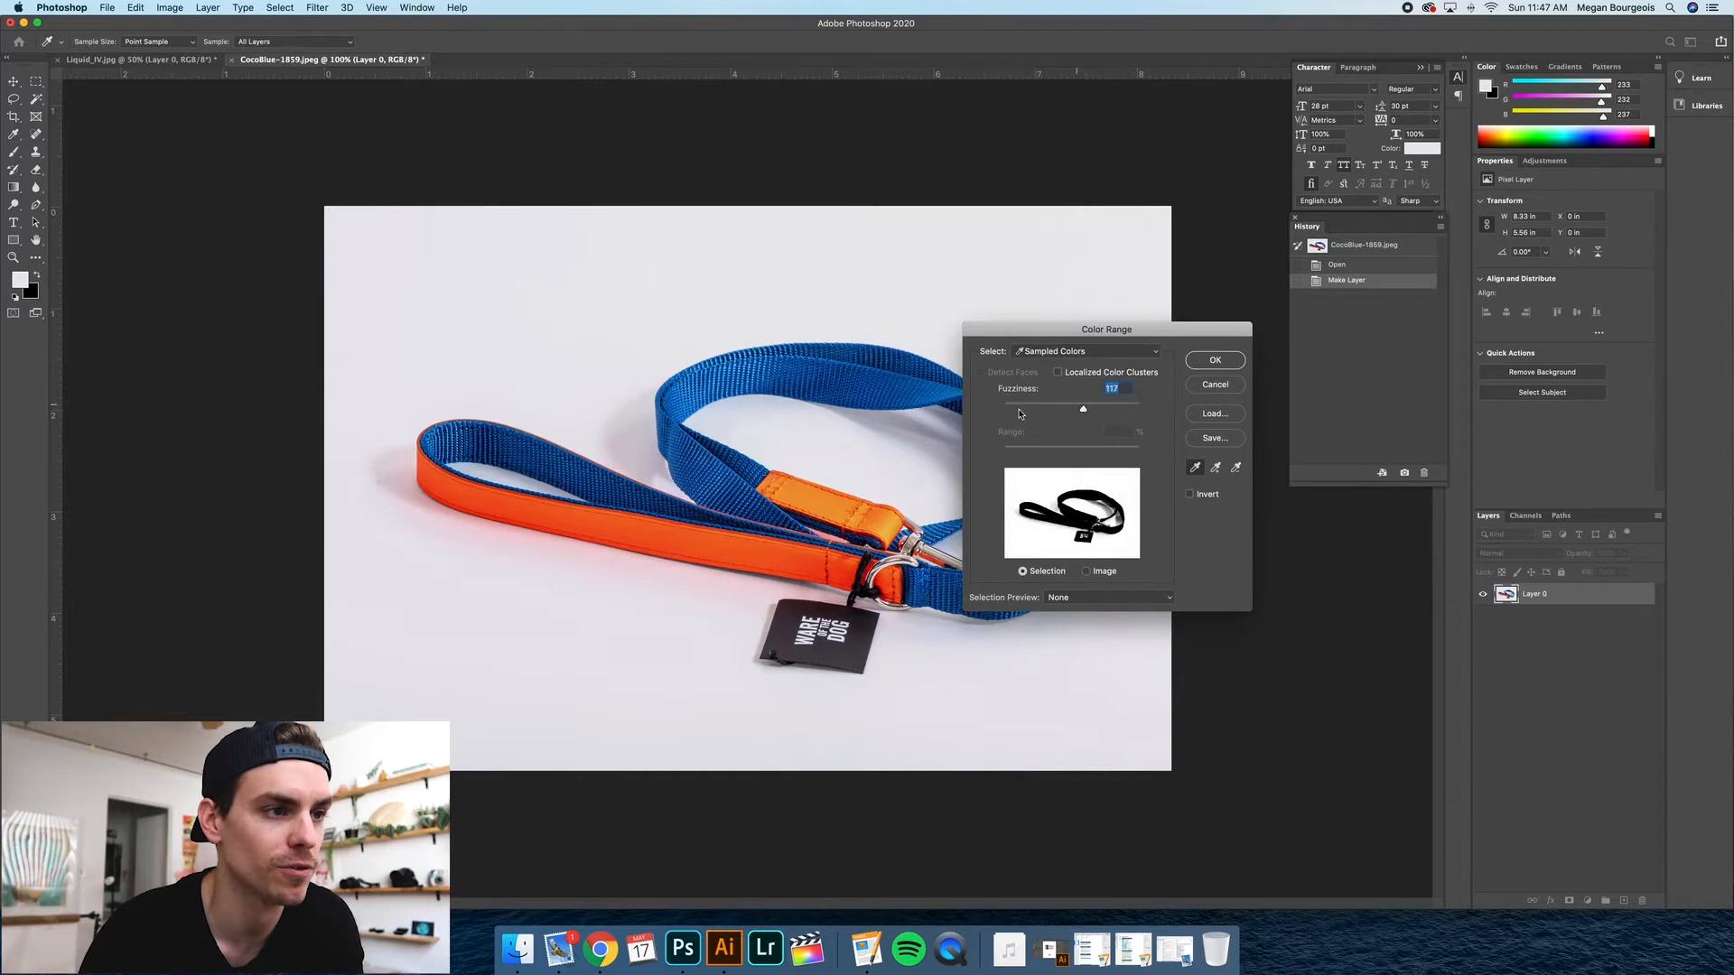
pyautogui.moveTo(1082, 408); pyautogui.dragTo(1000, 408)
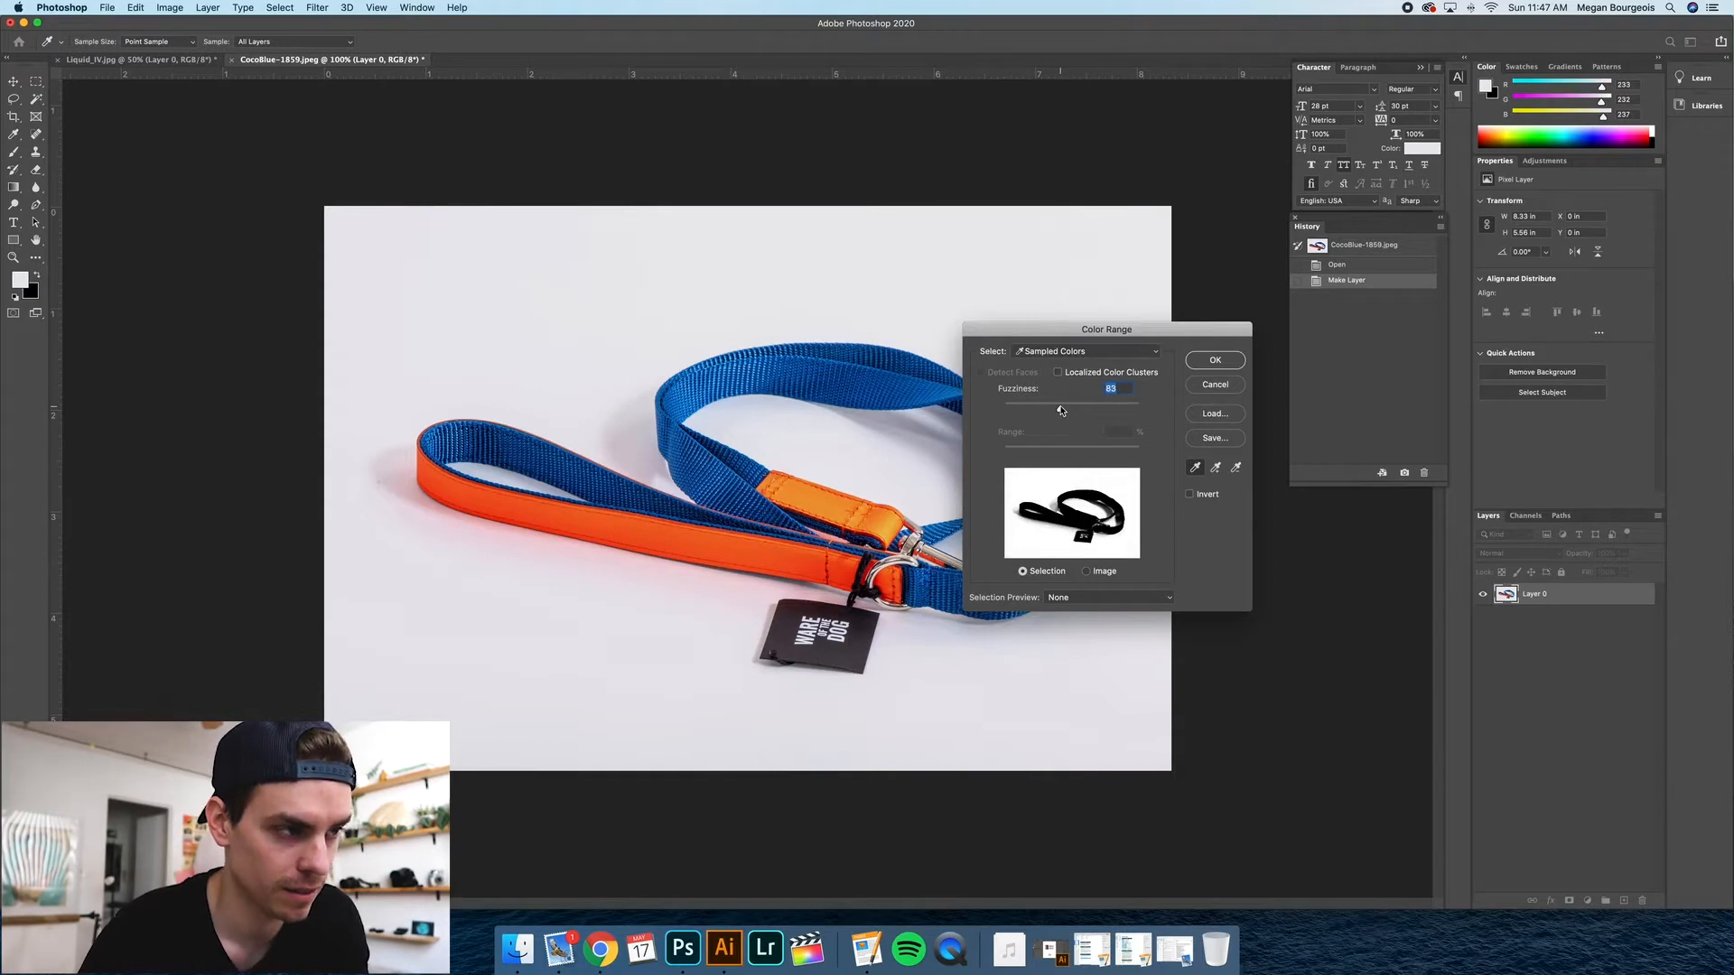
# Tune the fuzziness through 157, 200 and 125, settle at 166 and confirm the selection.
pyautogui.moveTo(1060, 409); pyautogui.dragTo(1113, 408)
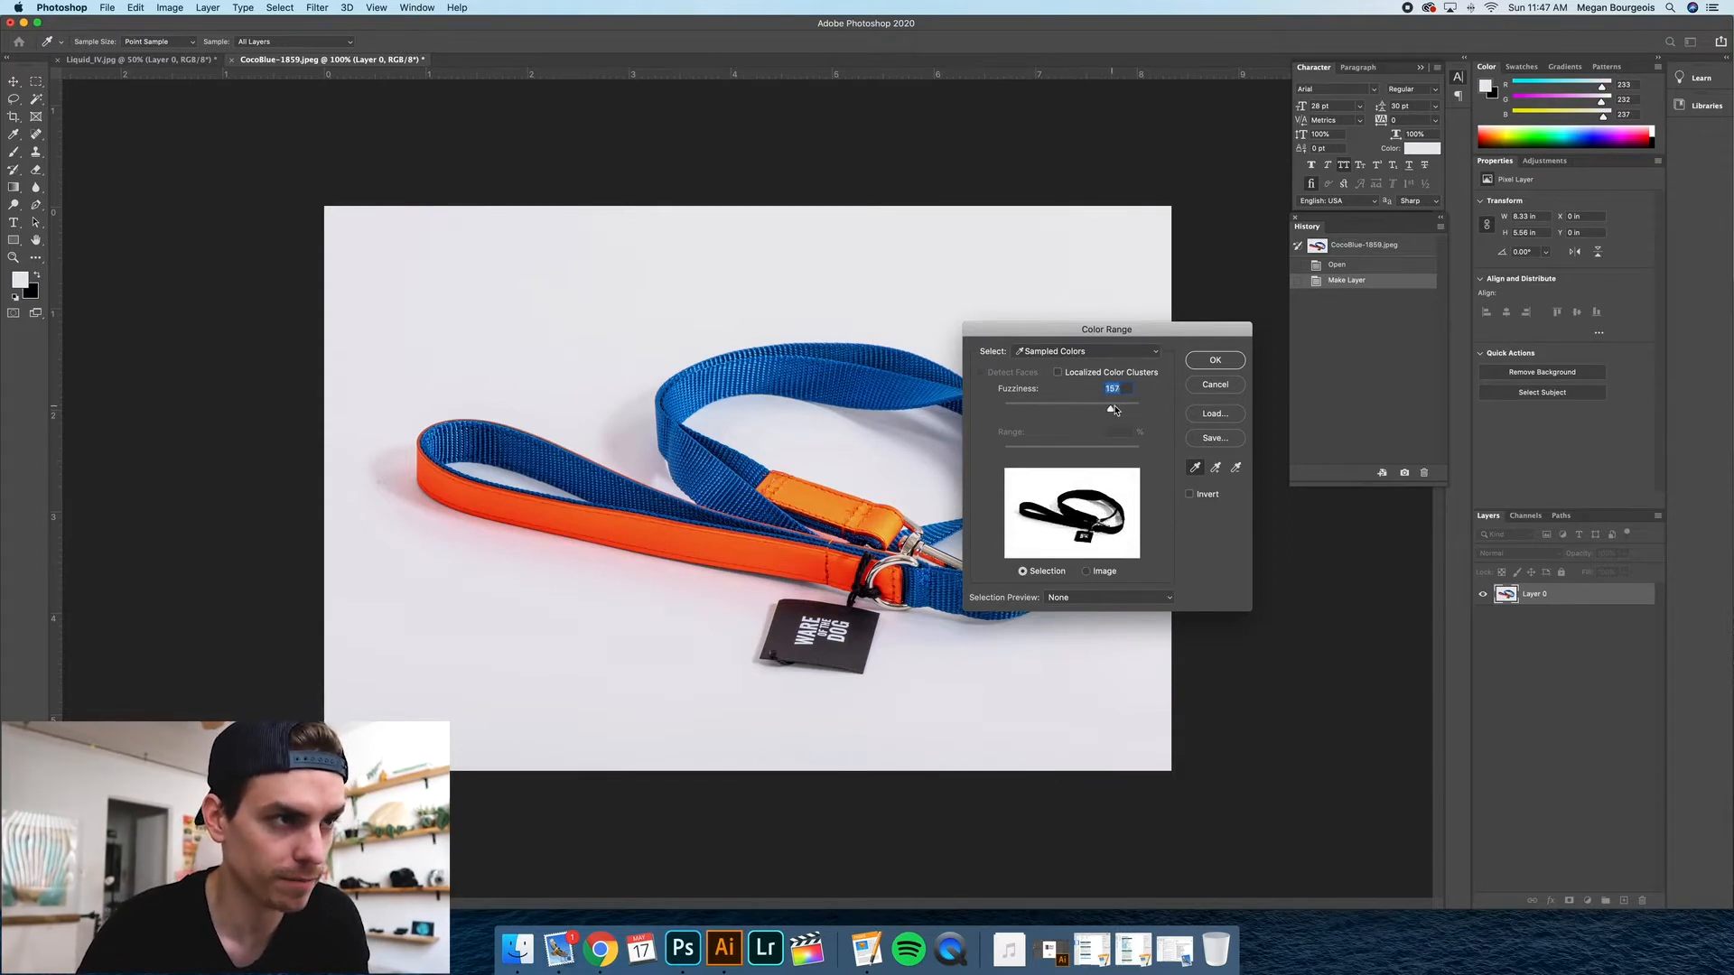
pyautogui.moveTo(1111, 410); pyautogui.dragTo(1138, 410)
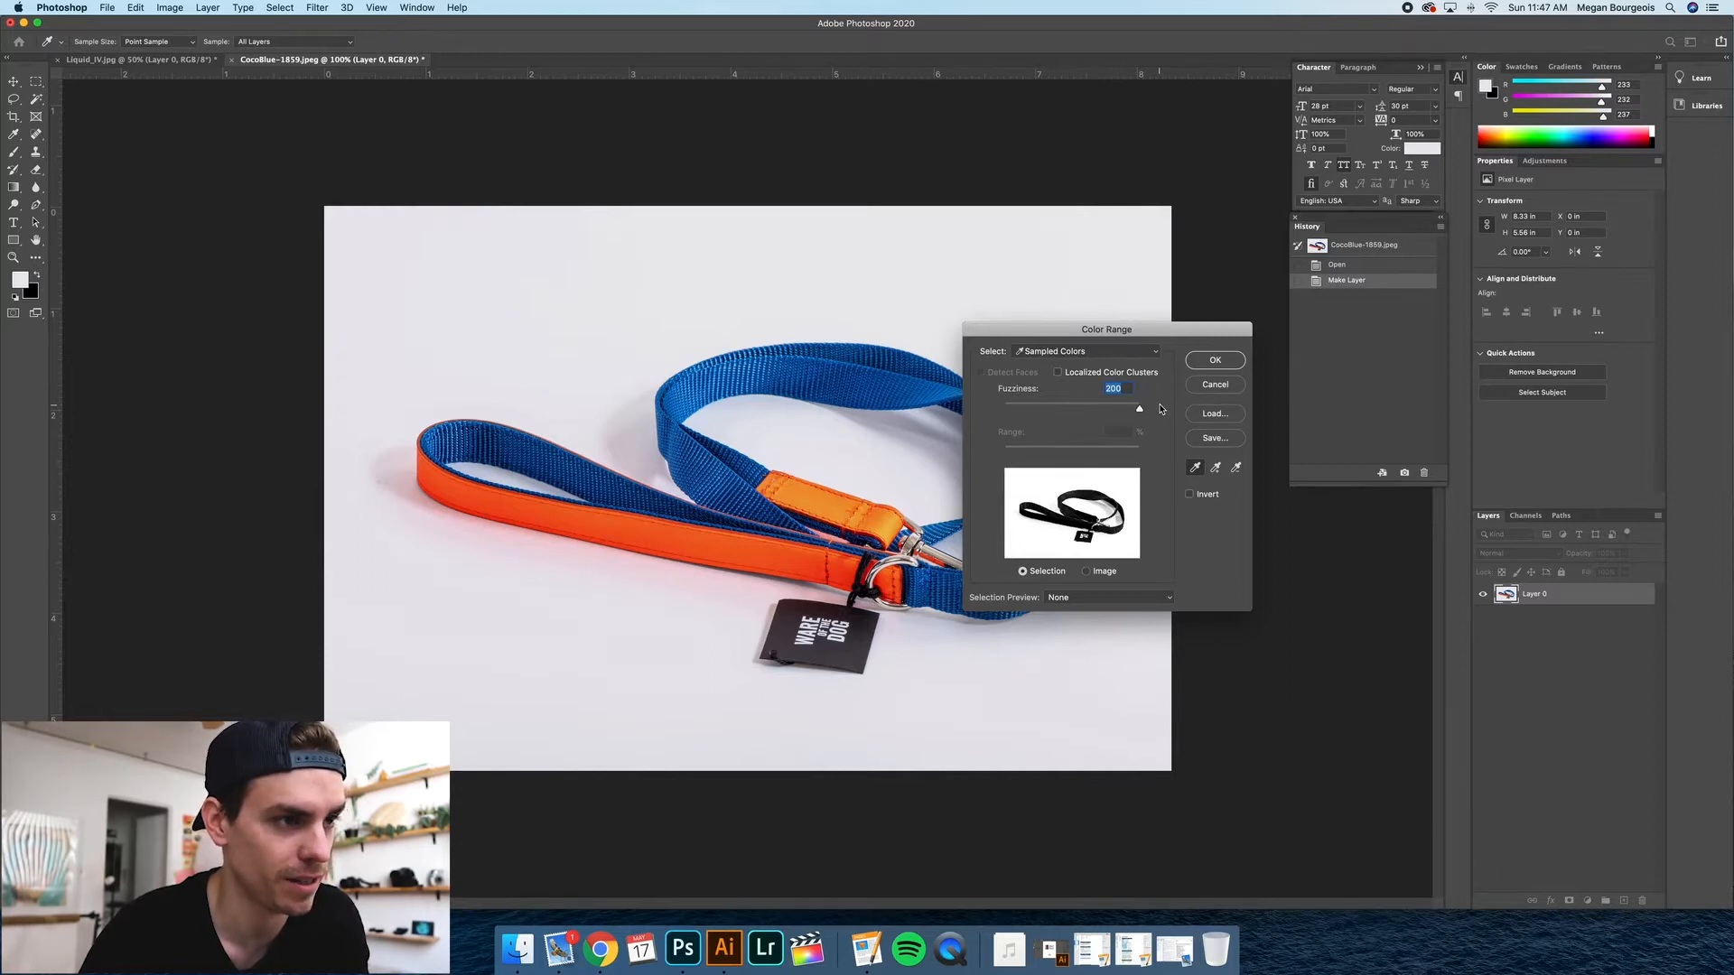
pyautogui.moveTo(1138, 407); pyautogui.dragTo(1082, 406)
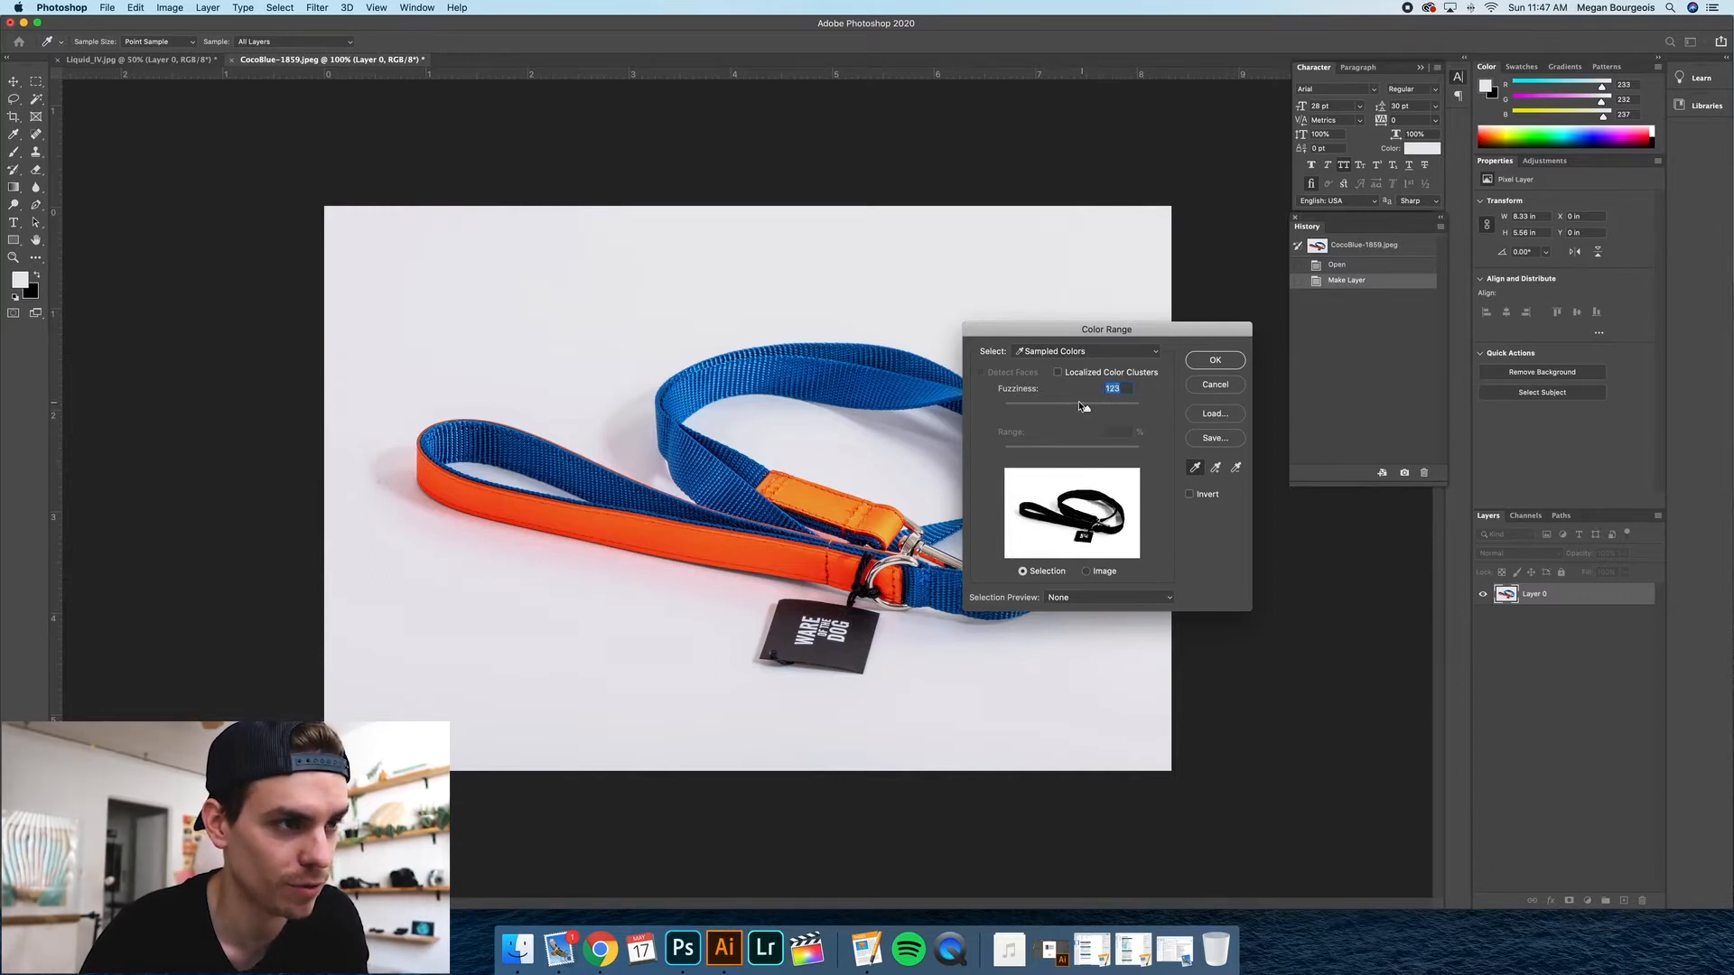
pyautogui.moveTo(1082, 403); pyautogui.dragTo(1105, 402)
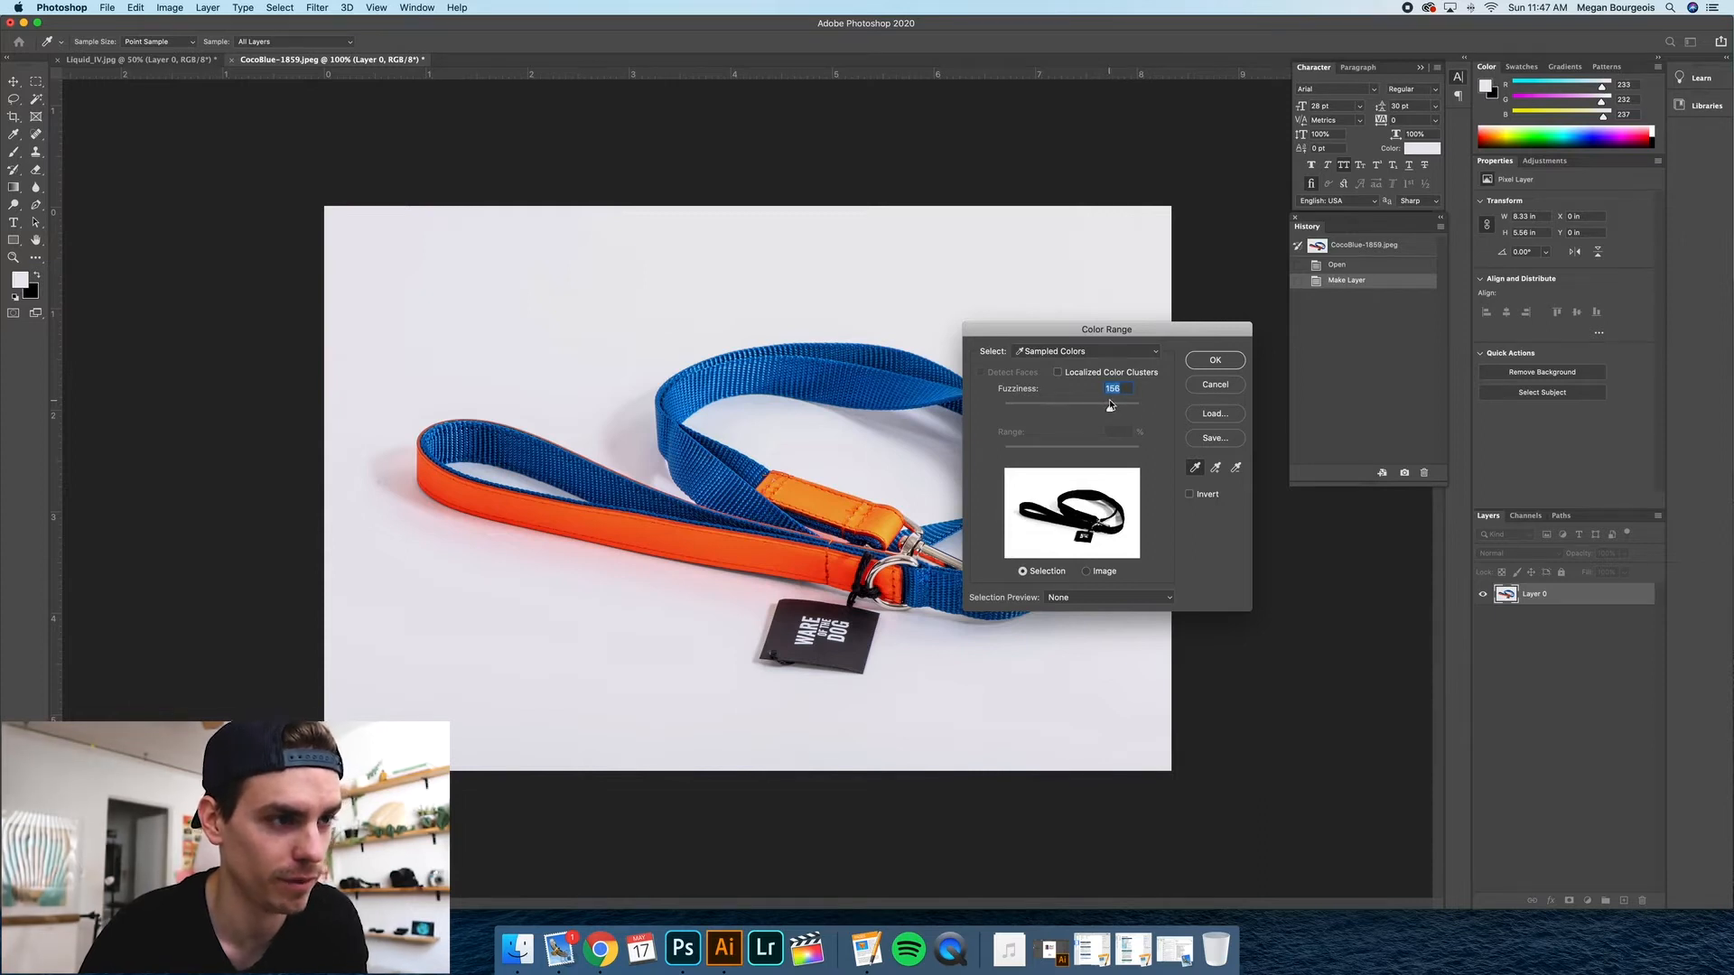
pyautogui.click(1214, 359)
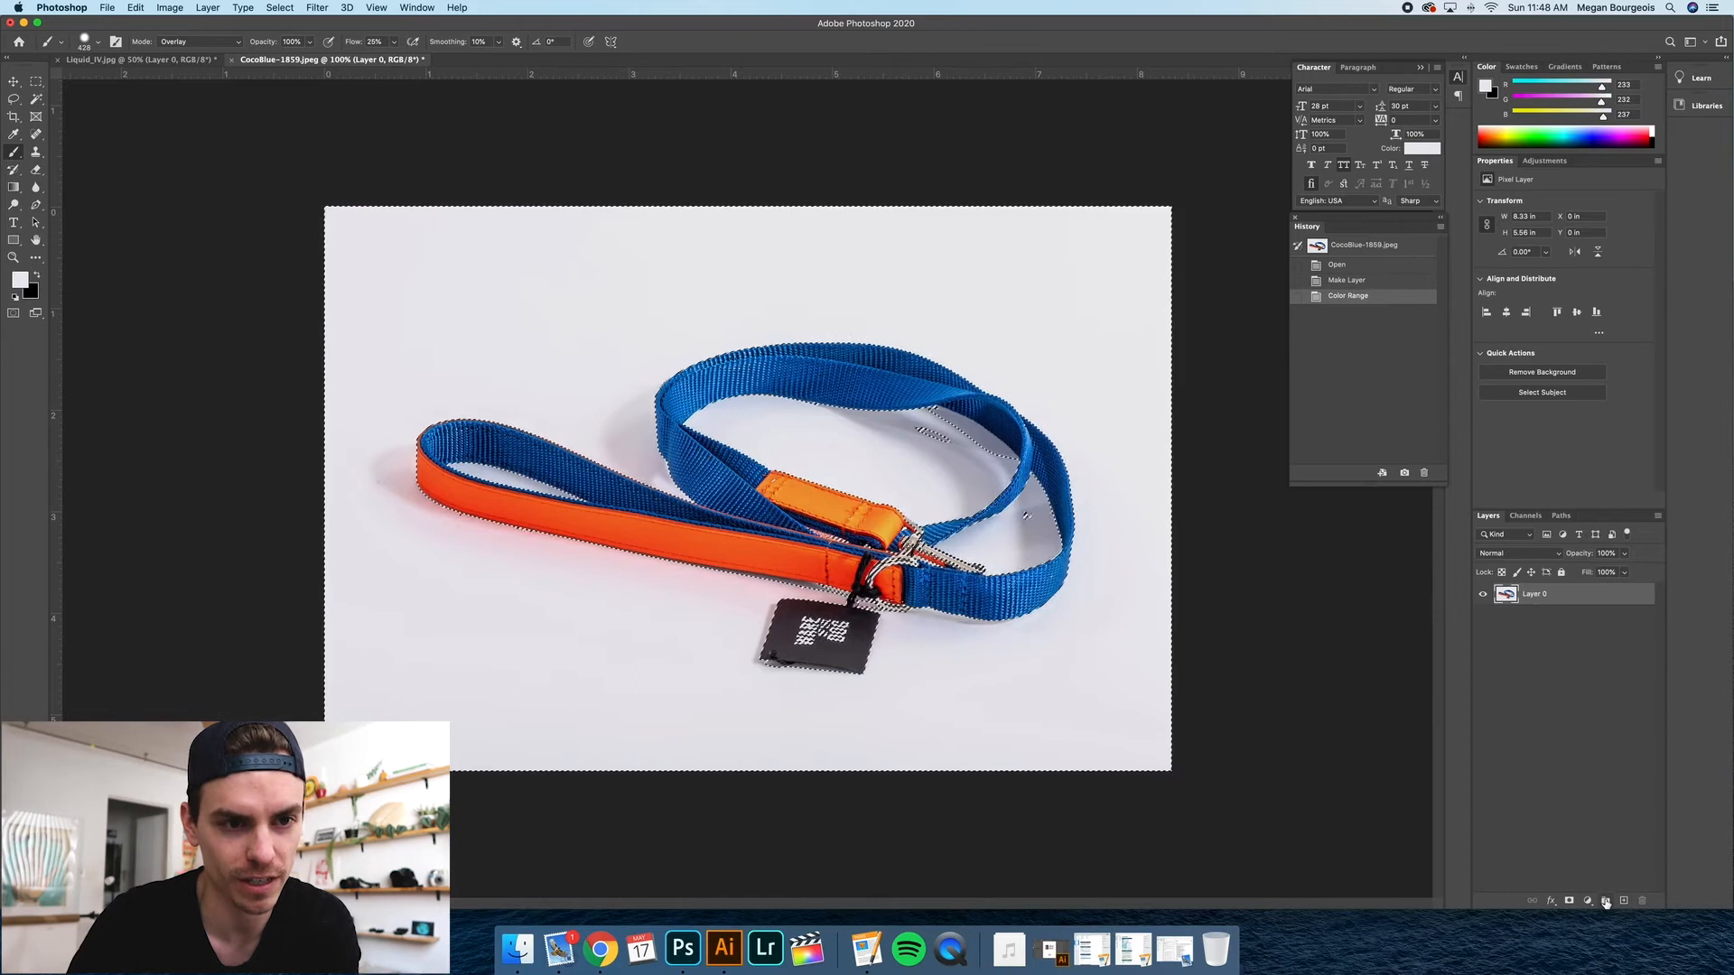
# Create Group 1 above the photo layer and attempt to mask it with the leash selection.
pyautogui.click(1606, 900)
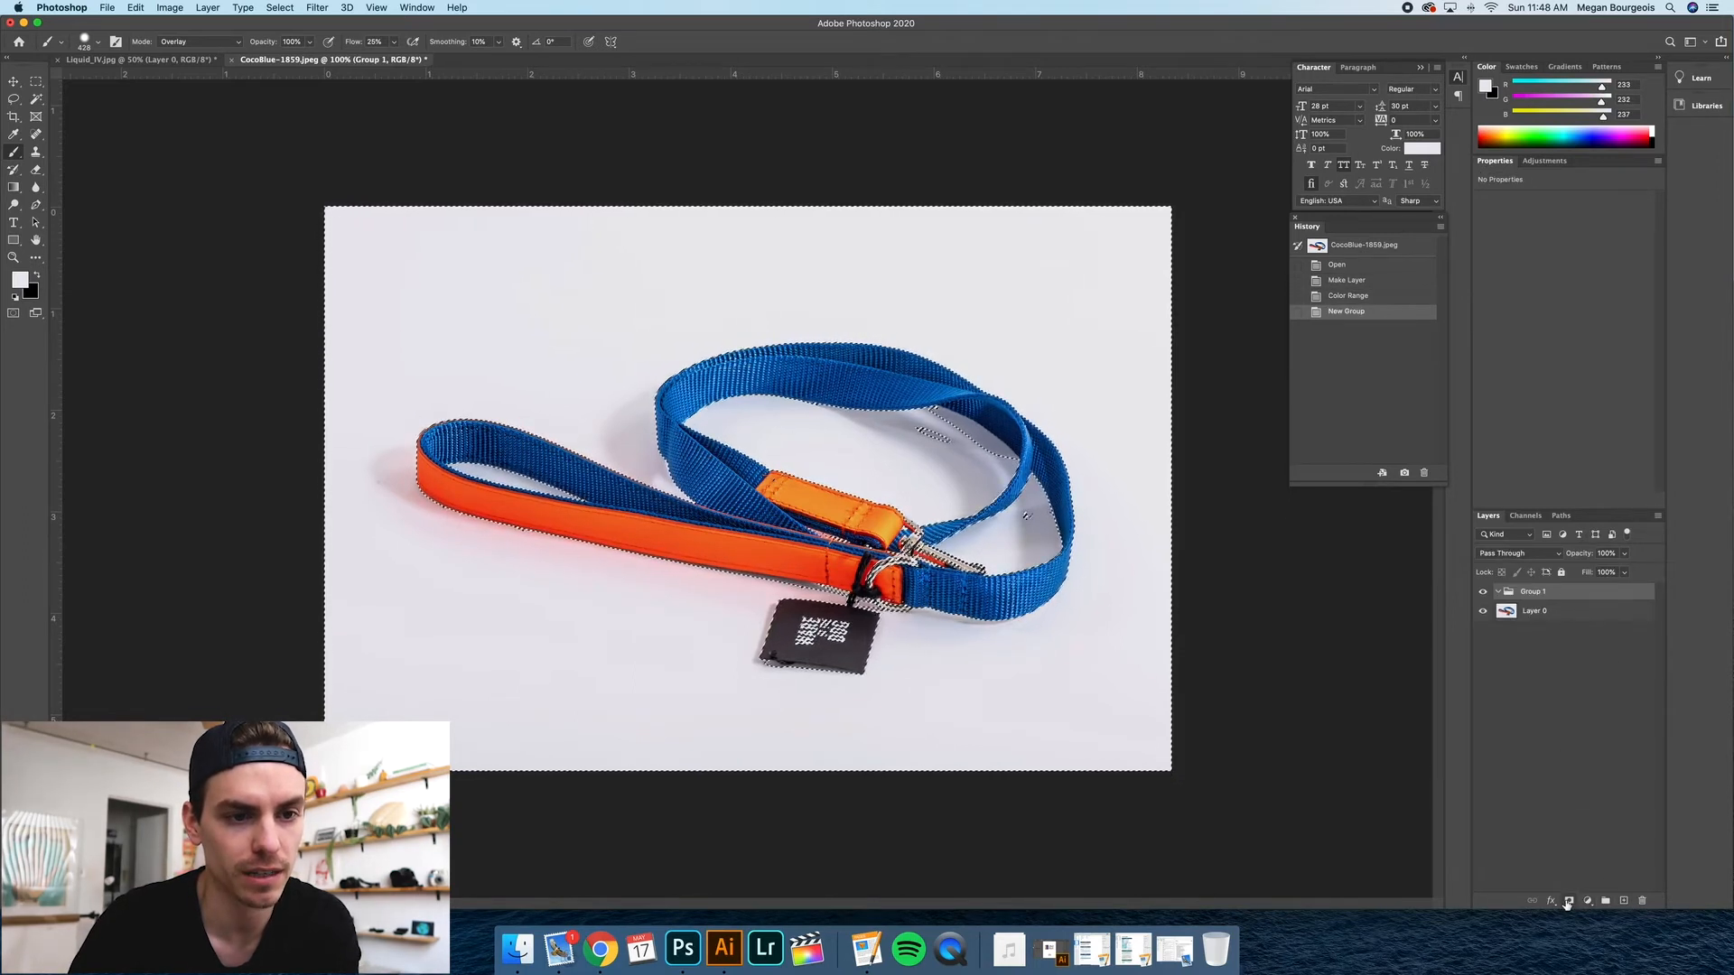
pyautogui.click(1567, 899)
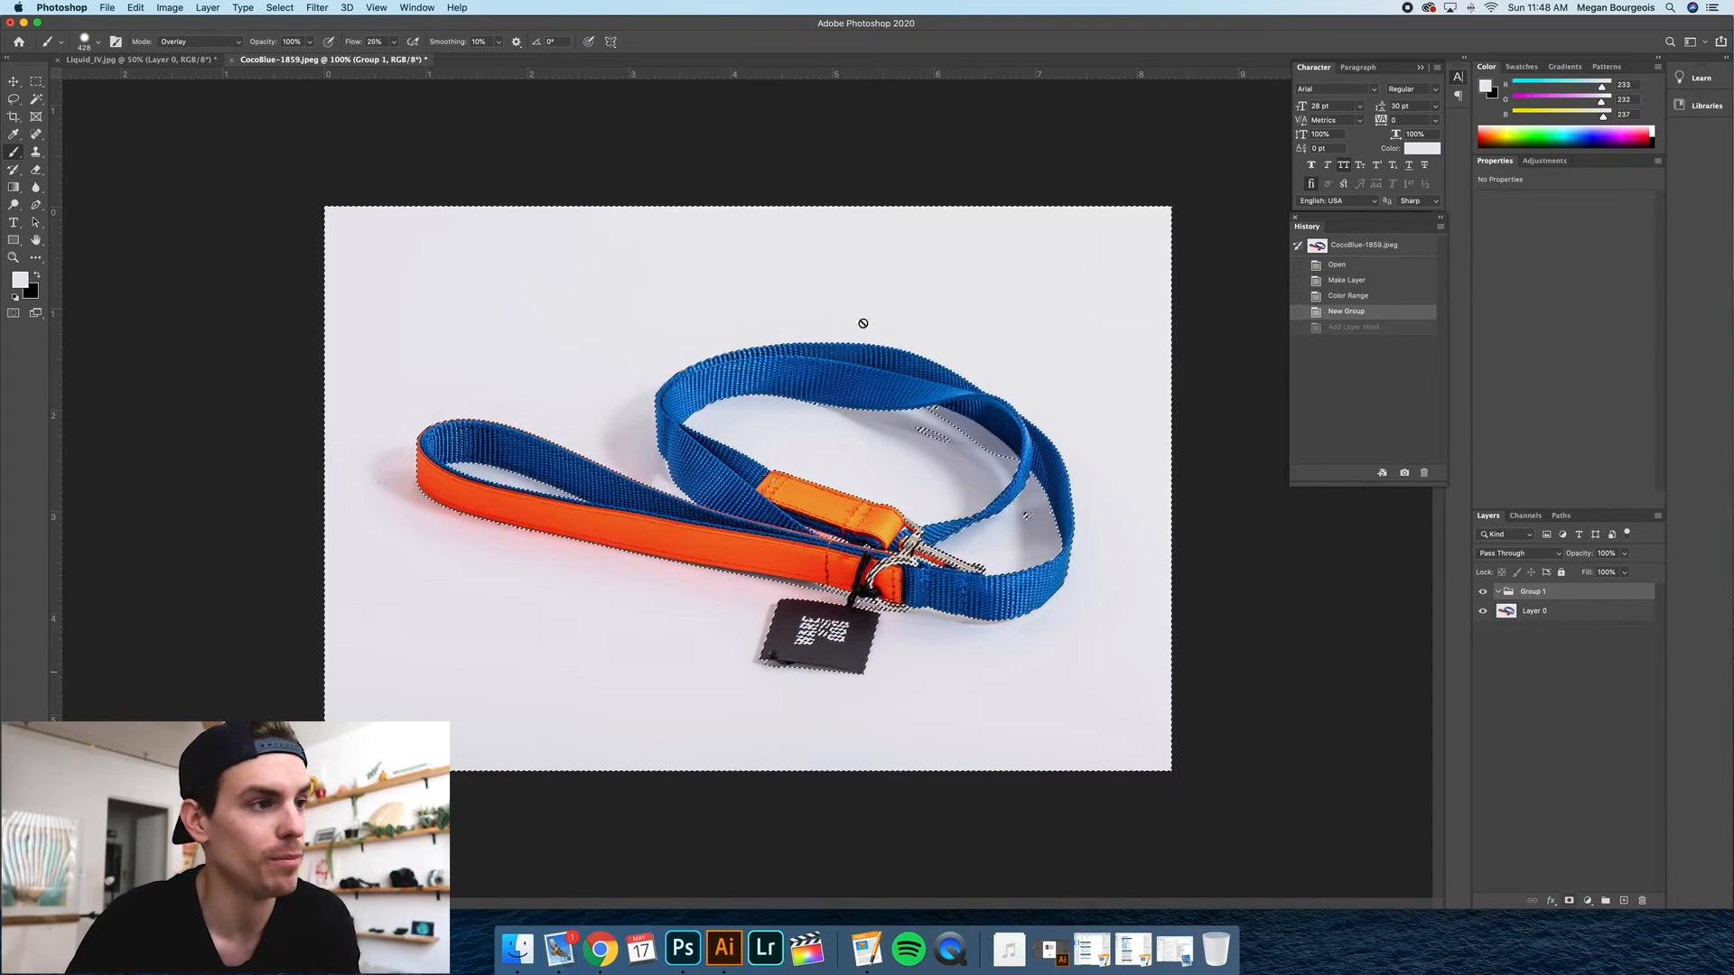
pyautogui.moveTo(603, 448)
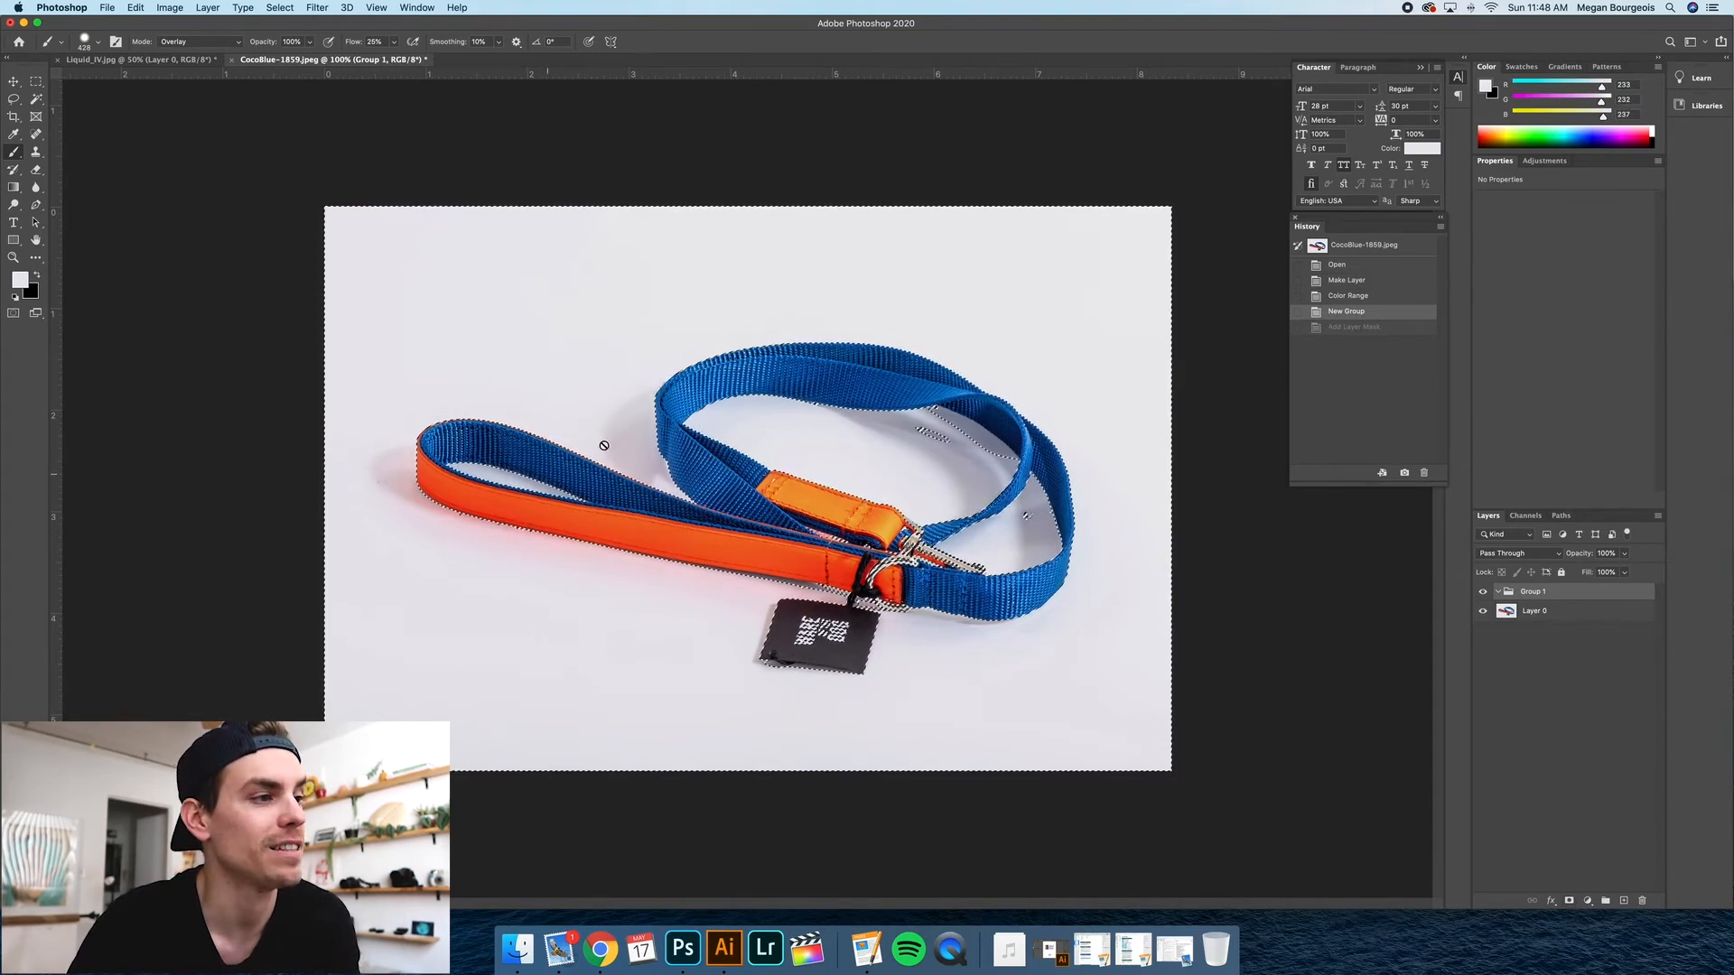
pyautogui.click(278, 7)
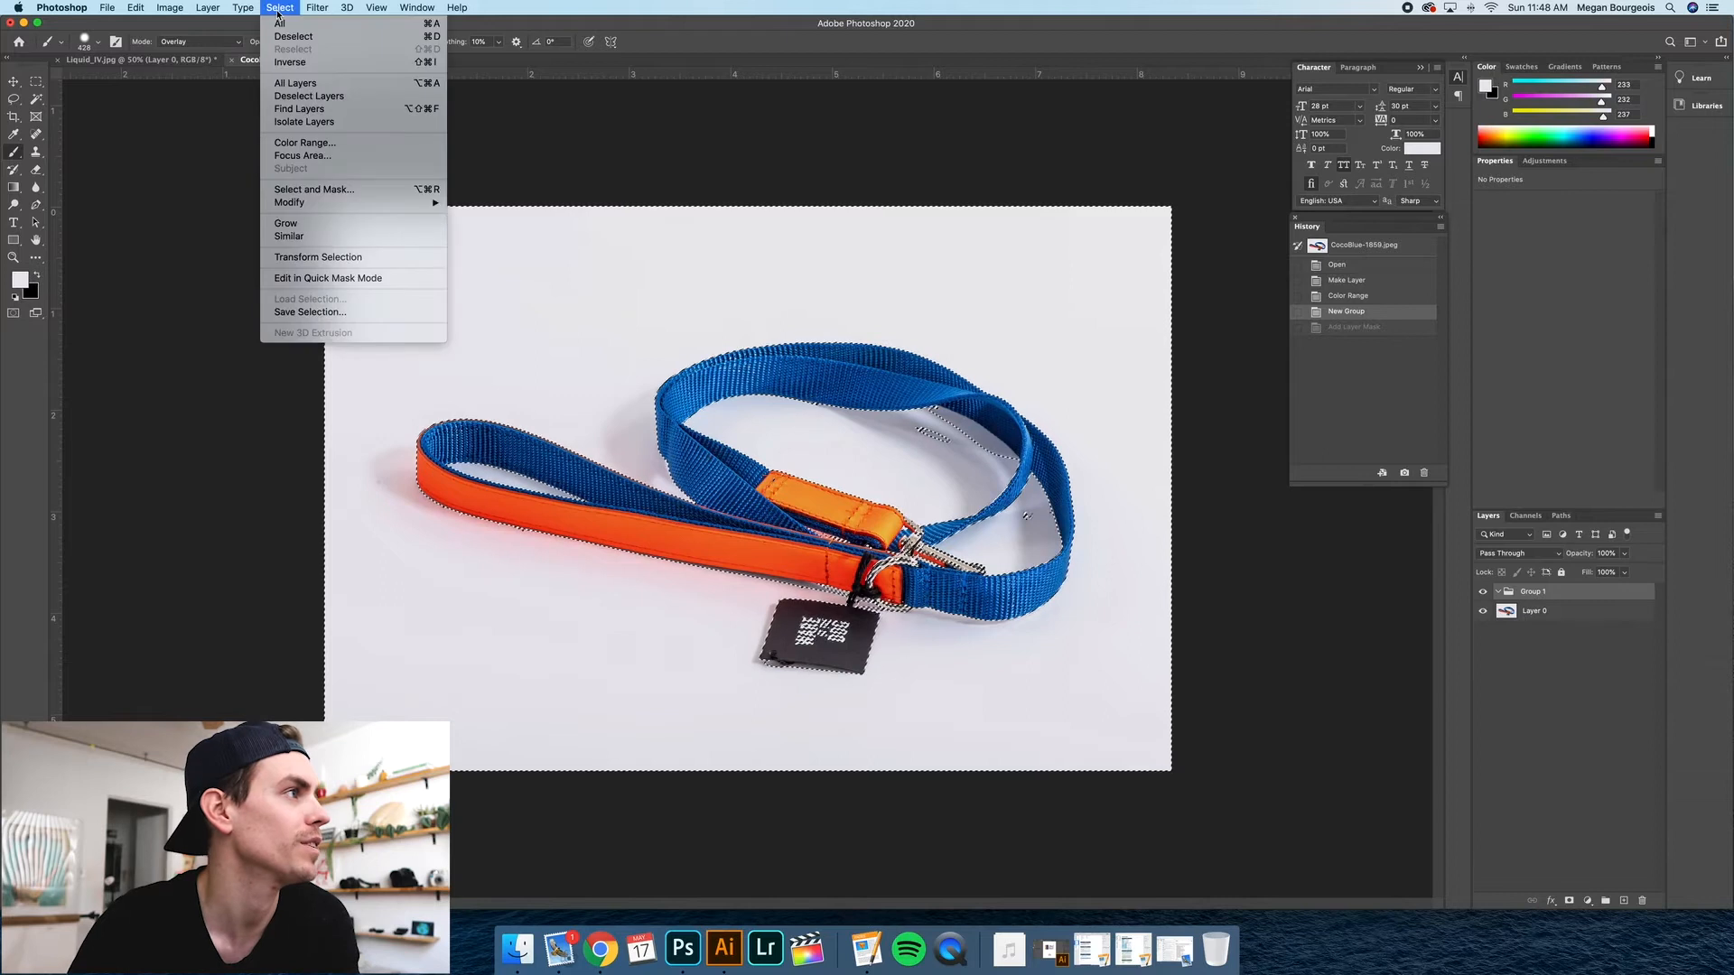
pyautogui.moveTo(291, 62)
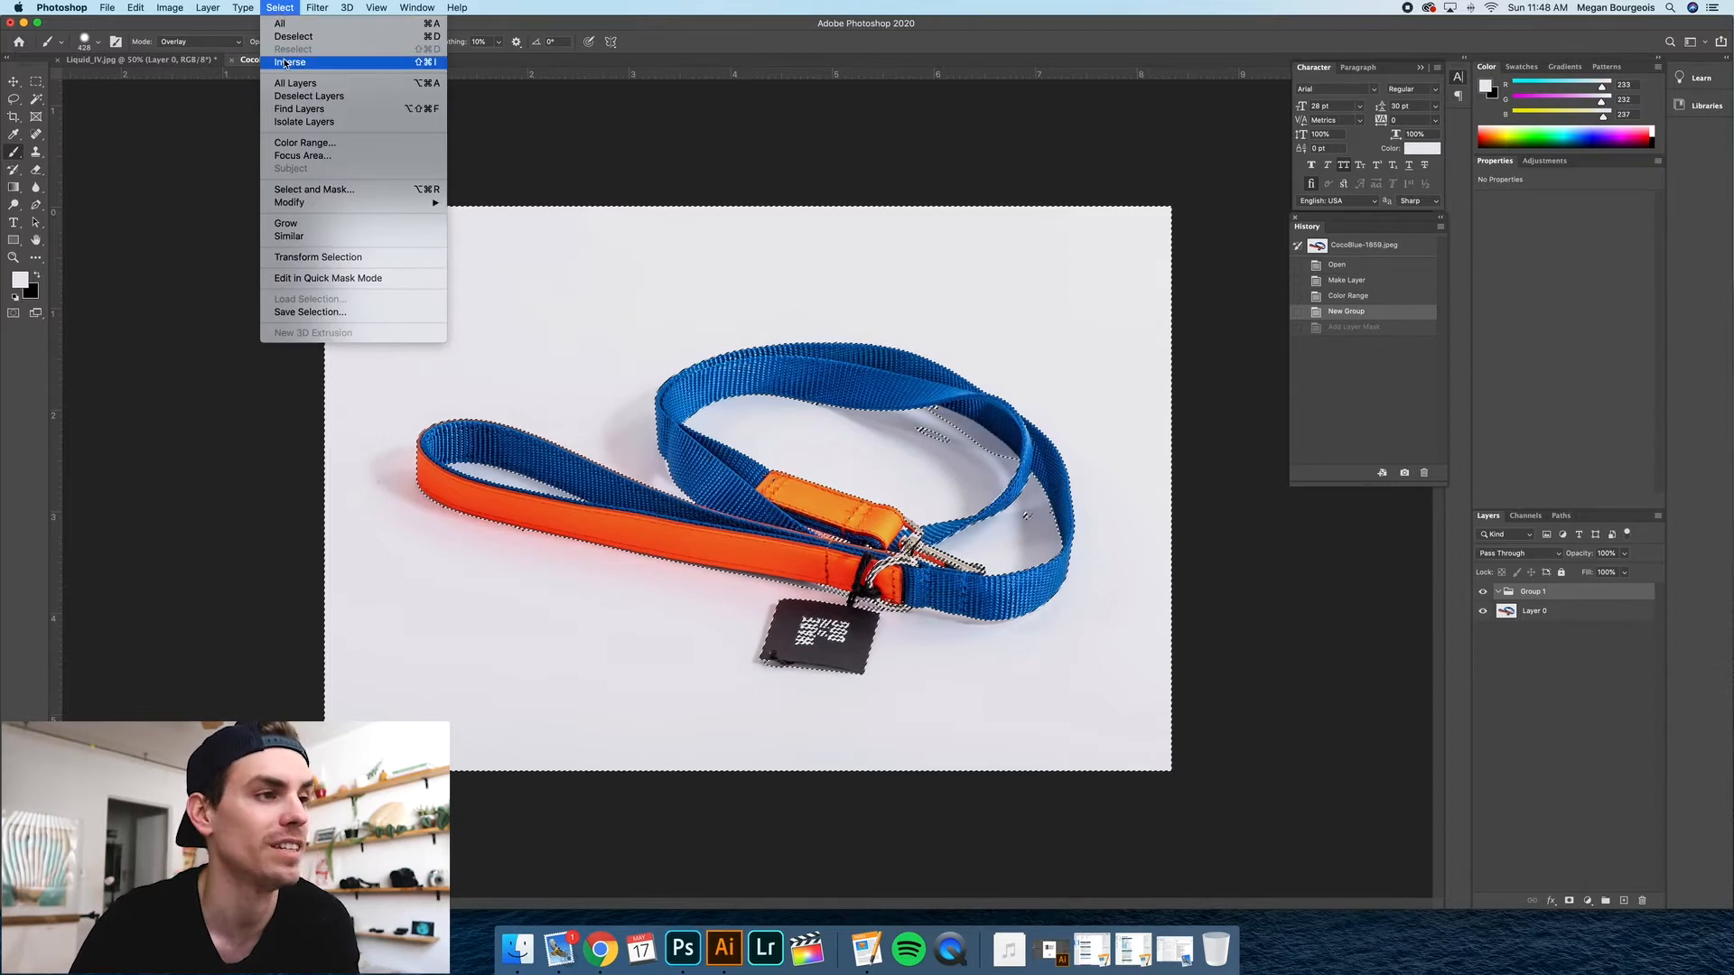
# Invert the selection, mask Group 1 with it, and add an empty Layer 1 below the group.
pyautogui.click(296, 56)
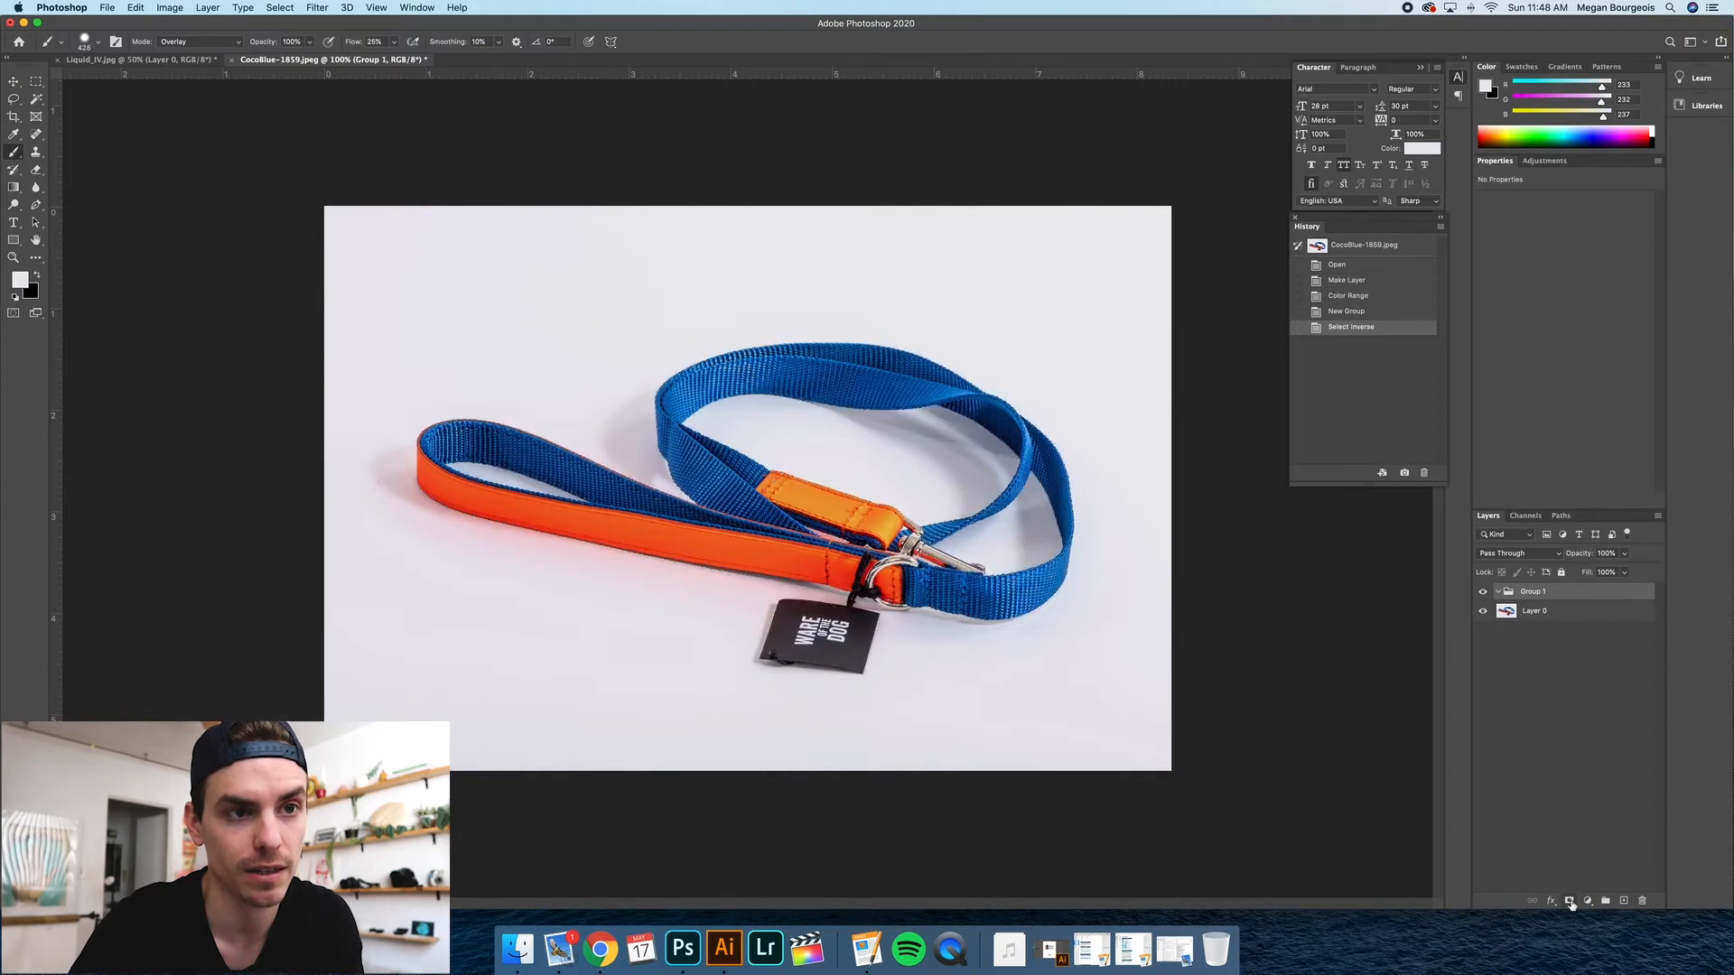
pyautogui.click(1569, 899)
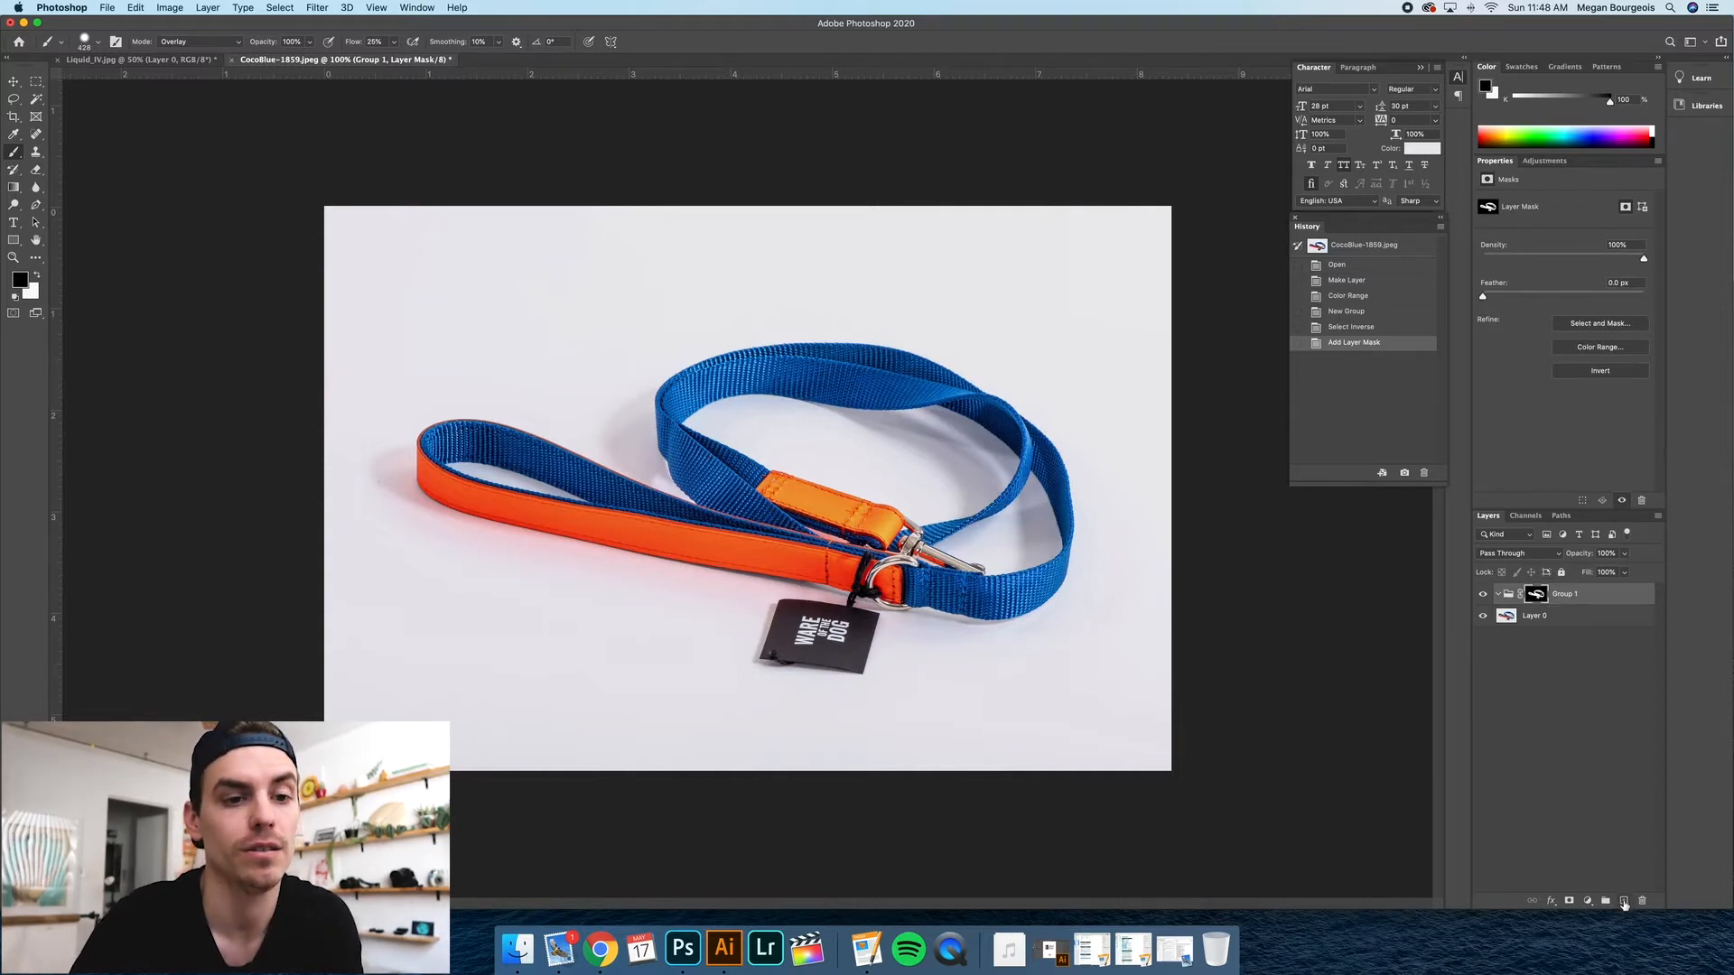
pyautogui.click(1623, 900)
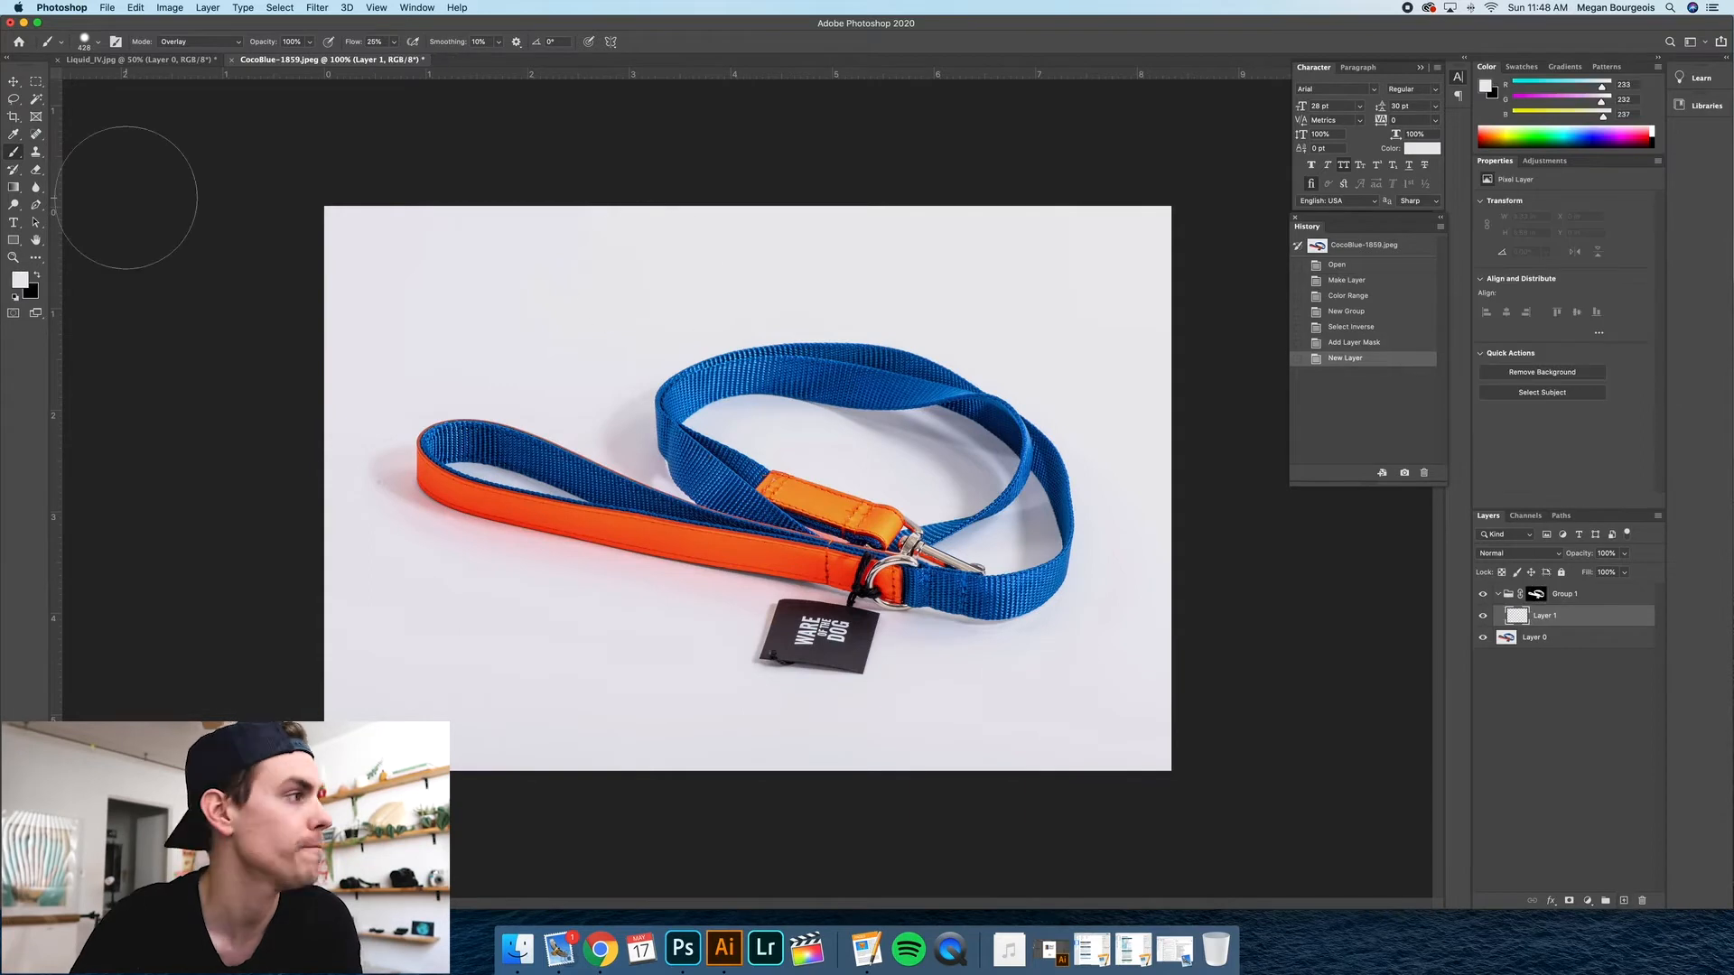
# Fill Layer 1 with solid Black via Edit > Fill so the leash turns black.
pyautogui.click(170, 7)
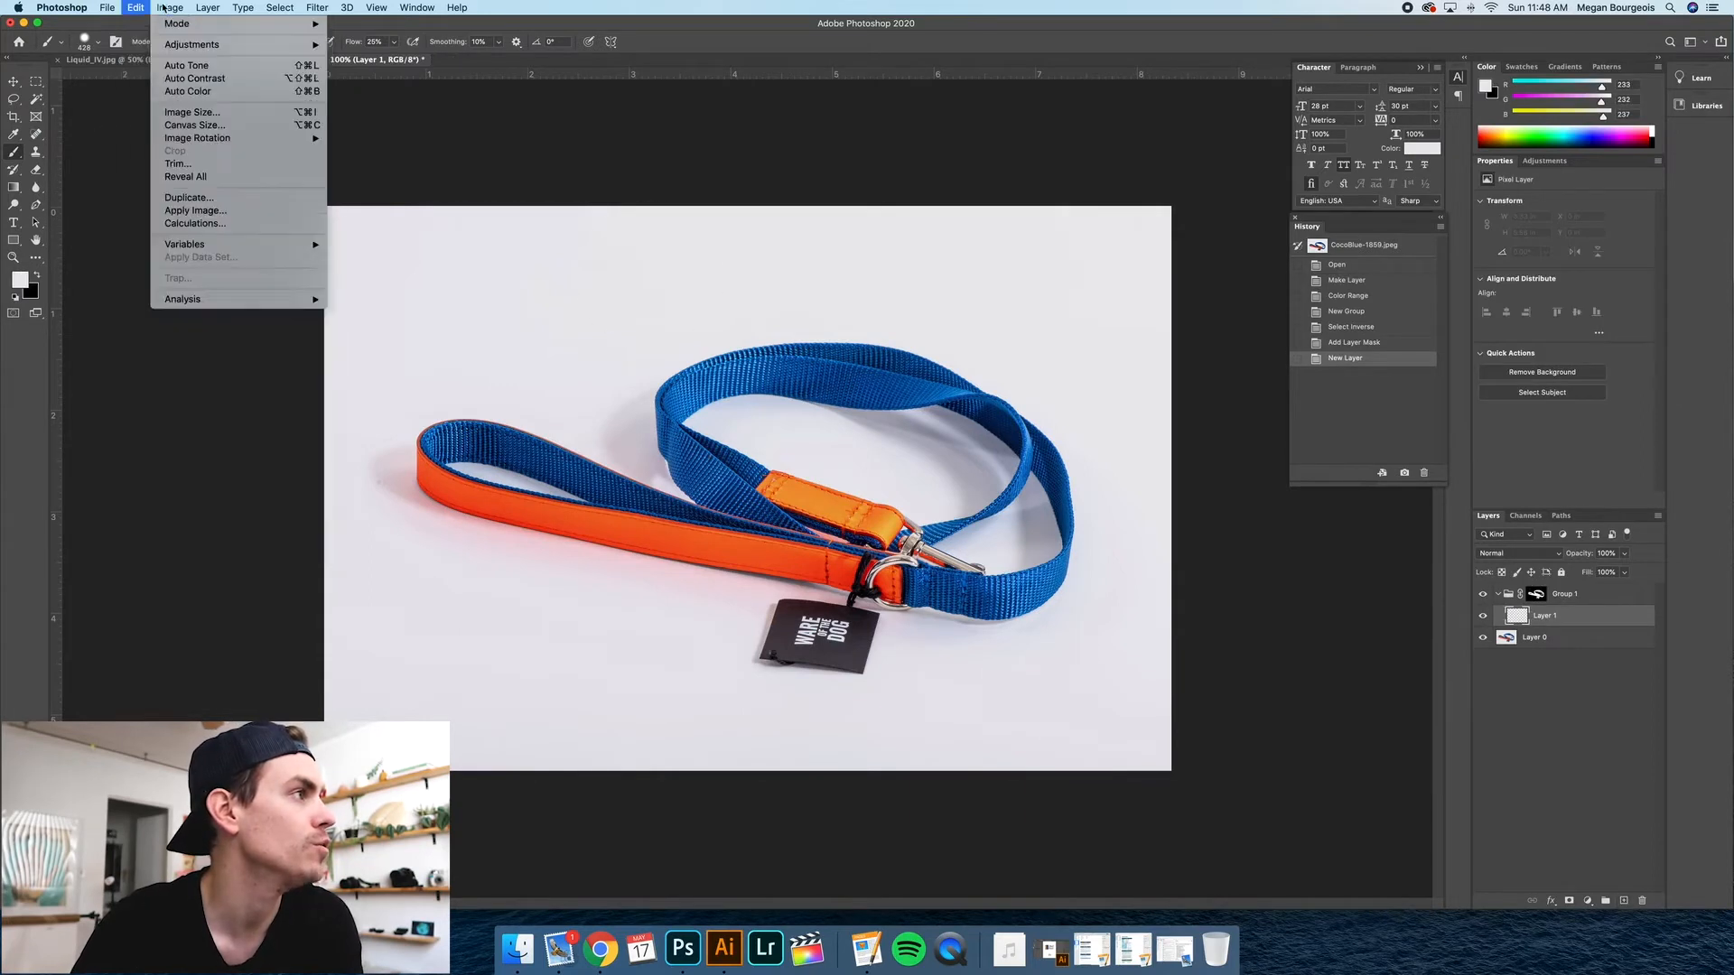
pyautogui.click(134, 7)
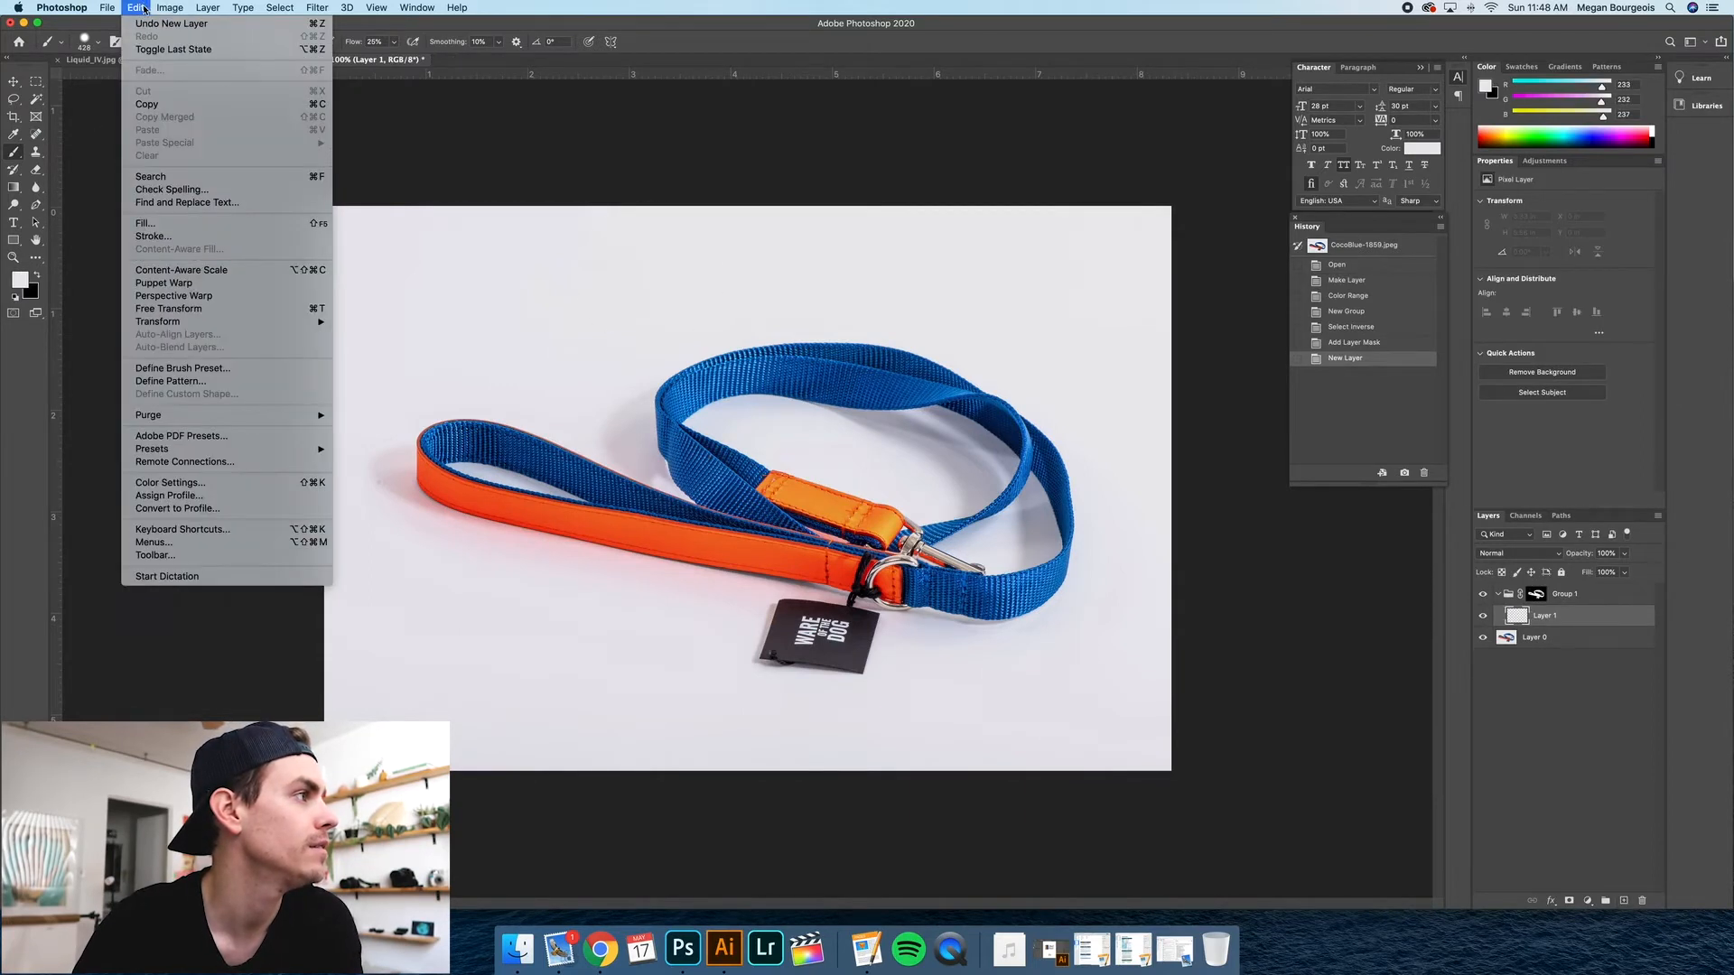
pyautogui.click(145, 224)
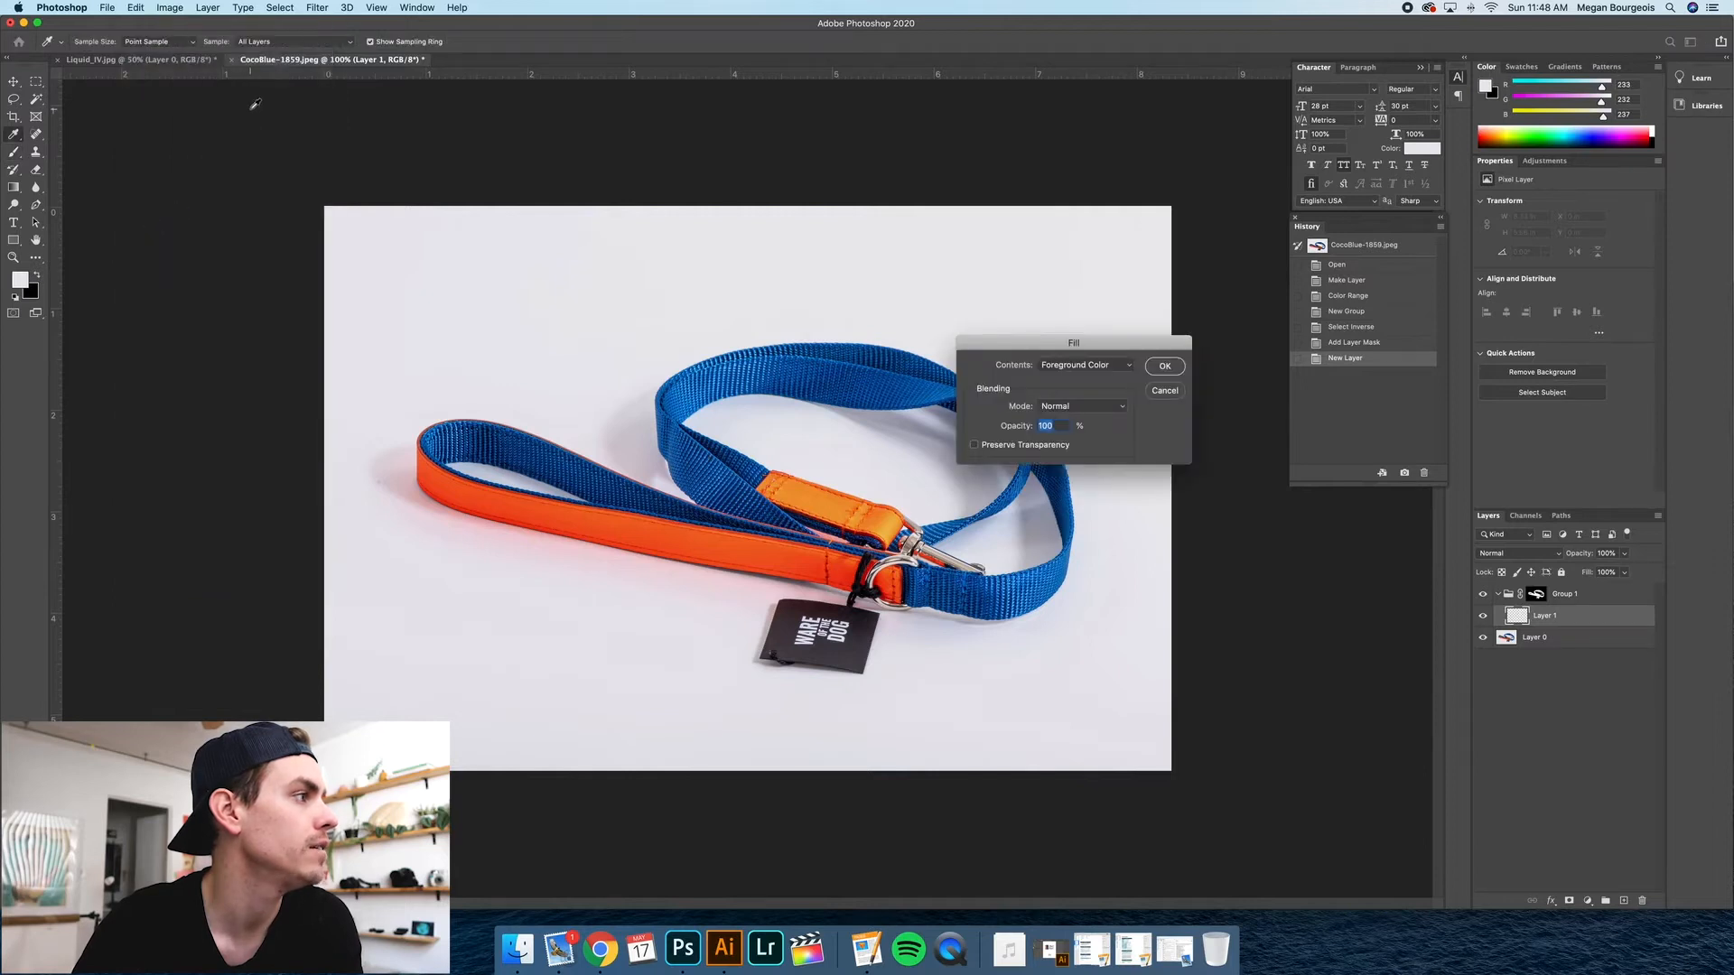
pyautogui.click(1127, 365)
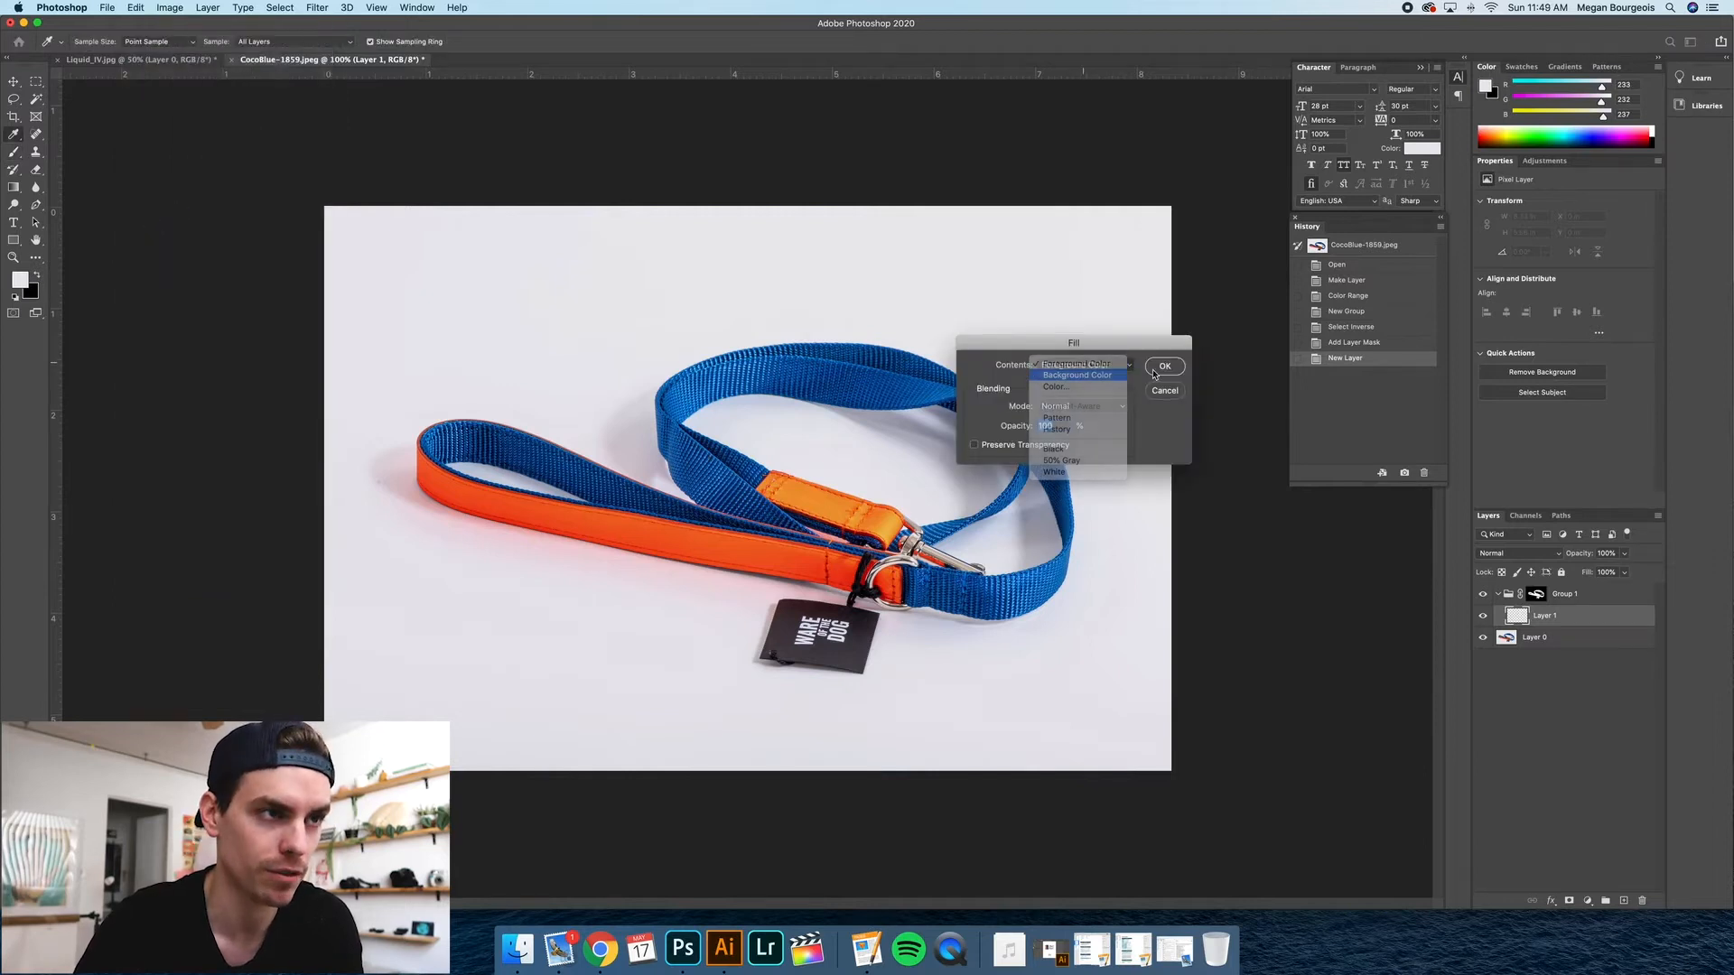
pyautogui.click(1165, 365)
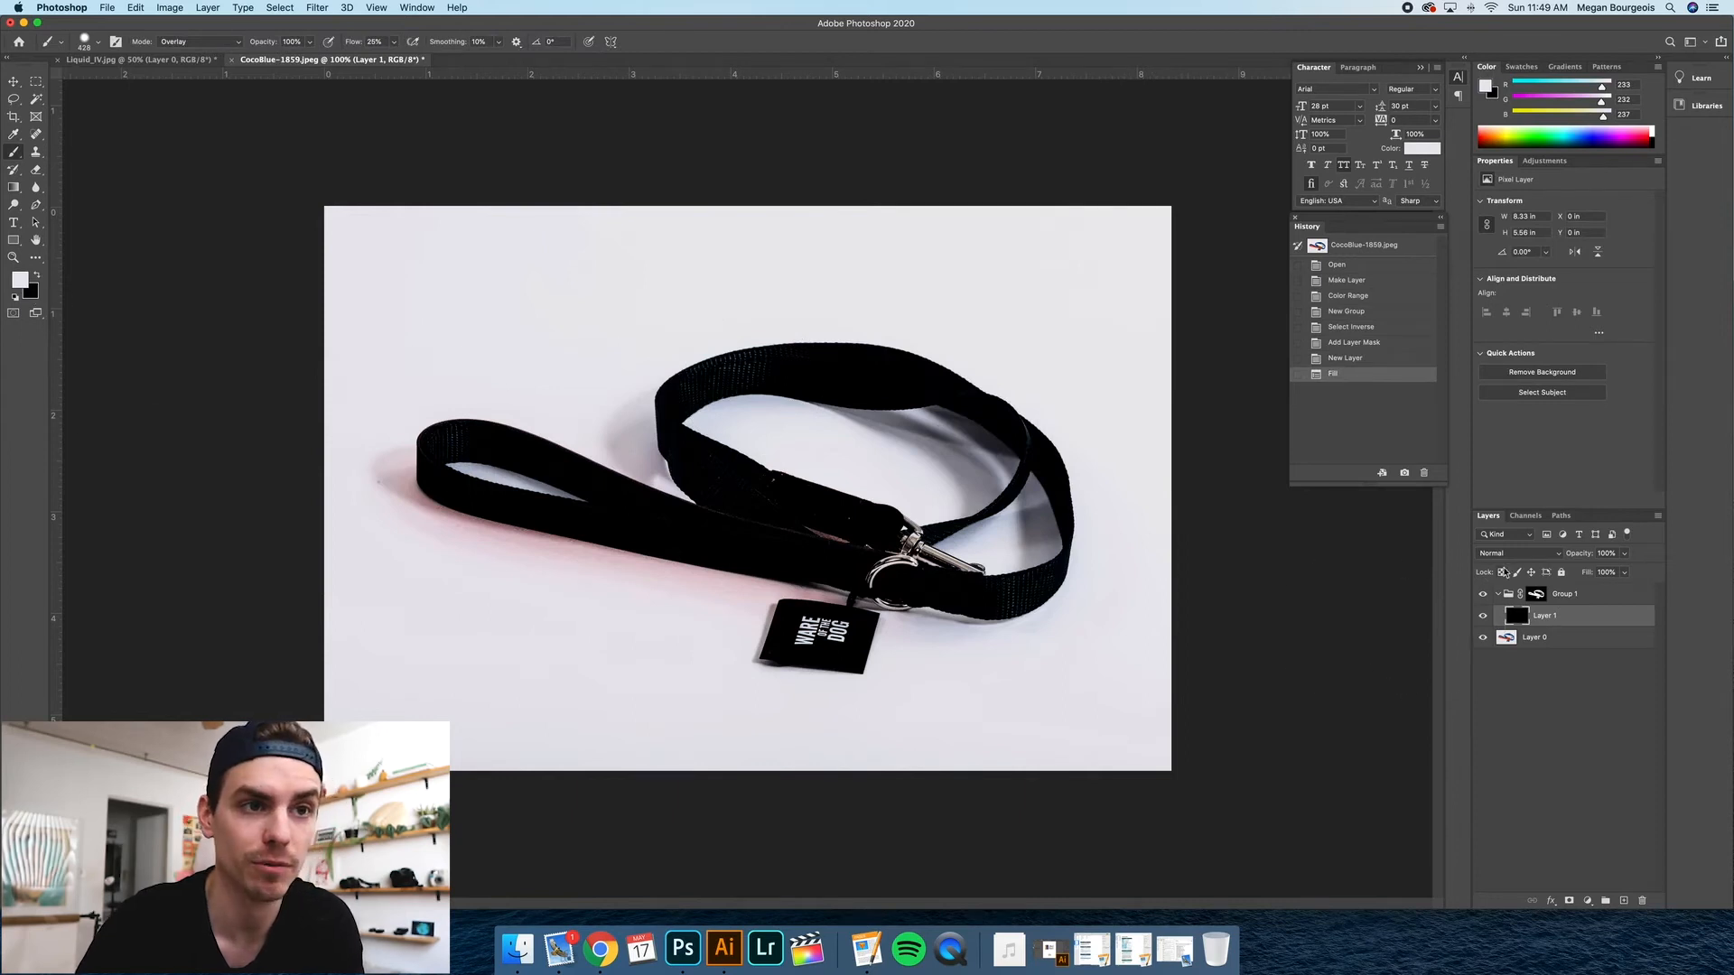
pyautogui.click(1519, 553)
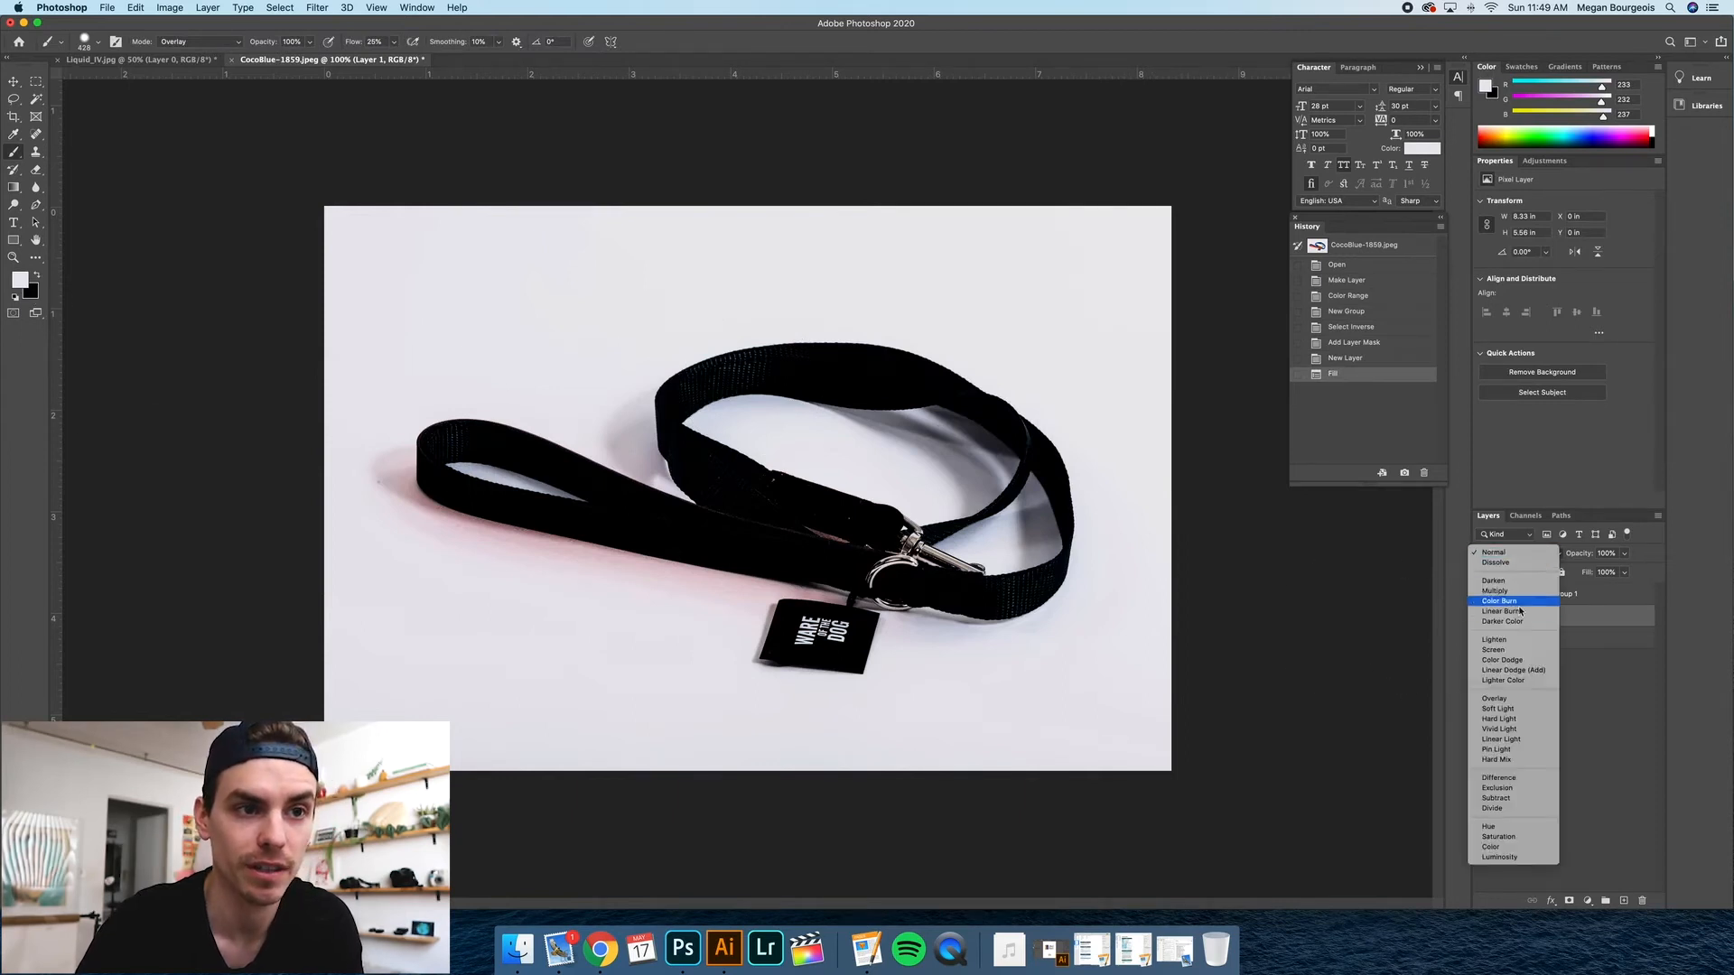
# Set Layer 1 to Overlay blend mode and adjust its opacity to roughly 50%.
pyautogui.click(1492, 698)
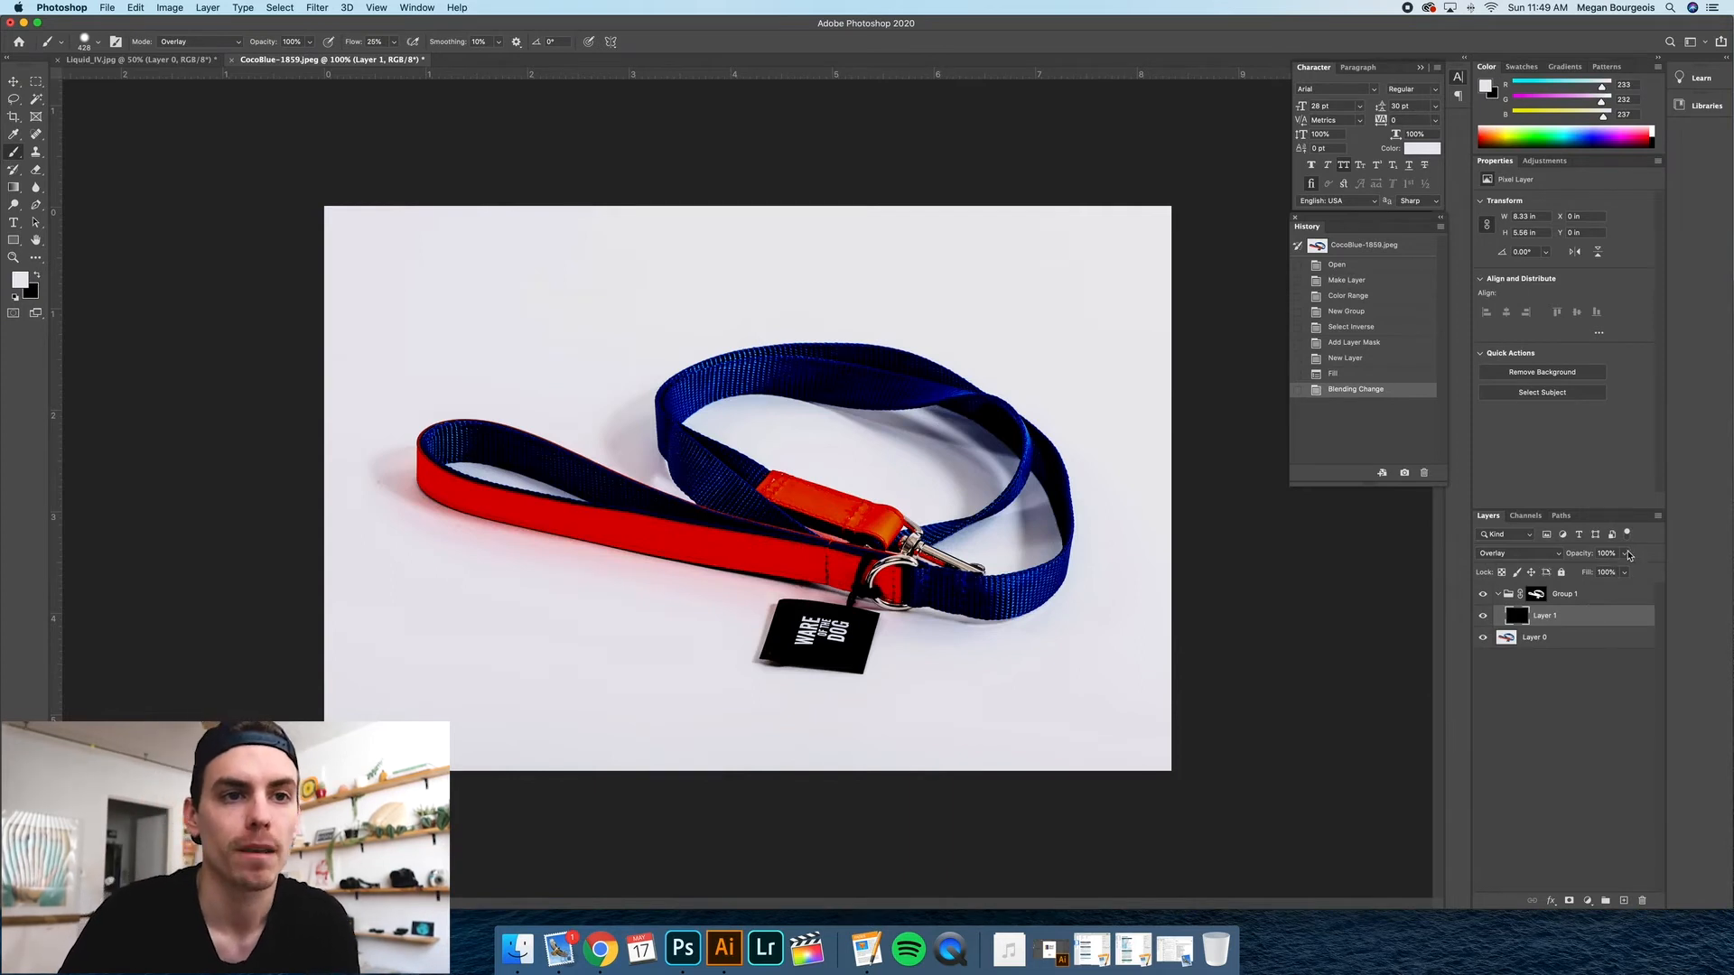
pyautogui.moveTo(1626, 573); pyautogui.dragTo(1564, 573)
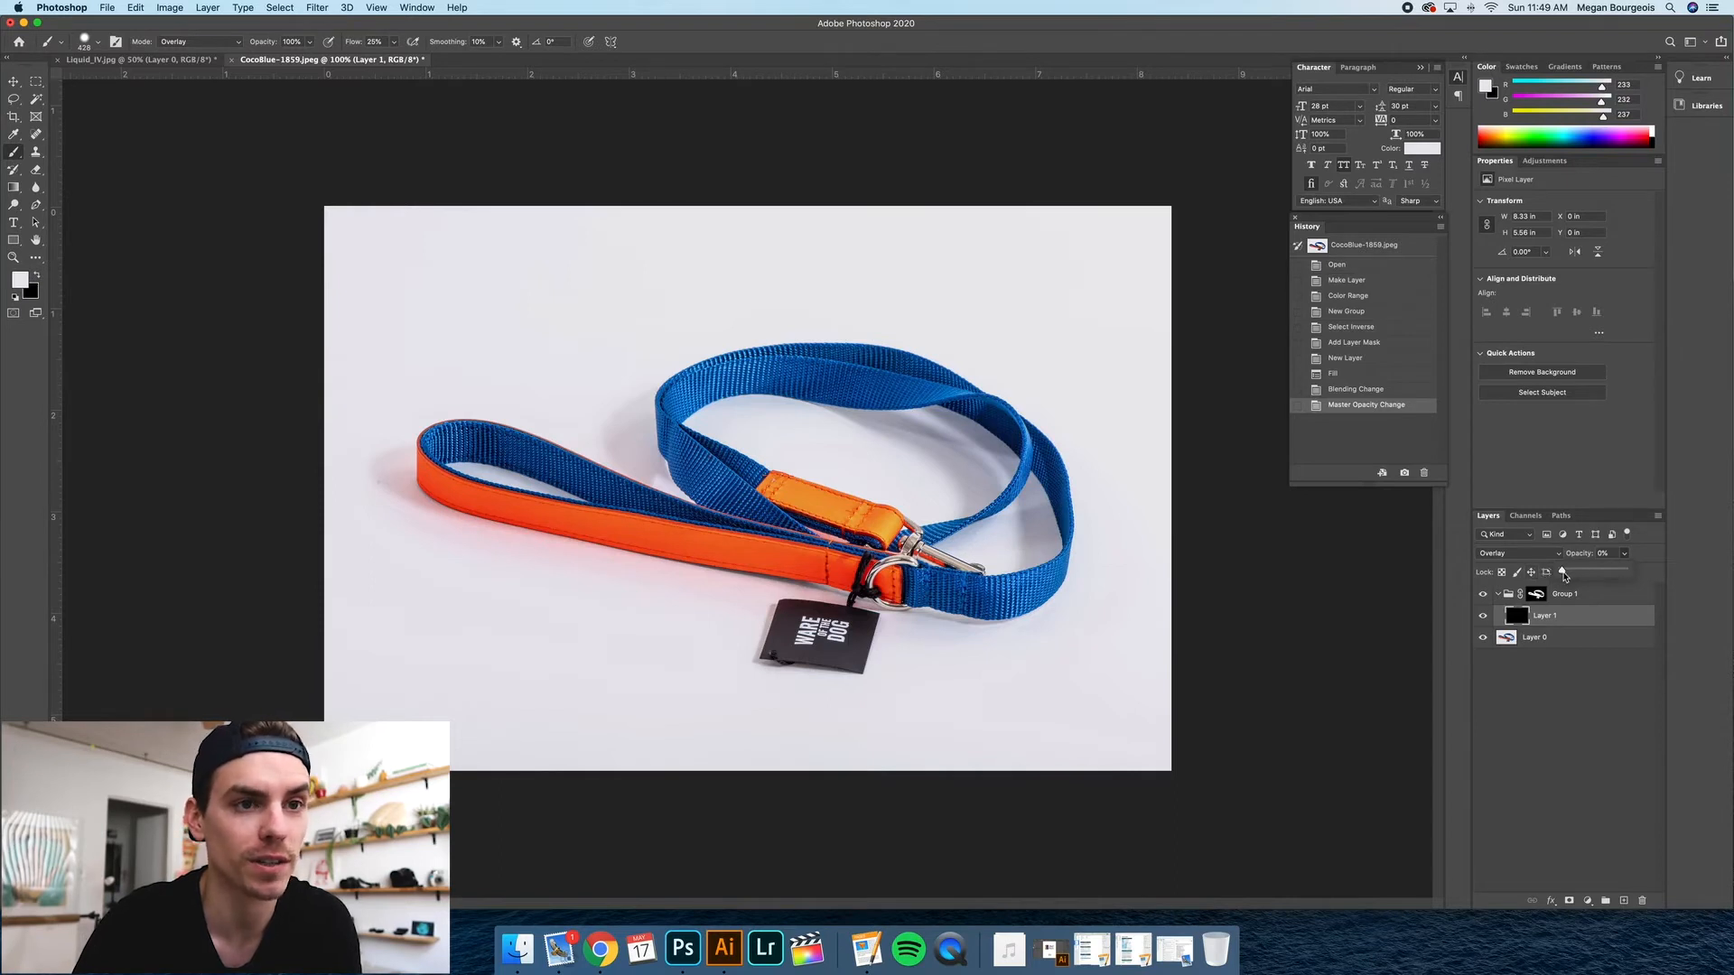
pyautogui.moveTo(1562, 573); pyautogui.dragTo(1588, 572)
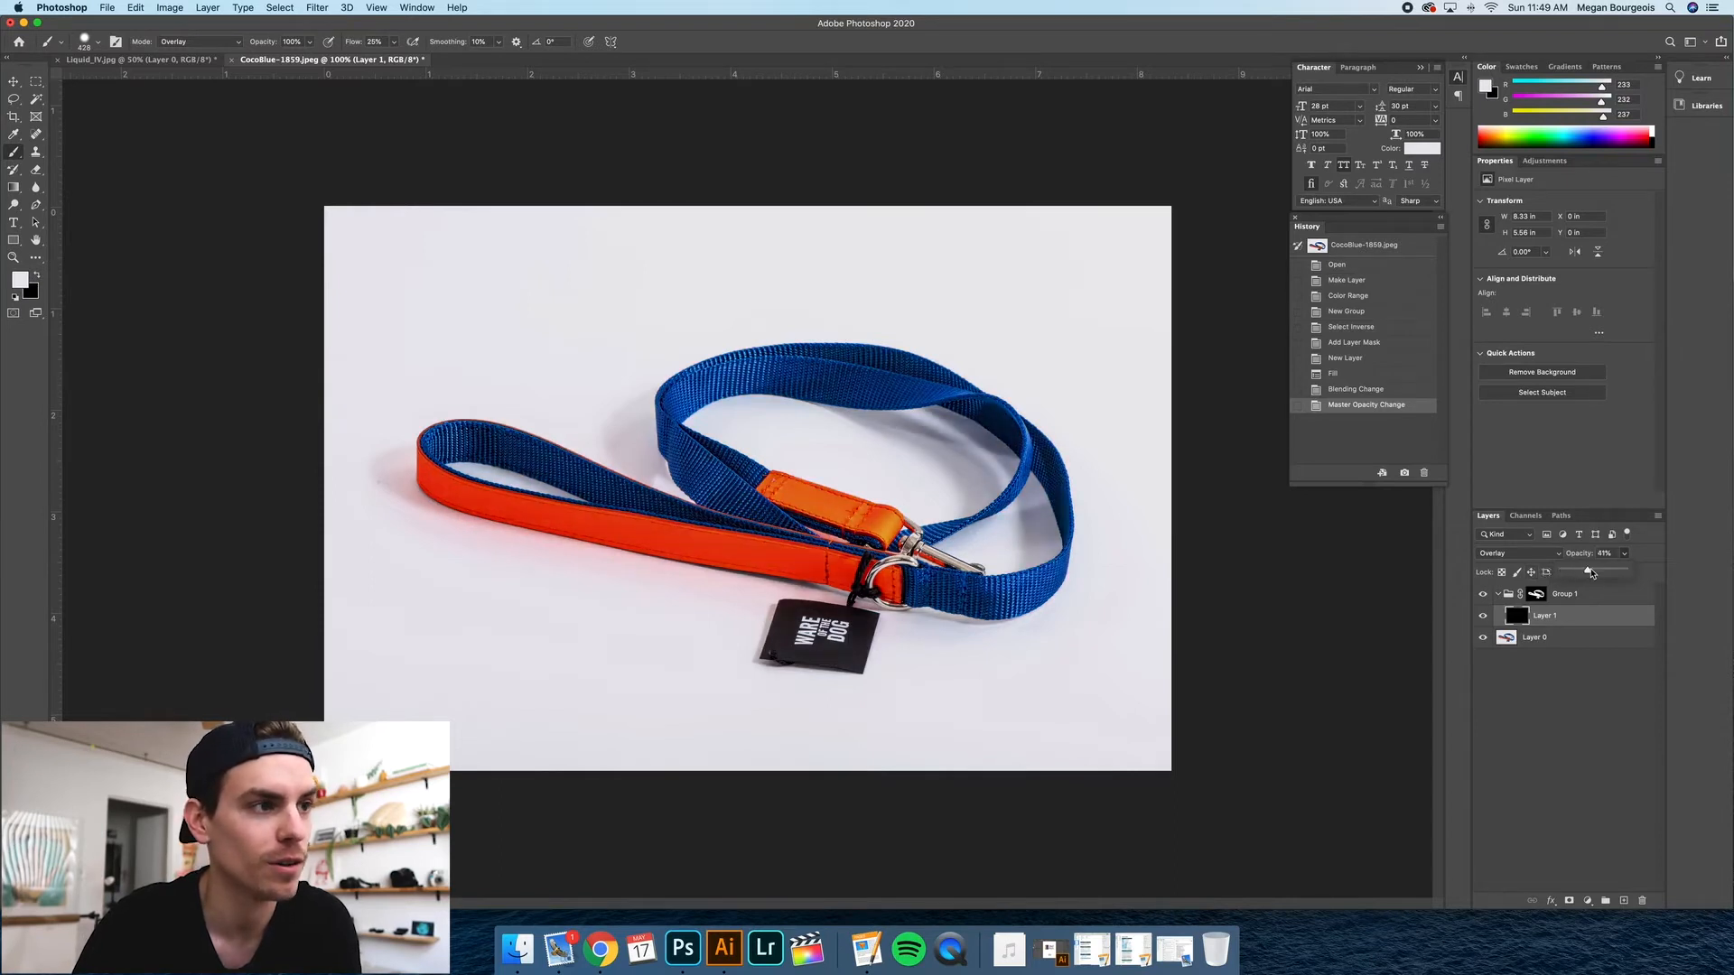
pyautogui.moveTo(1590, 573); pyautogui.dragTo(1582, 573)
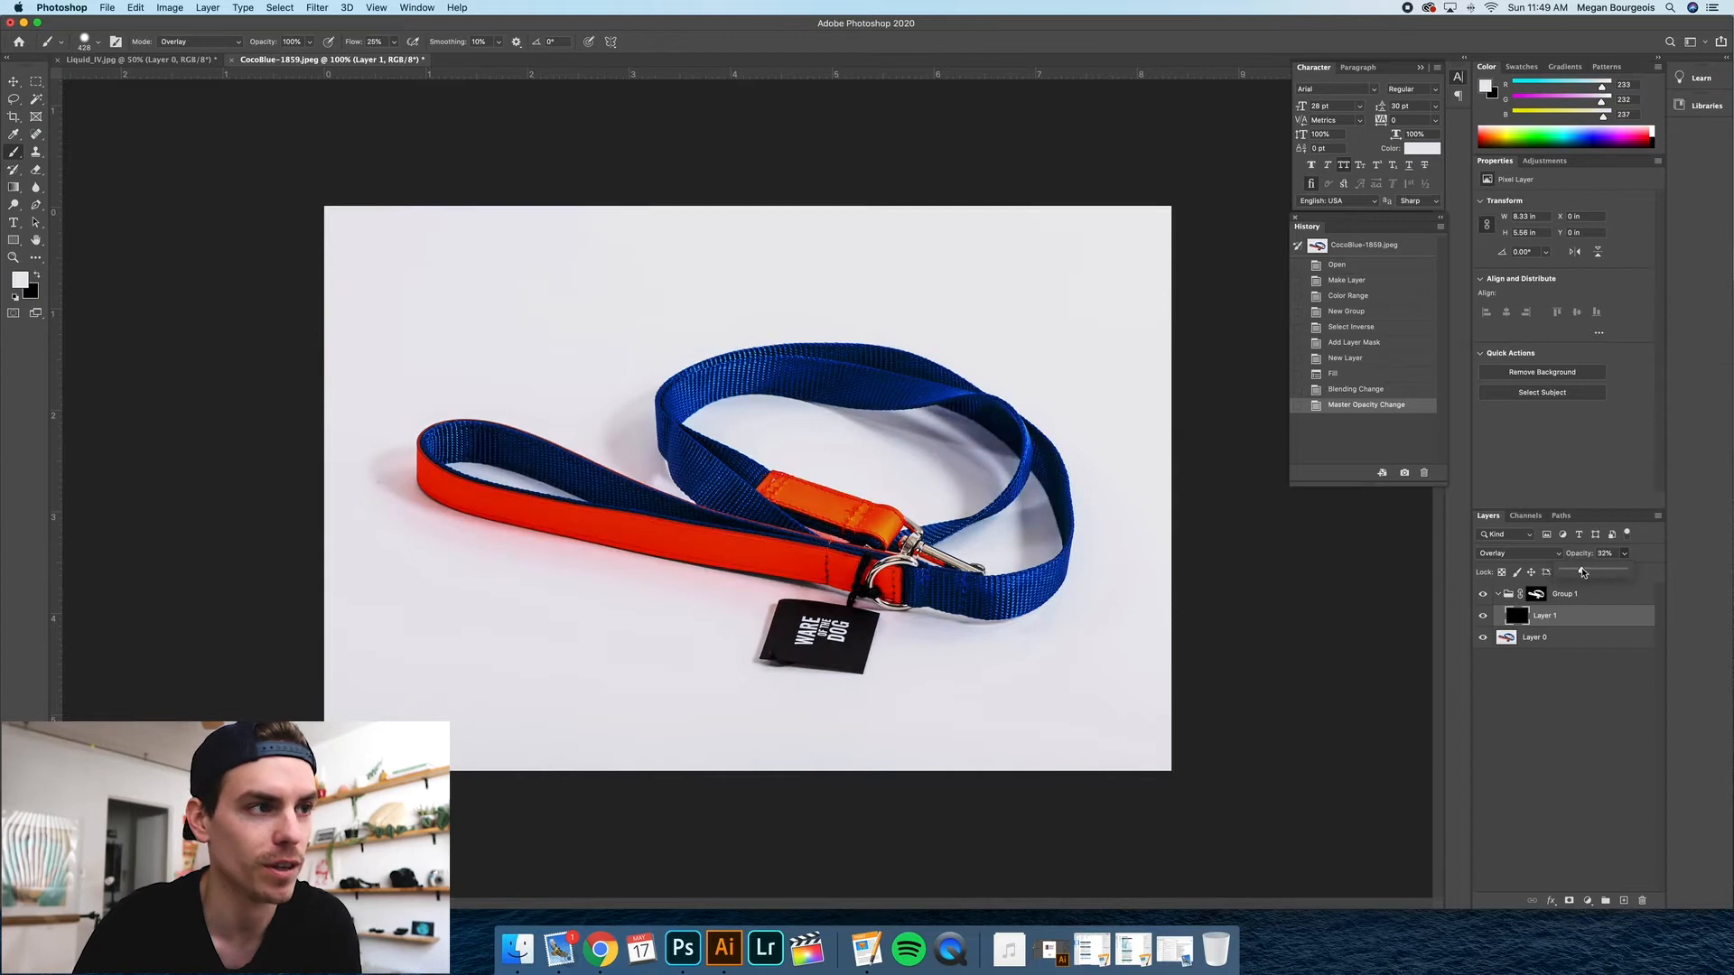
pyautogui.moveTo(1582, 573); pyautogui.dragTo(1620, 572)
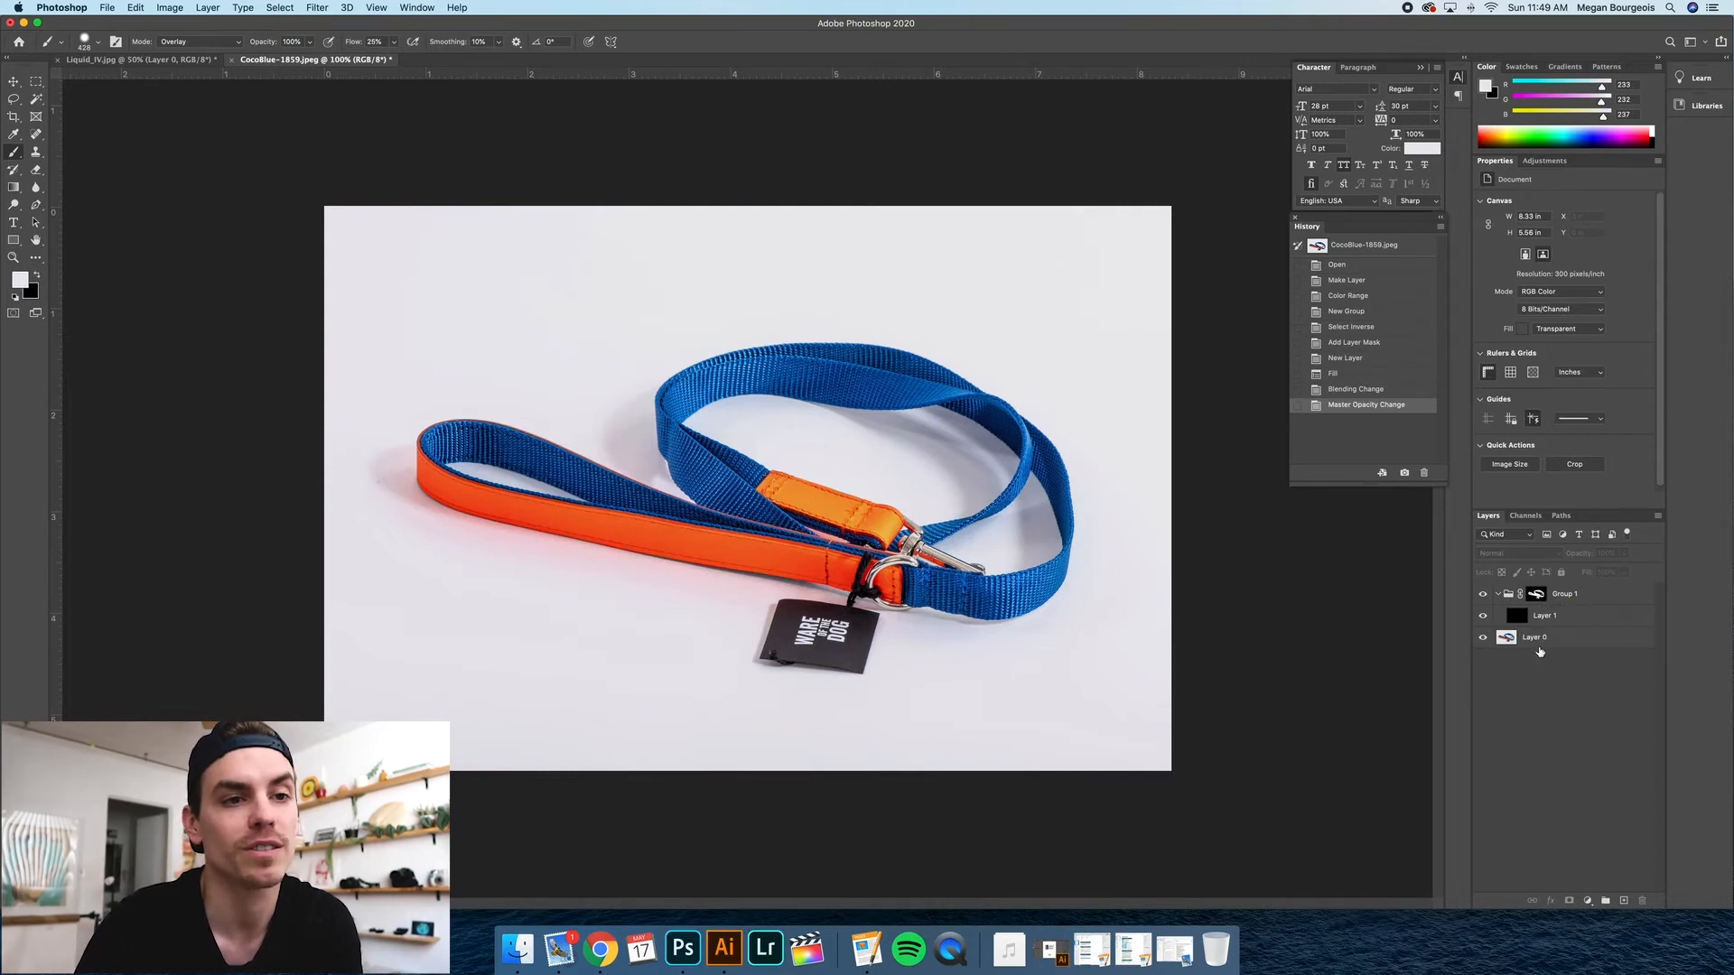
# Activate Layer 0 and make a new Color Range selection of the leash and its shadow.
pyautogui.click(278, 7)
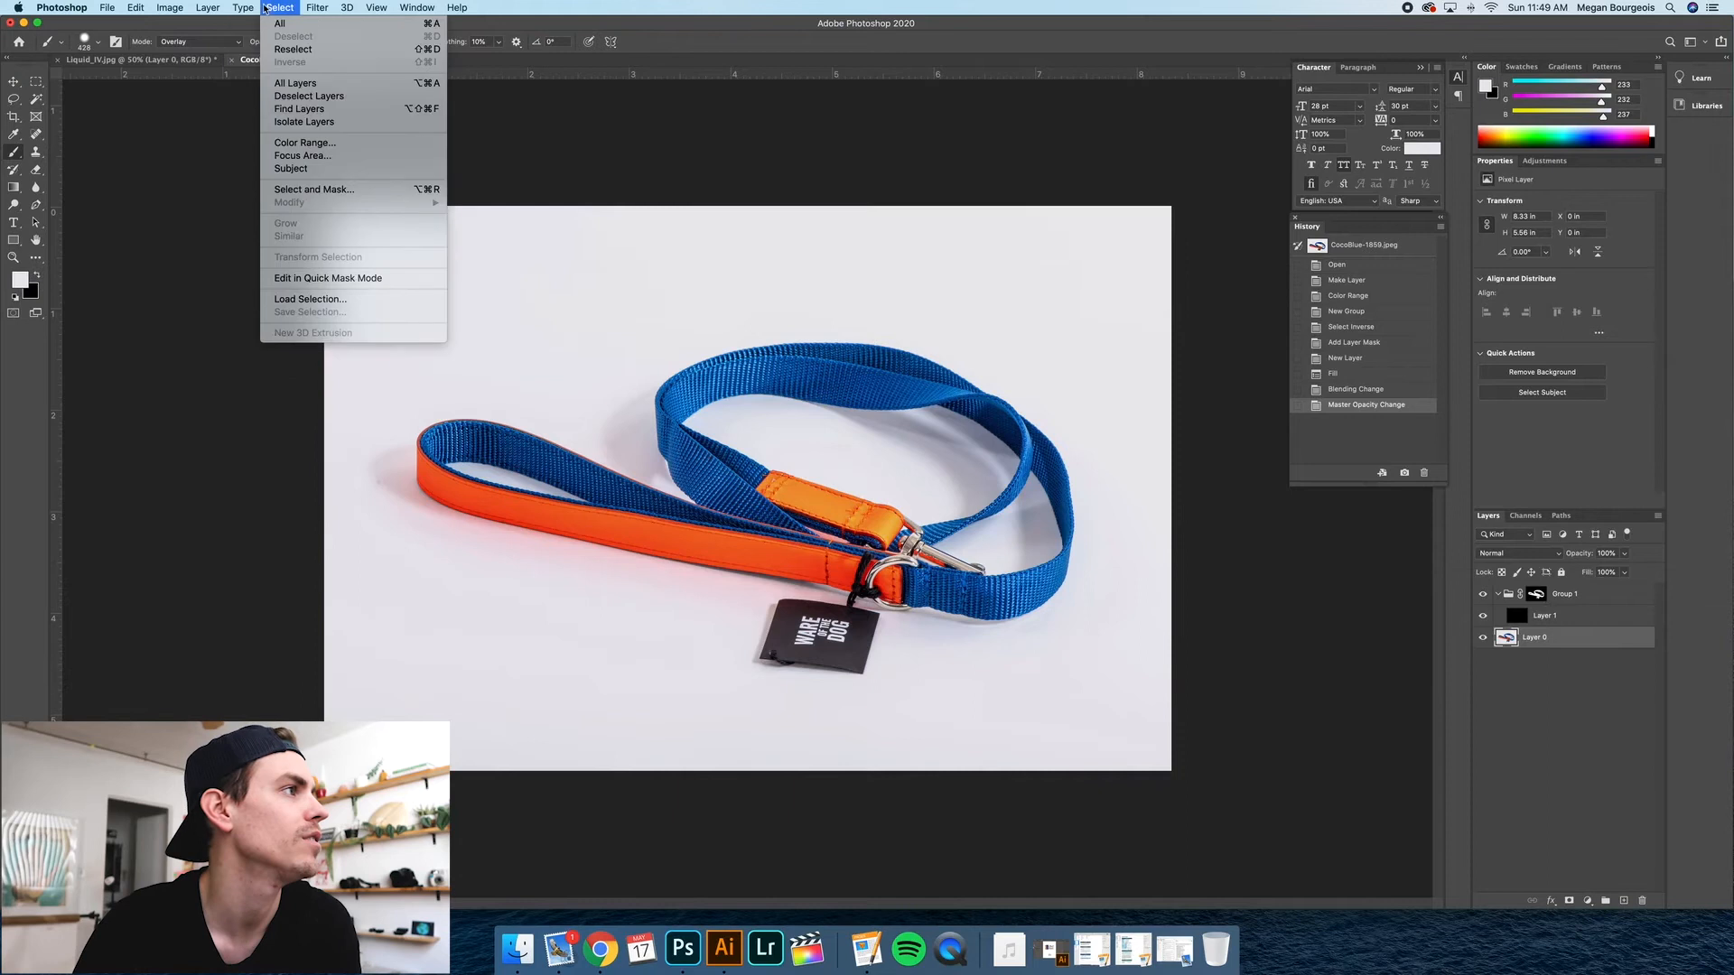
pyautogui.click(190, 9)
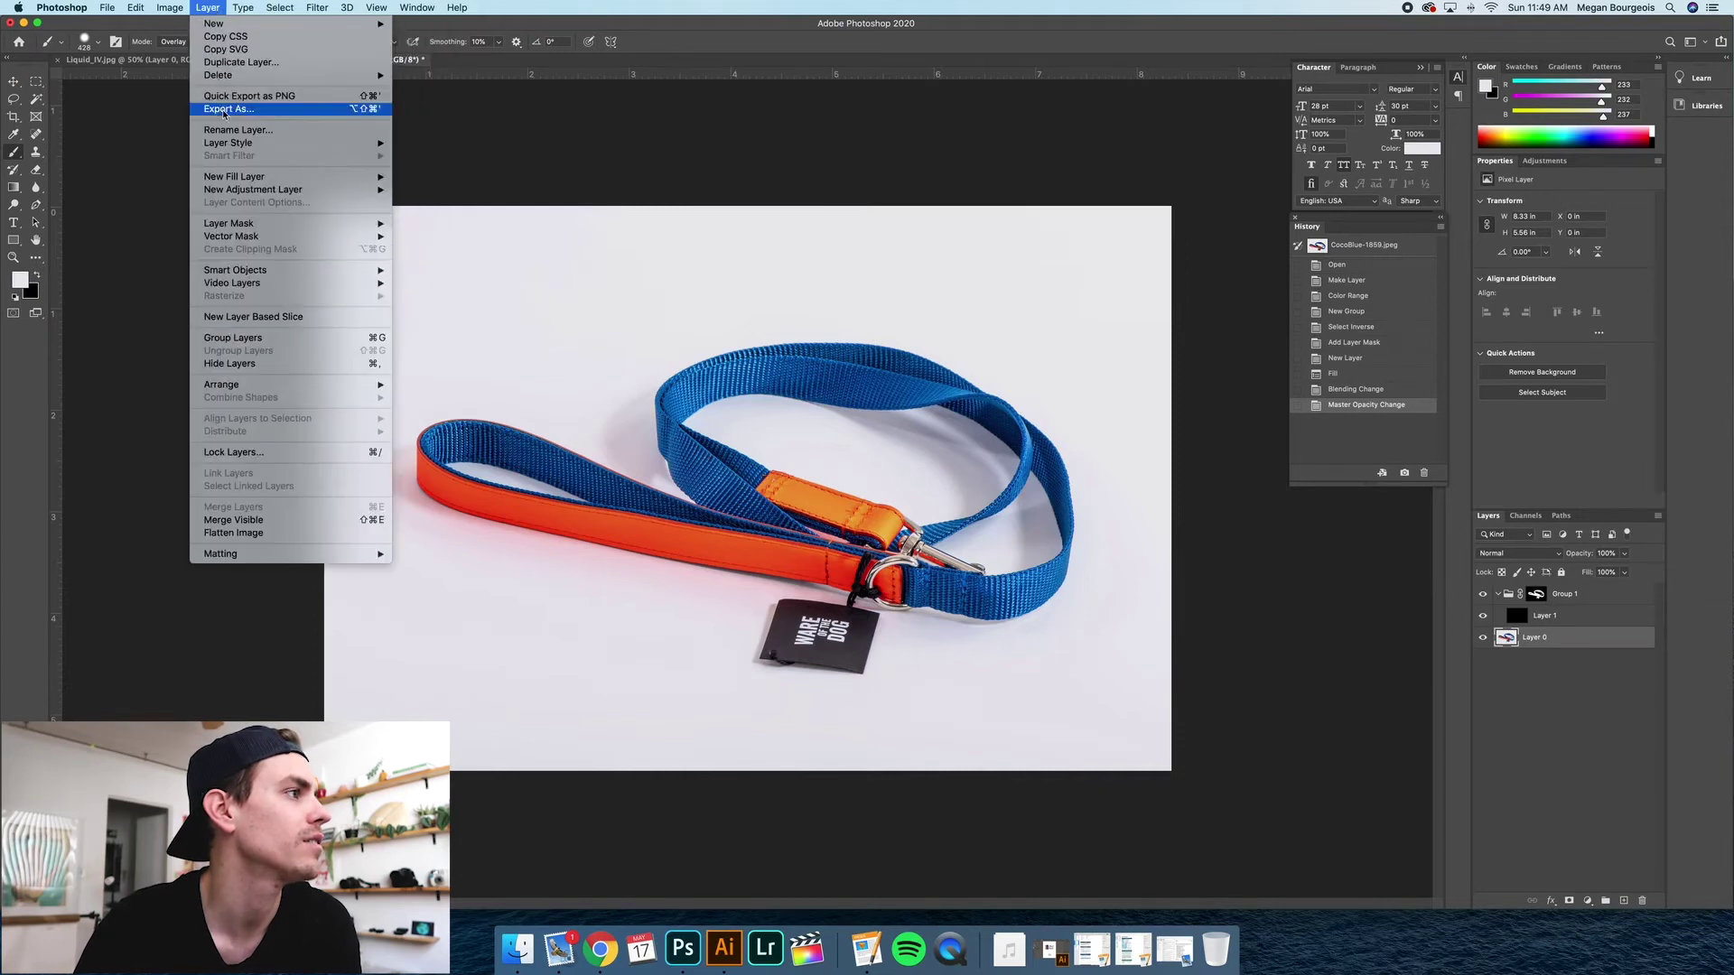
pyautogui.click(278, 7)
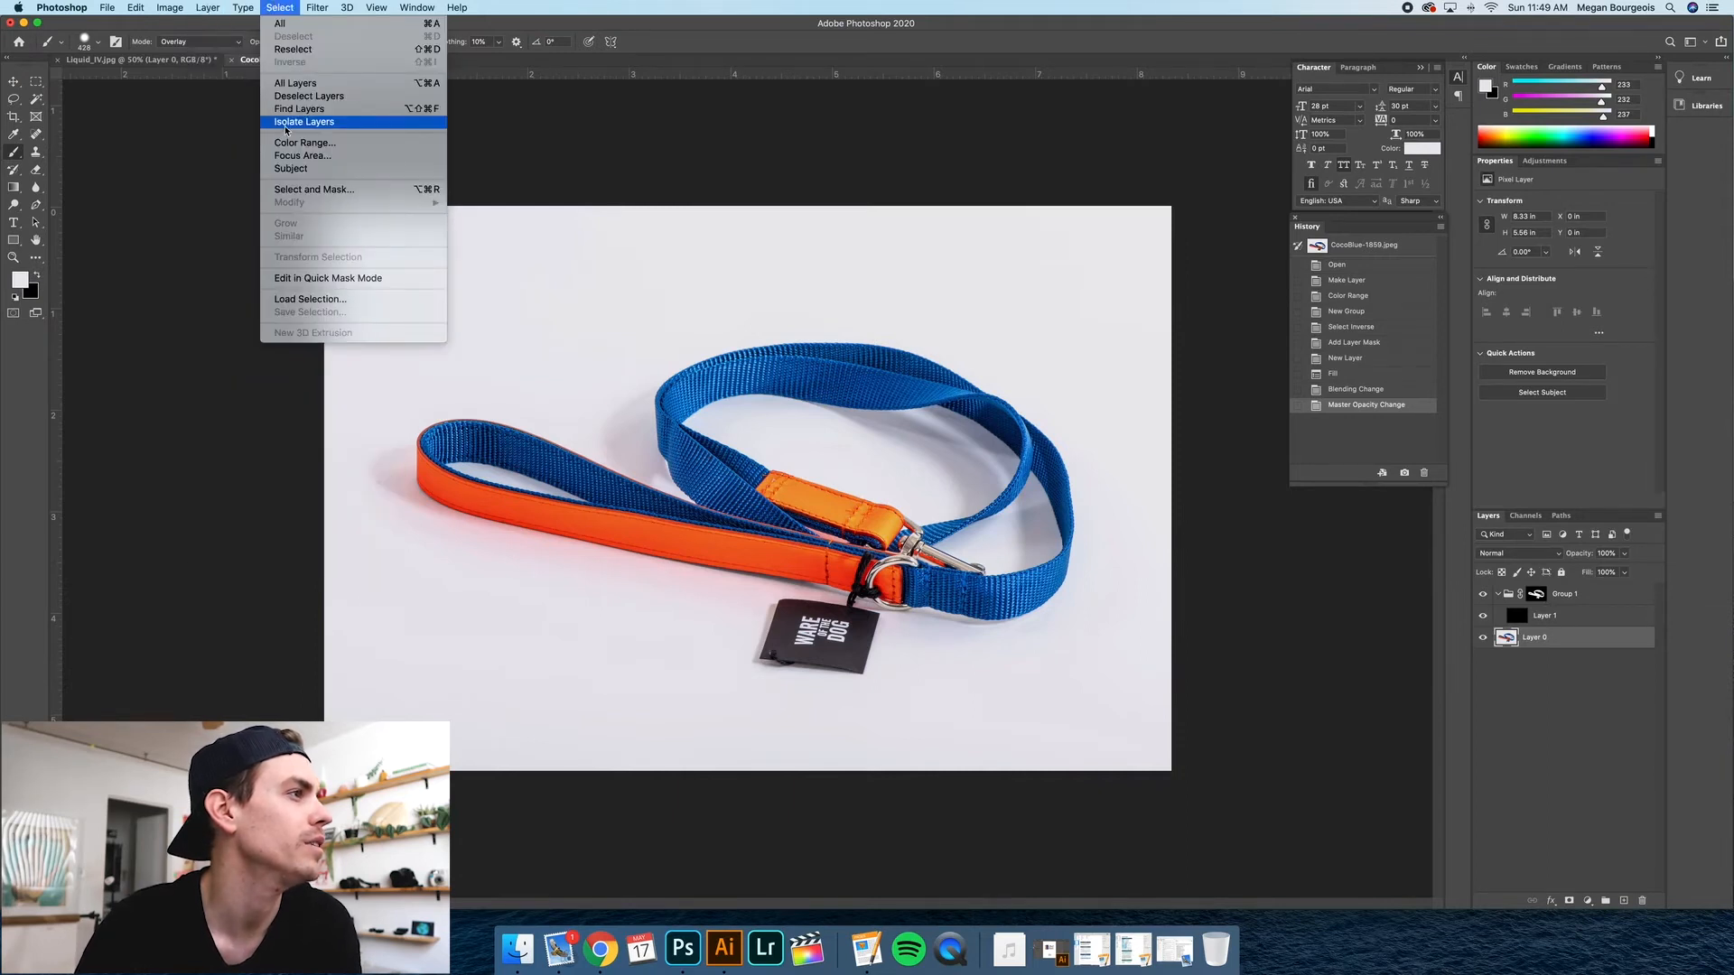
pyautogui.click(304, 143)
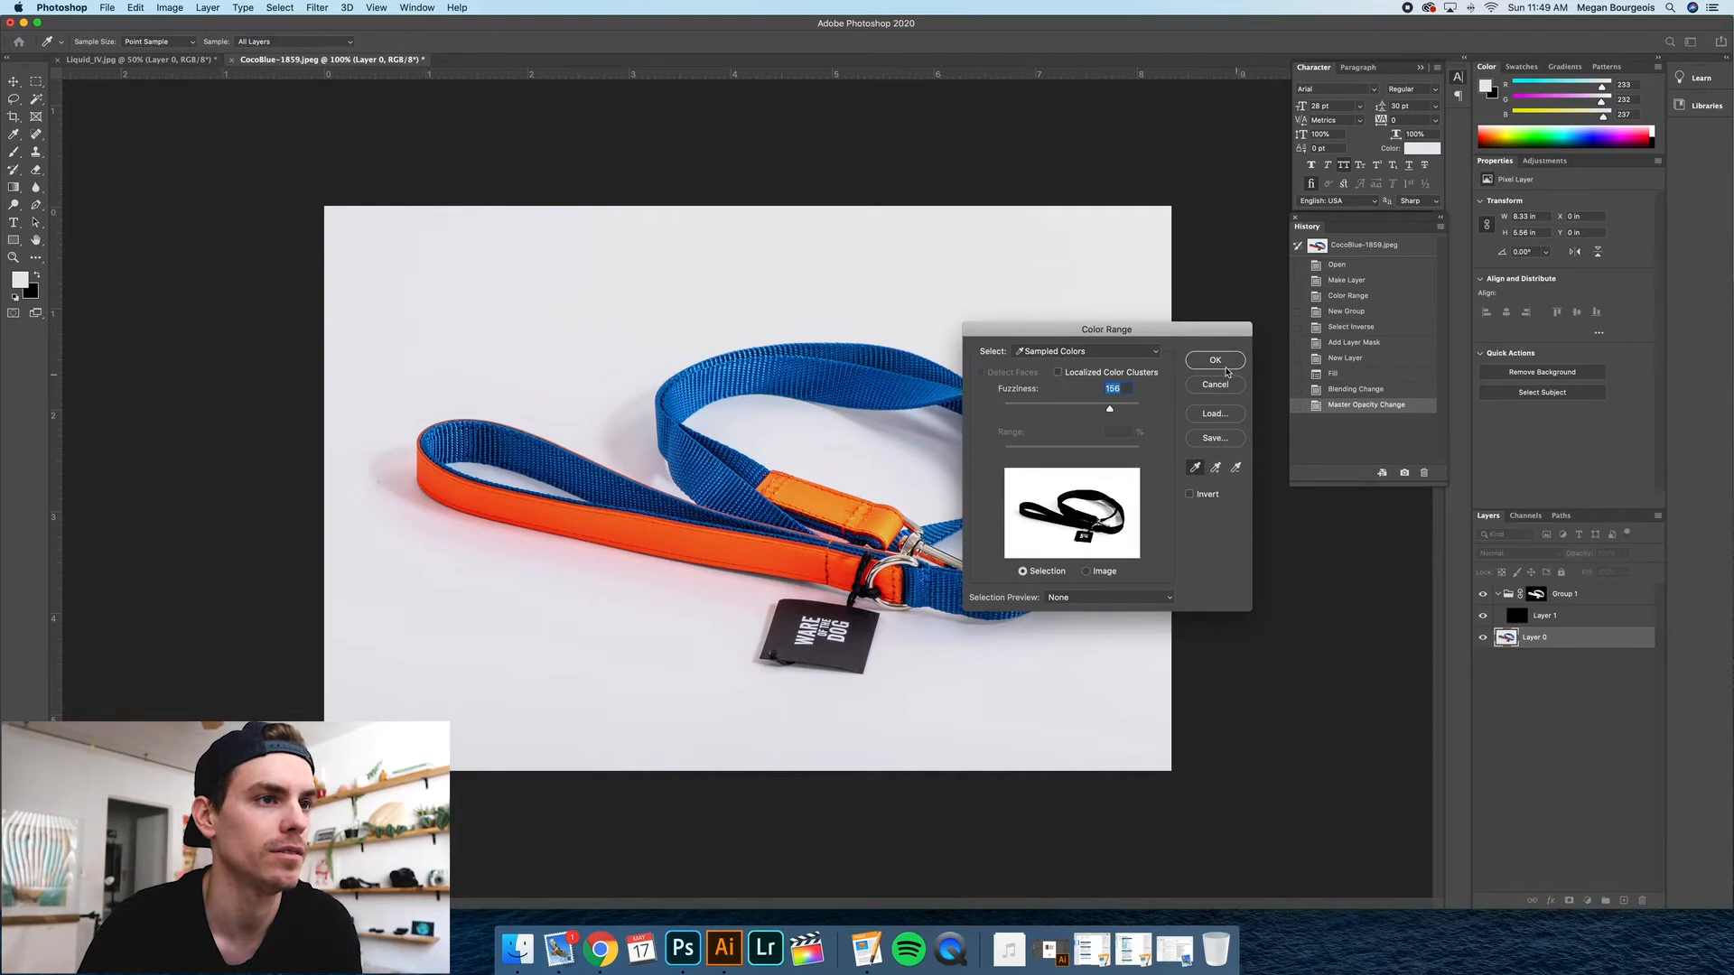
pyautogui.click(1214, 359)
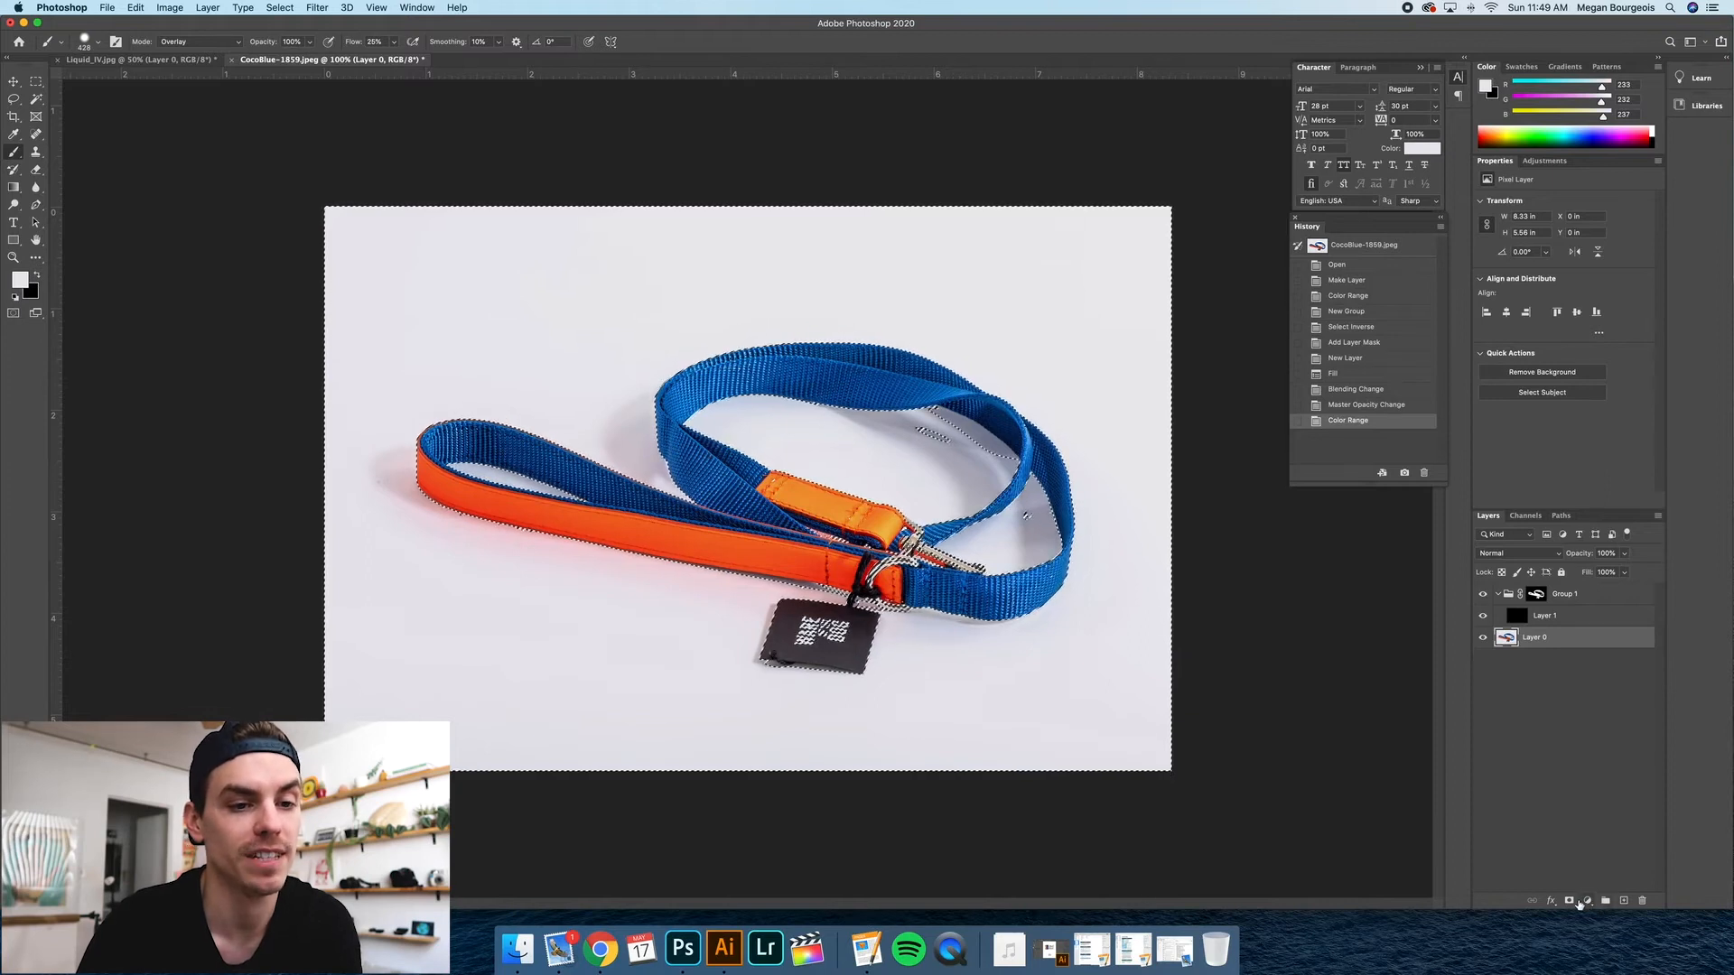
pyautogui.moveTo(1572, 899)
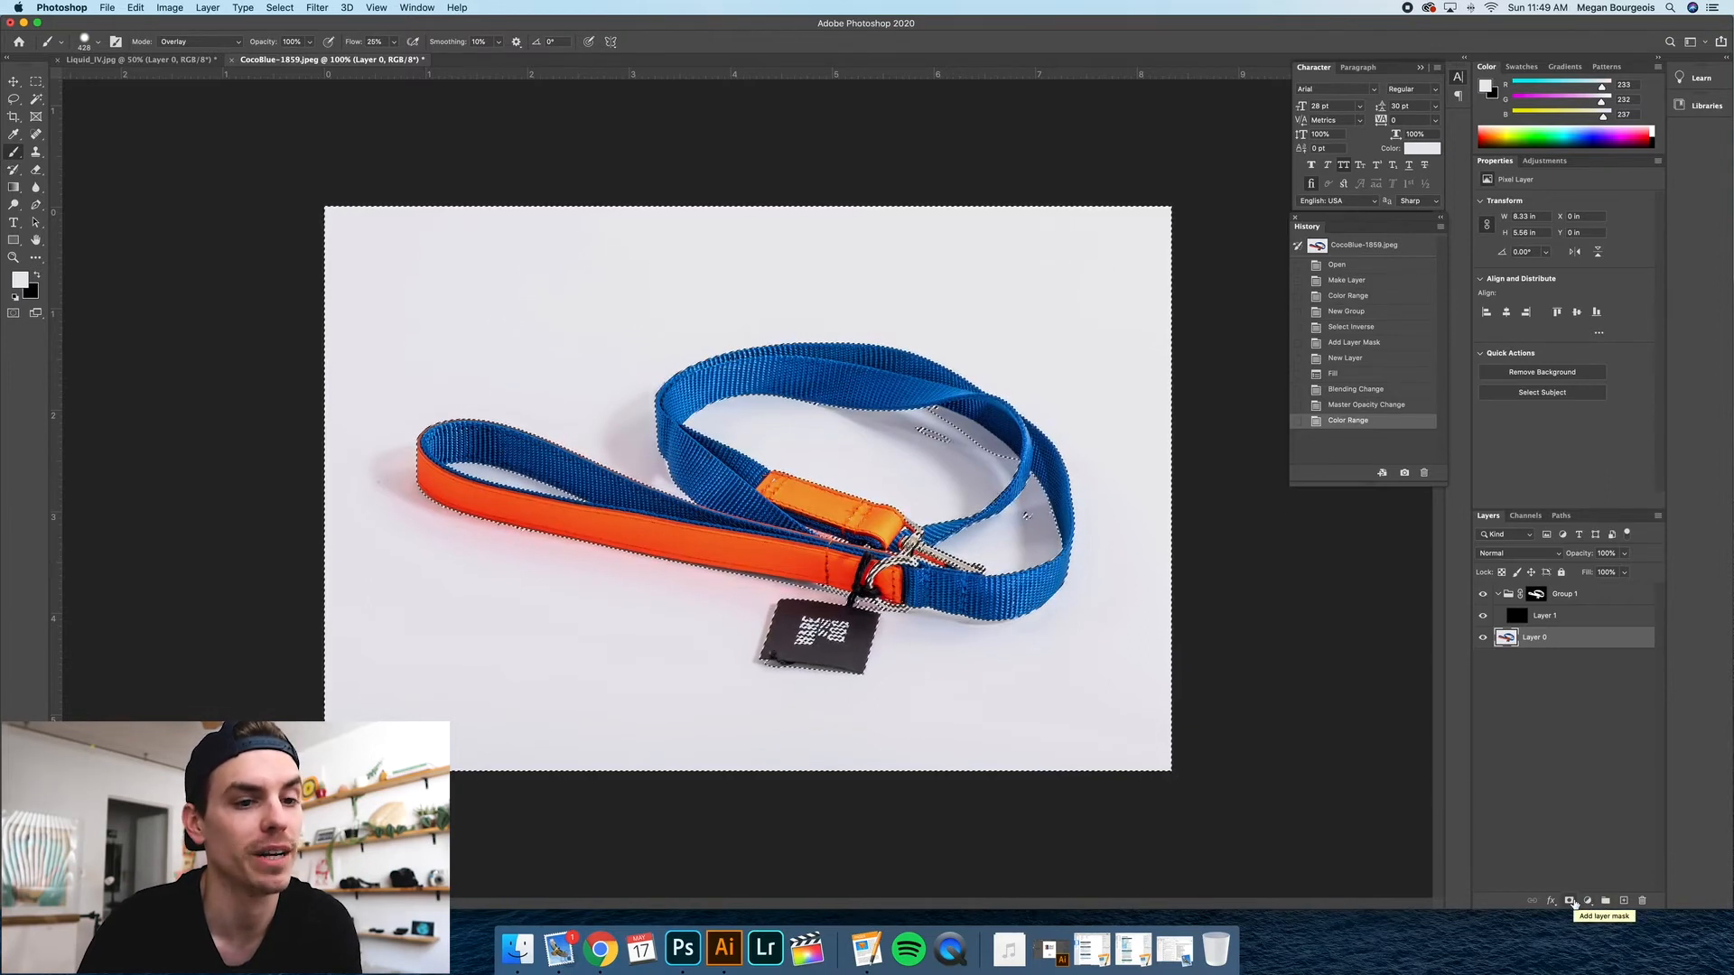
pyautogui.moveTo(1615, 899)
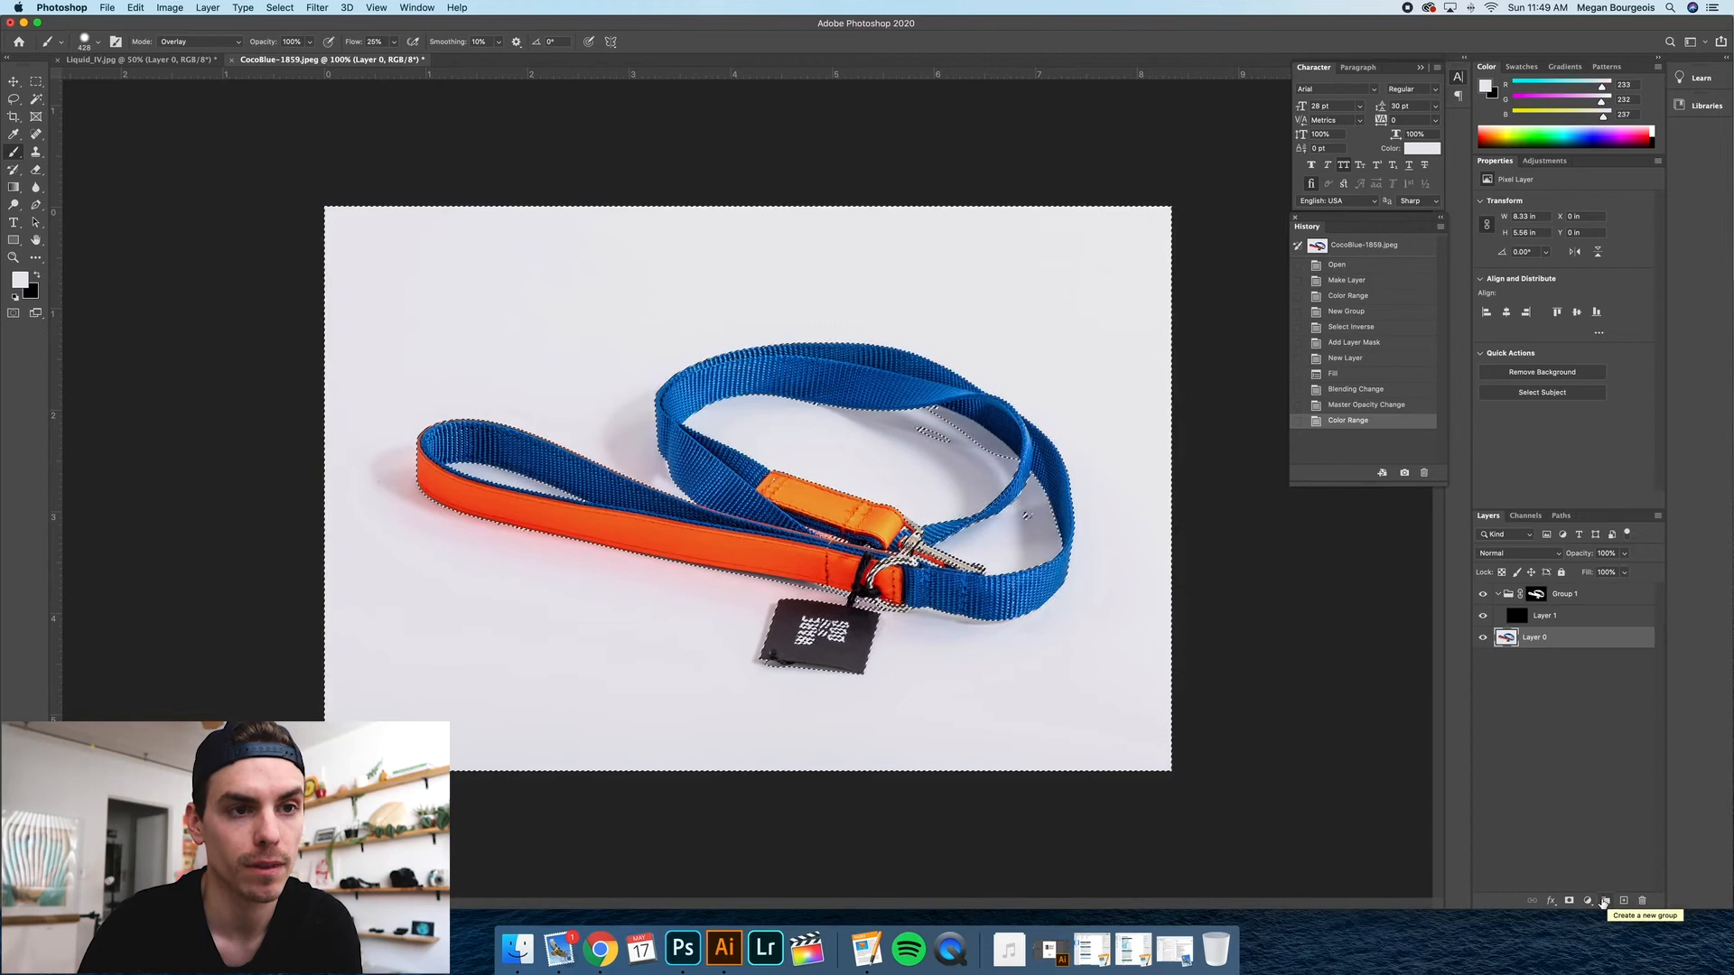
# Create Group 2 masked to the leash selection with a new empty Layer 2.
pyautogui.click(1608, 900)
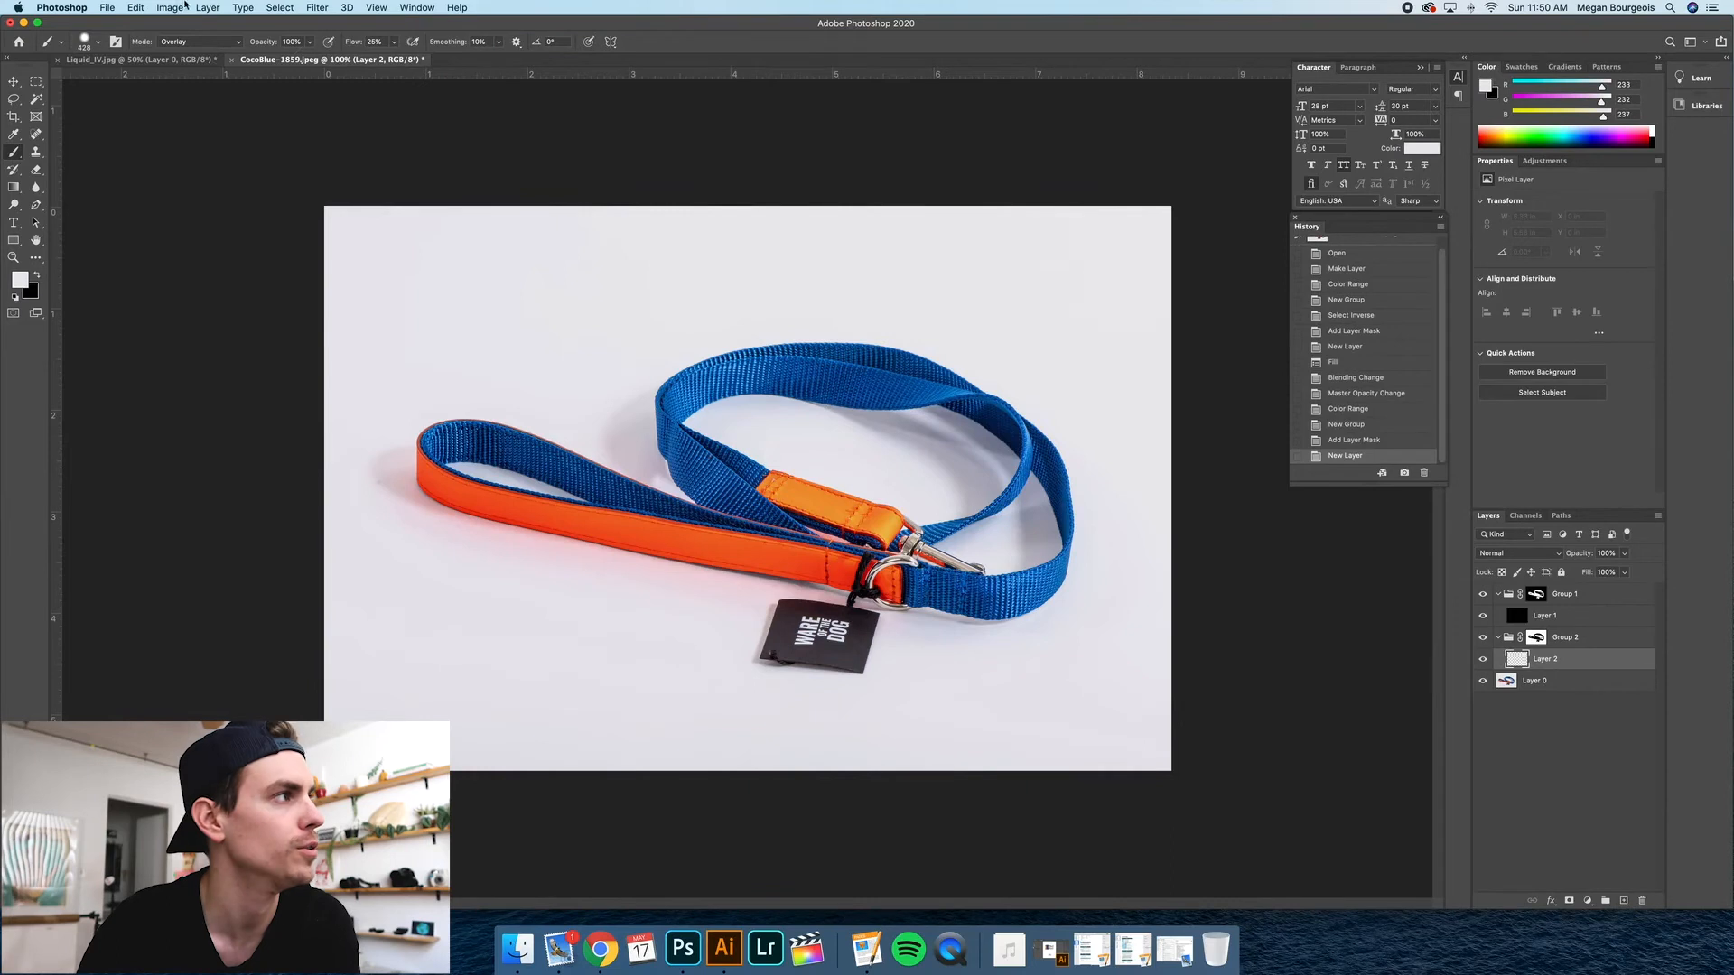
# Set the foreground colour to pure white (255,255,255).
pyautogui.click(170, 7)
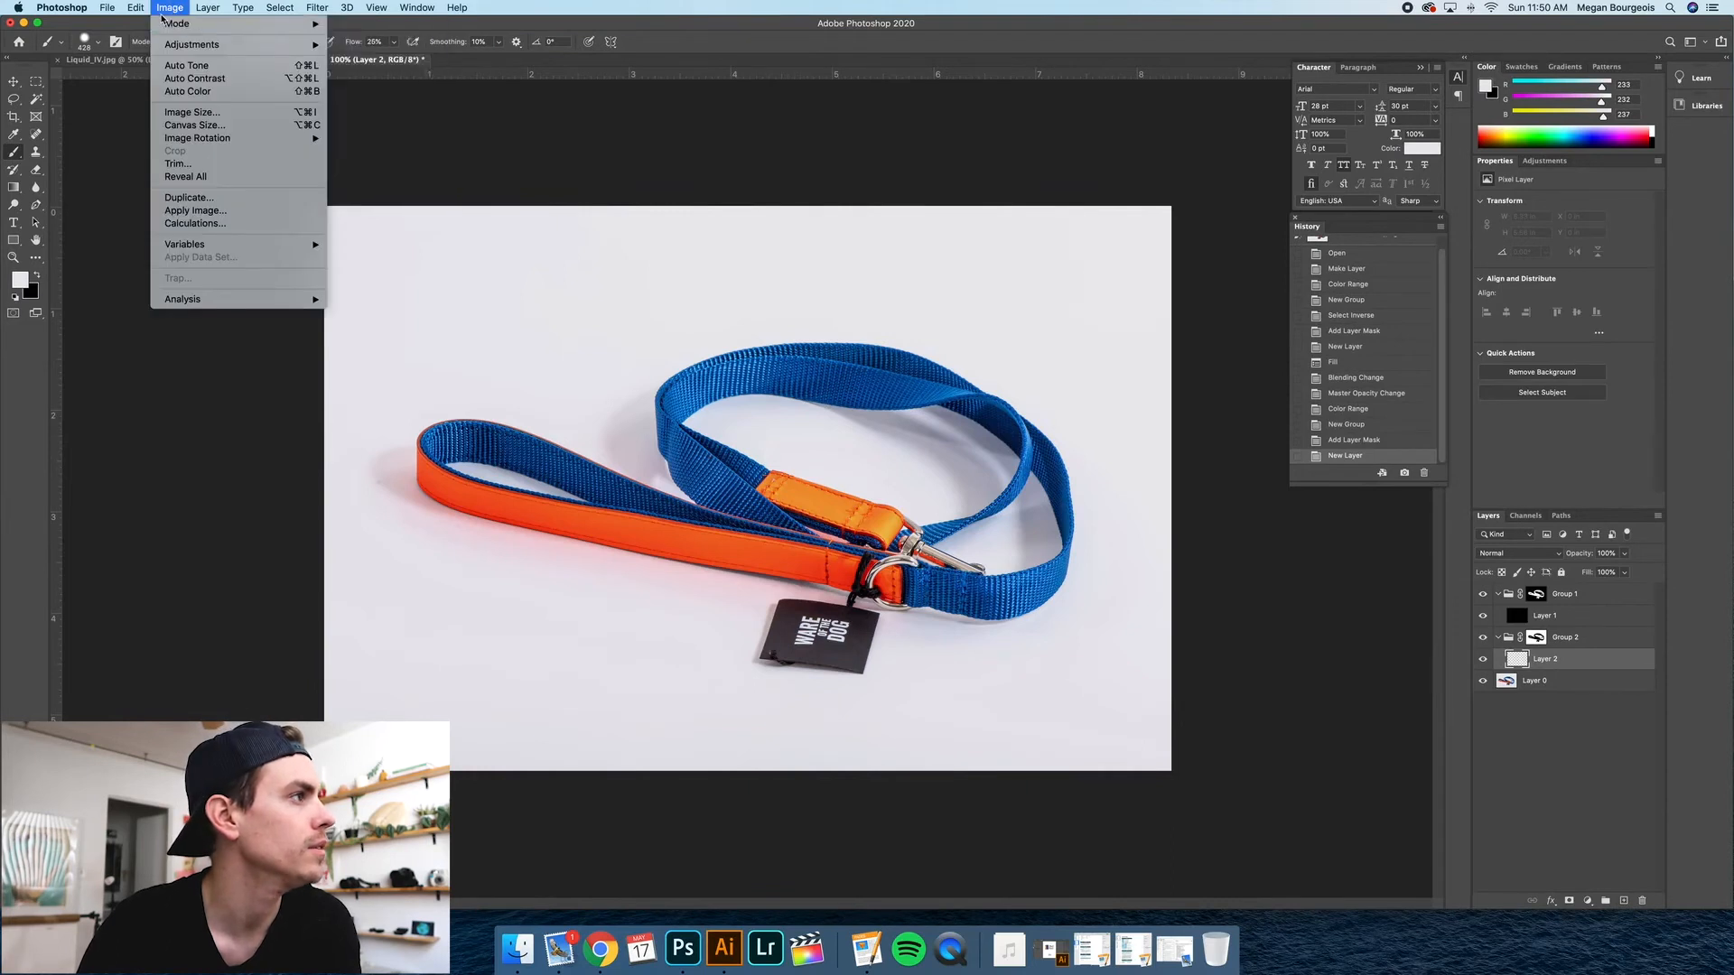
pyautogui.click(135, 7)
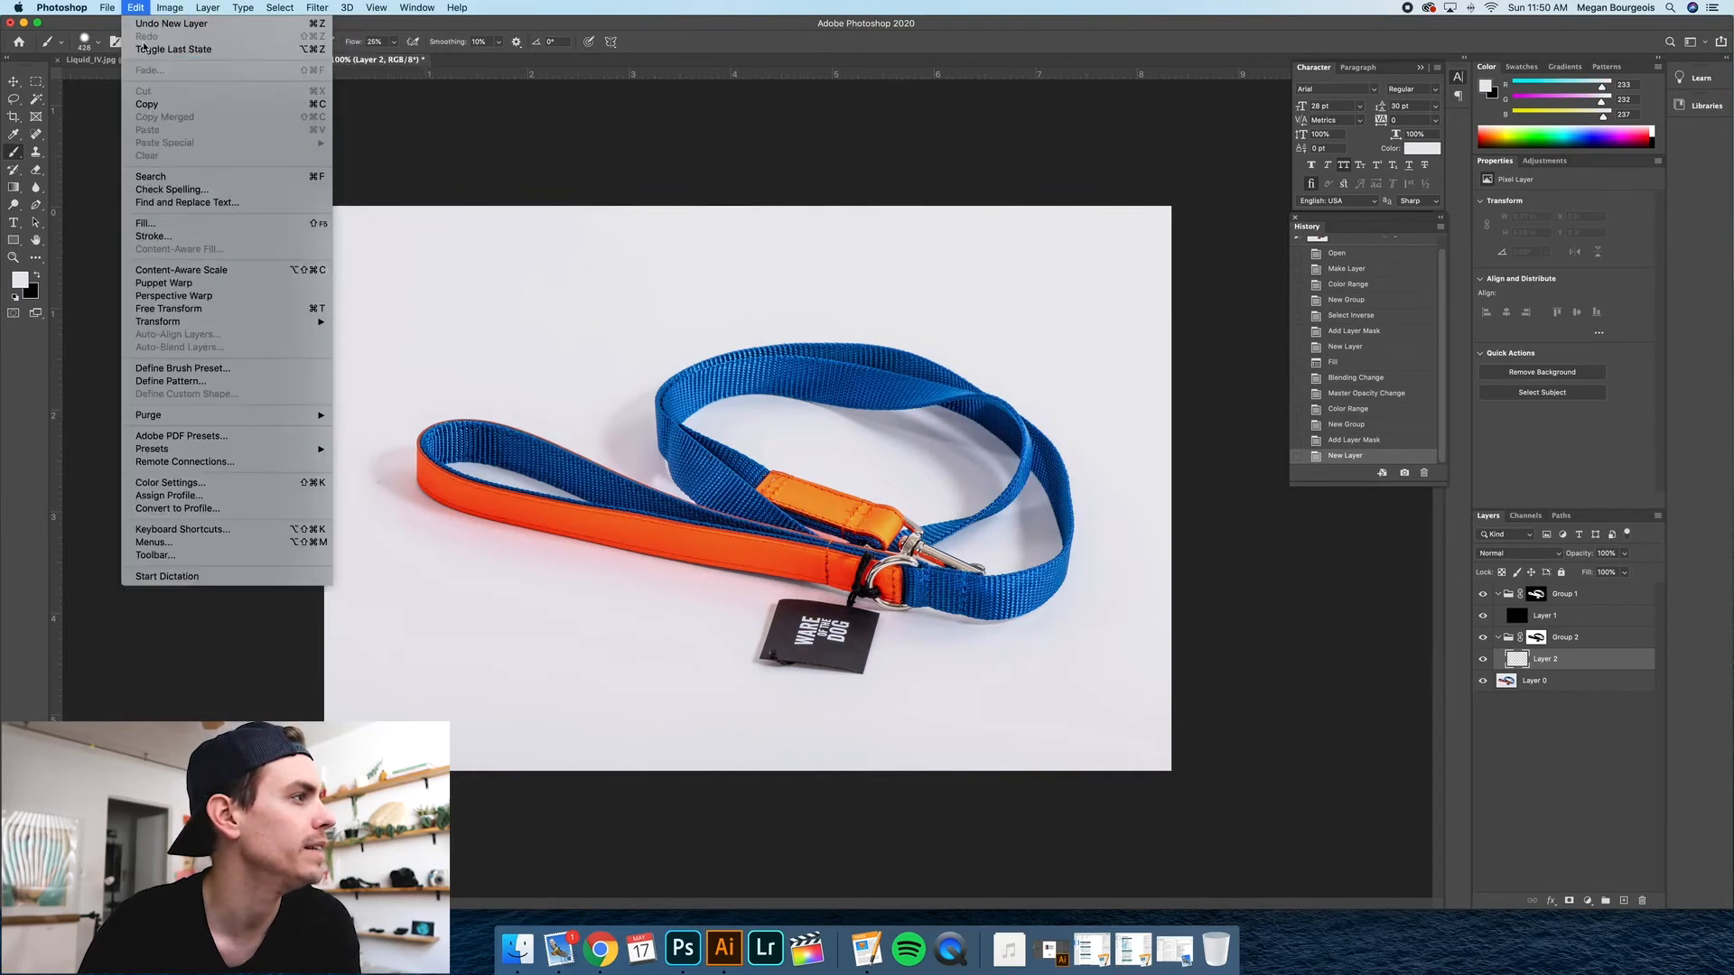
pyautogui.click(144, 224)
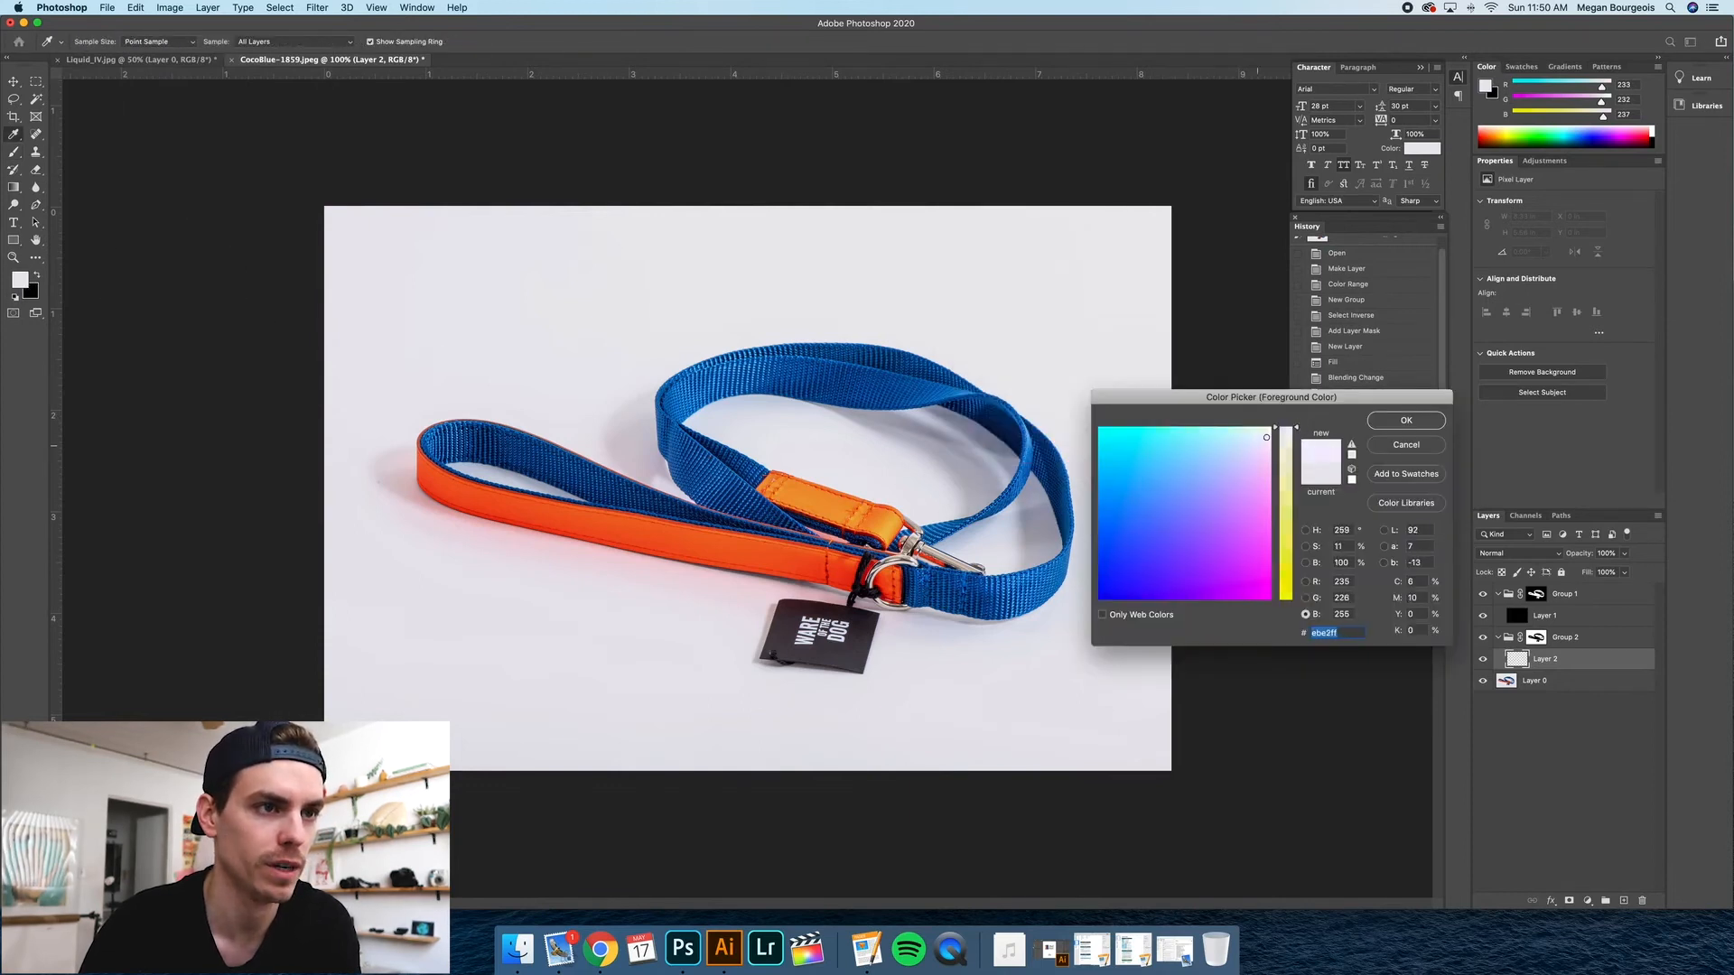
pyautogui.click(1271, 428)
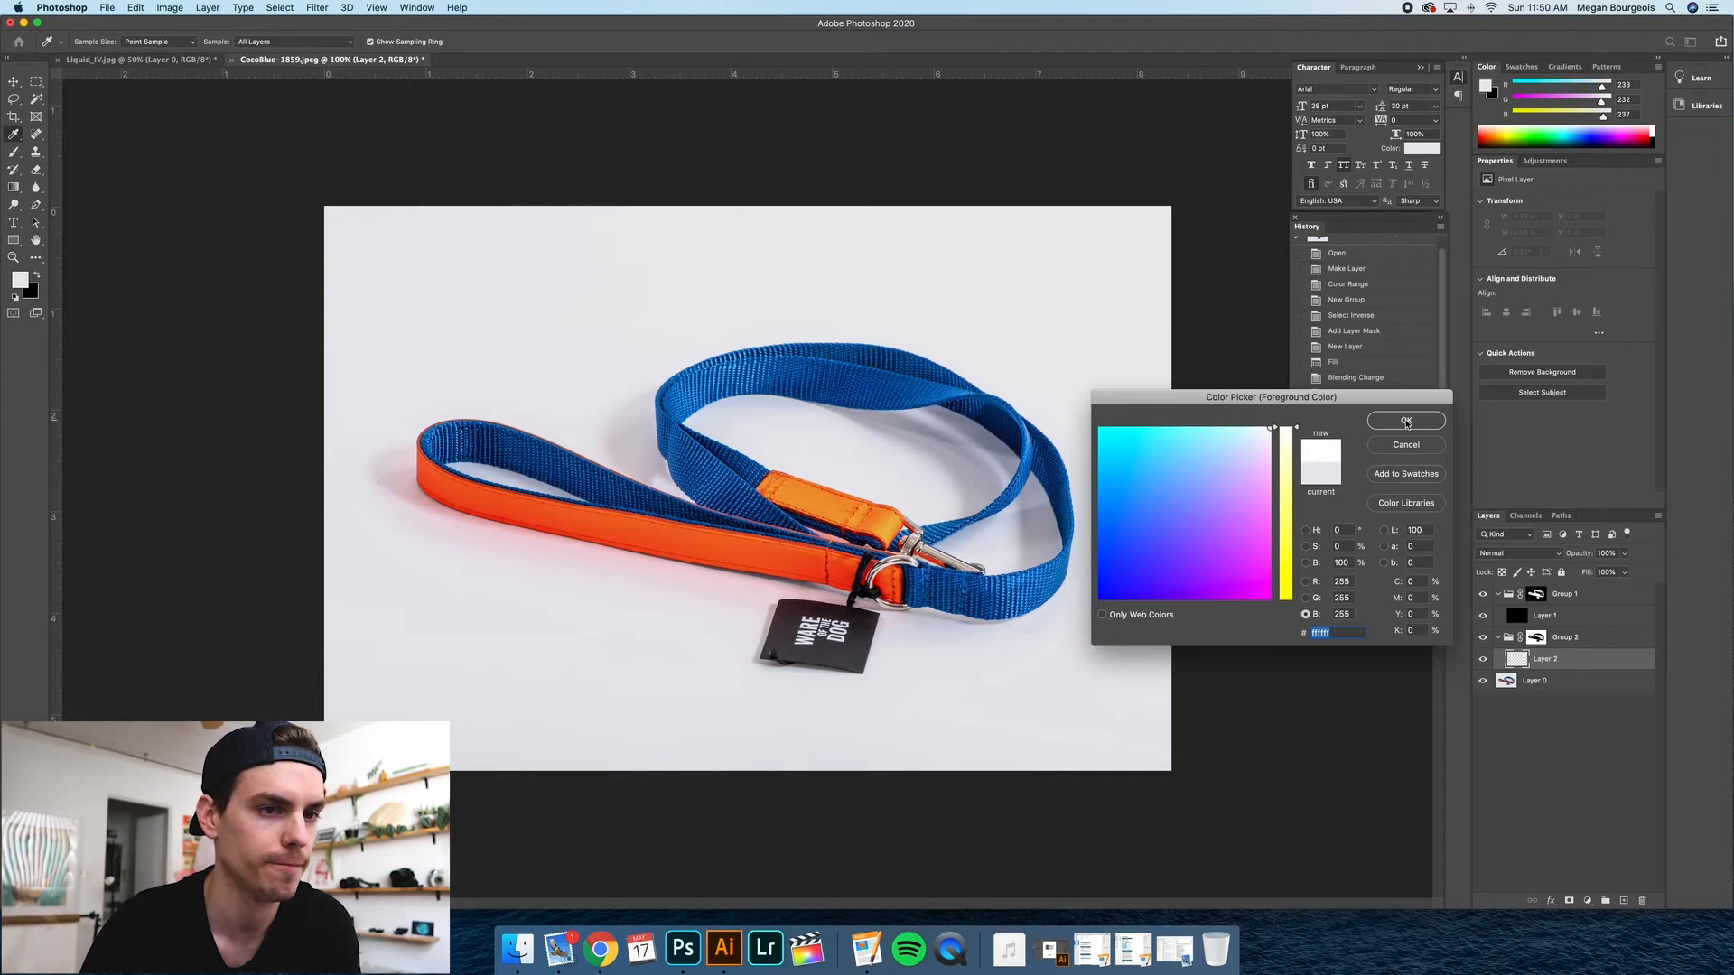
pyautogui.click(1405, 419)
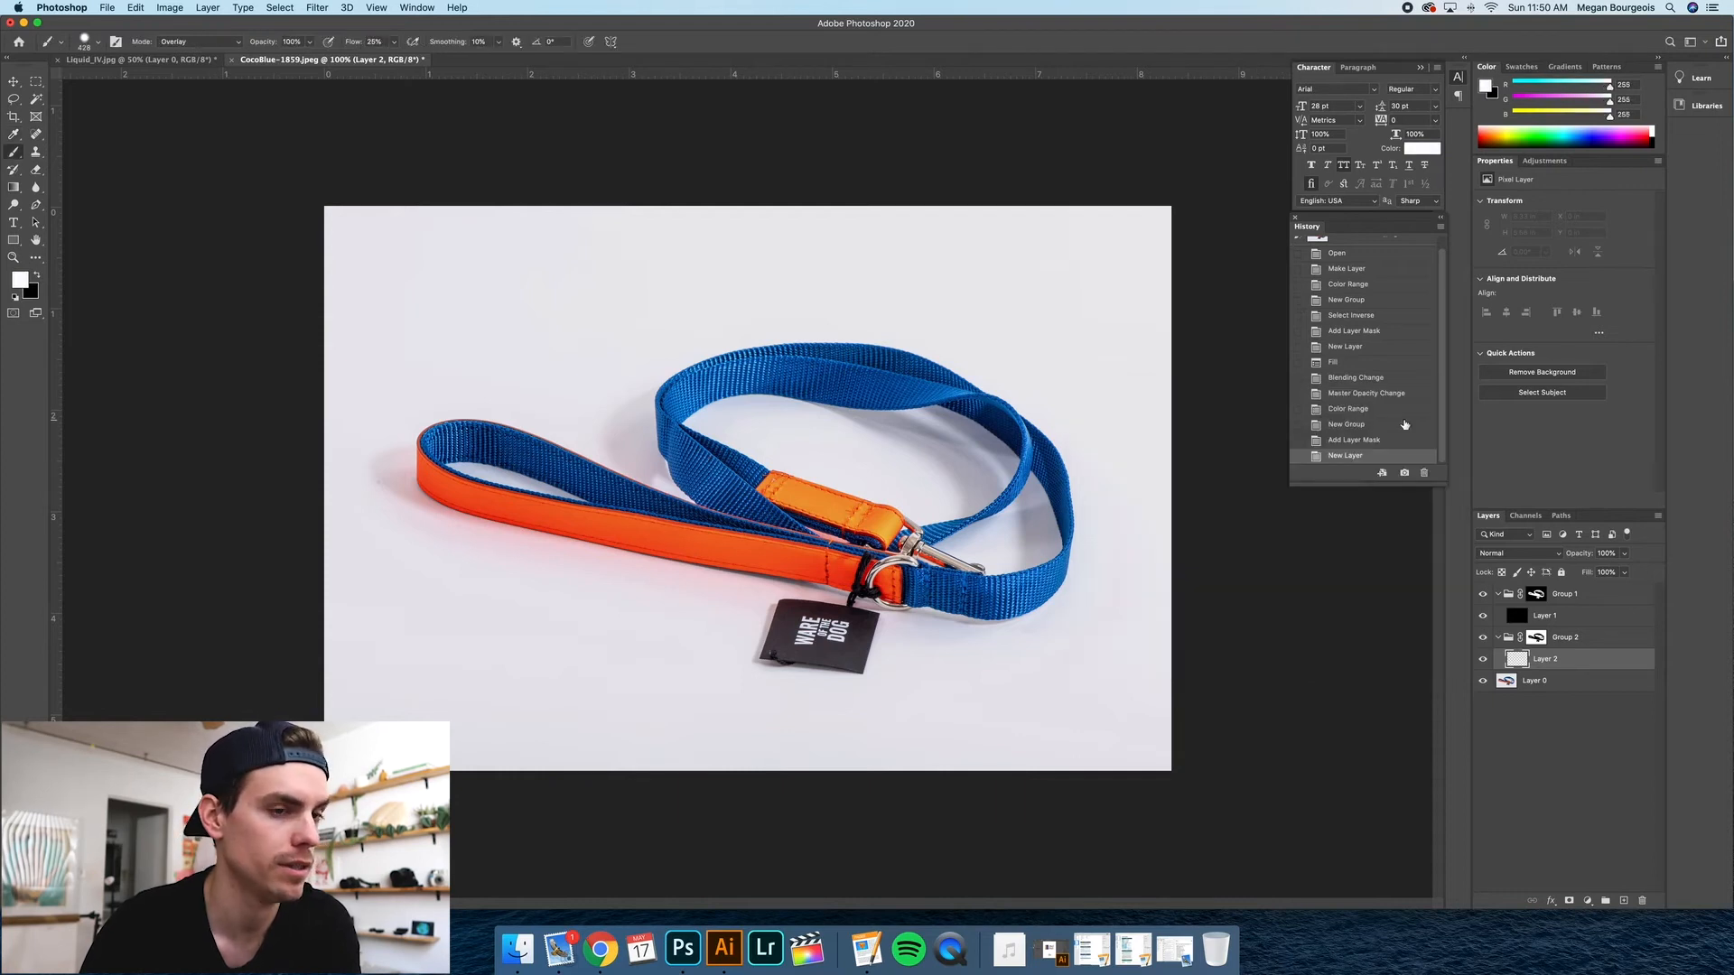
# Fill Layer 2 with the Foreground Color so the grey backdrop turns crisp white.
pyautogui.click(168, 7)
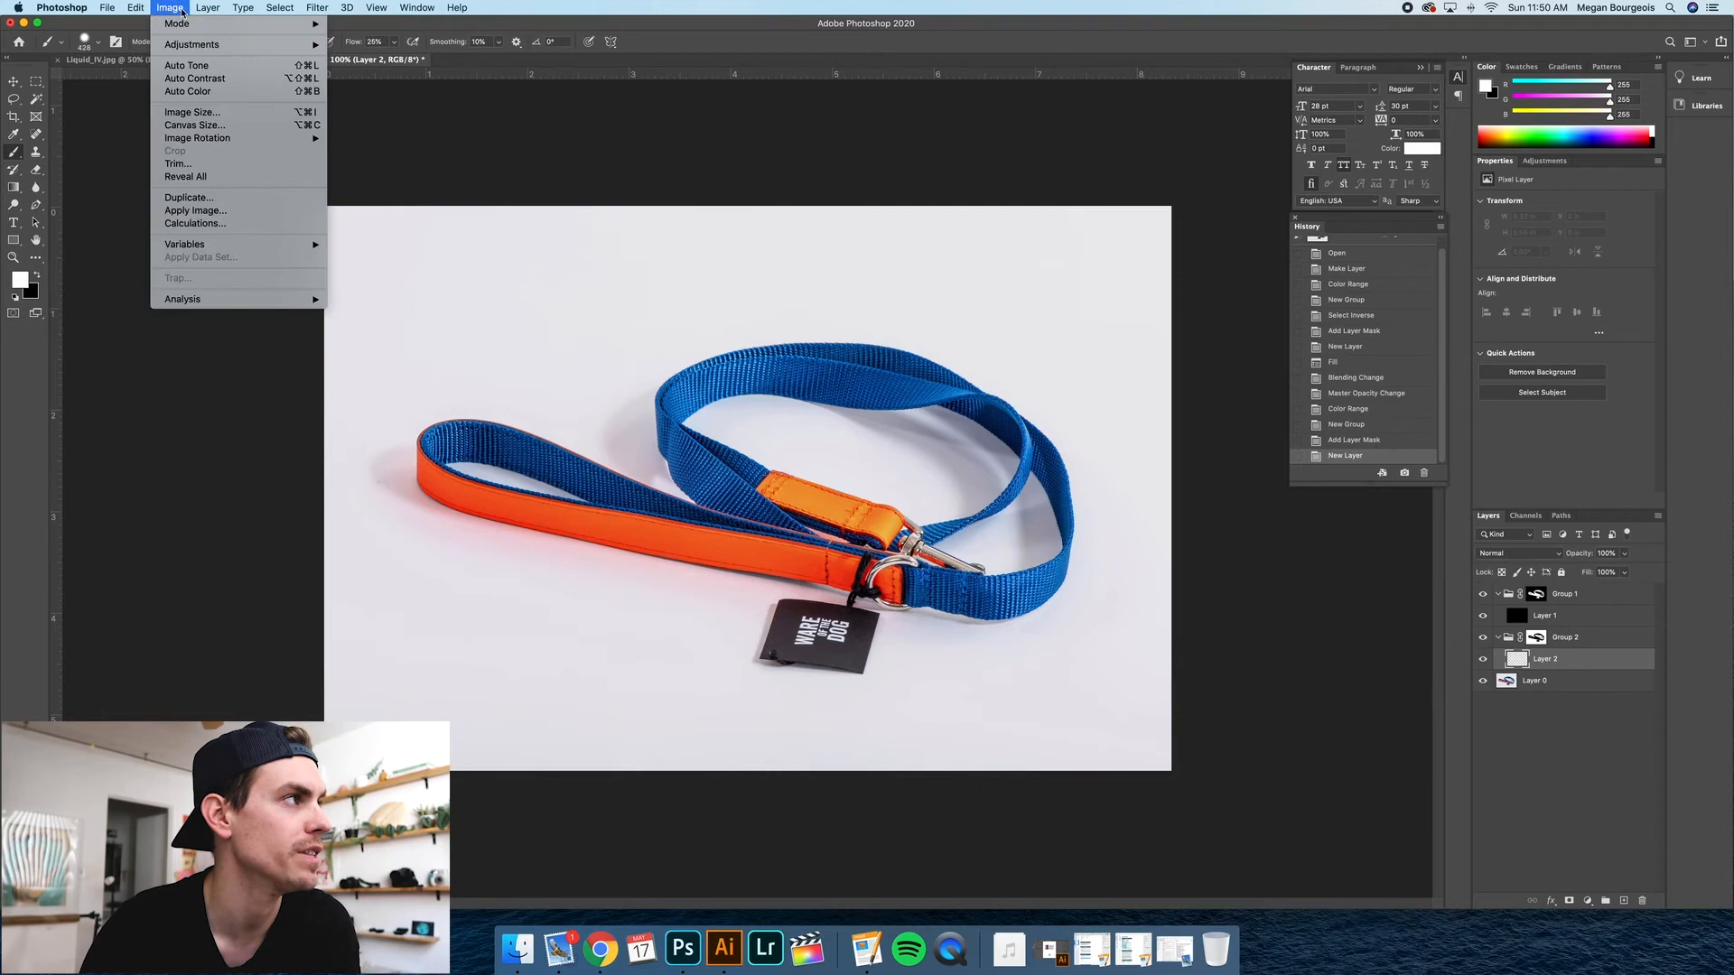
pyautogui.click(138, 7)
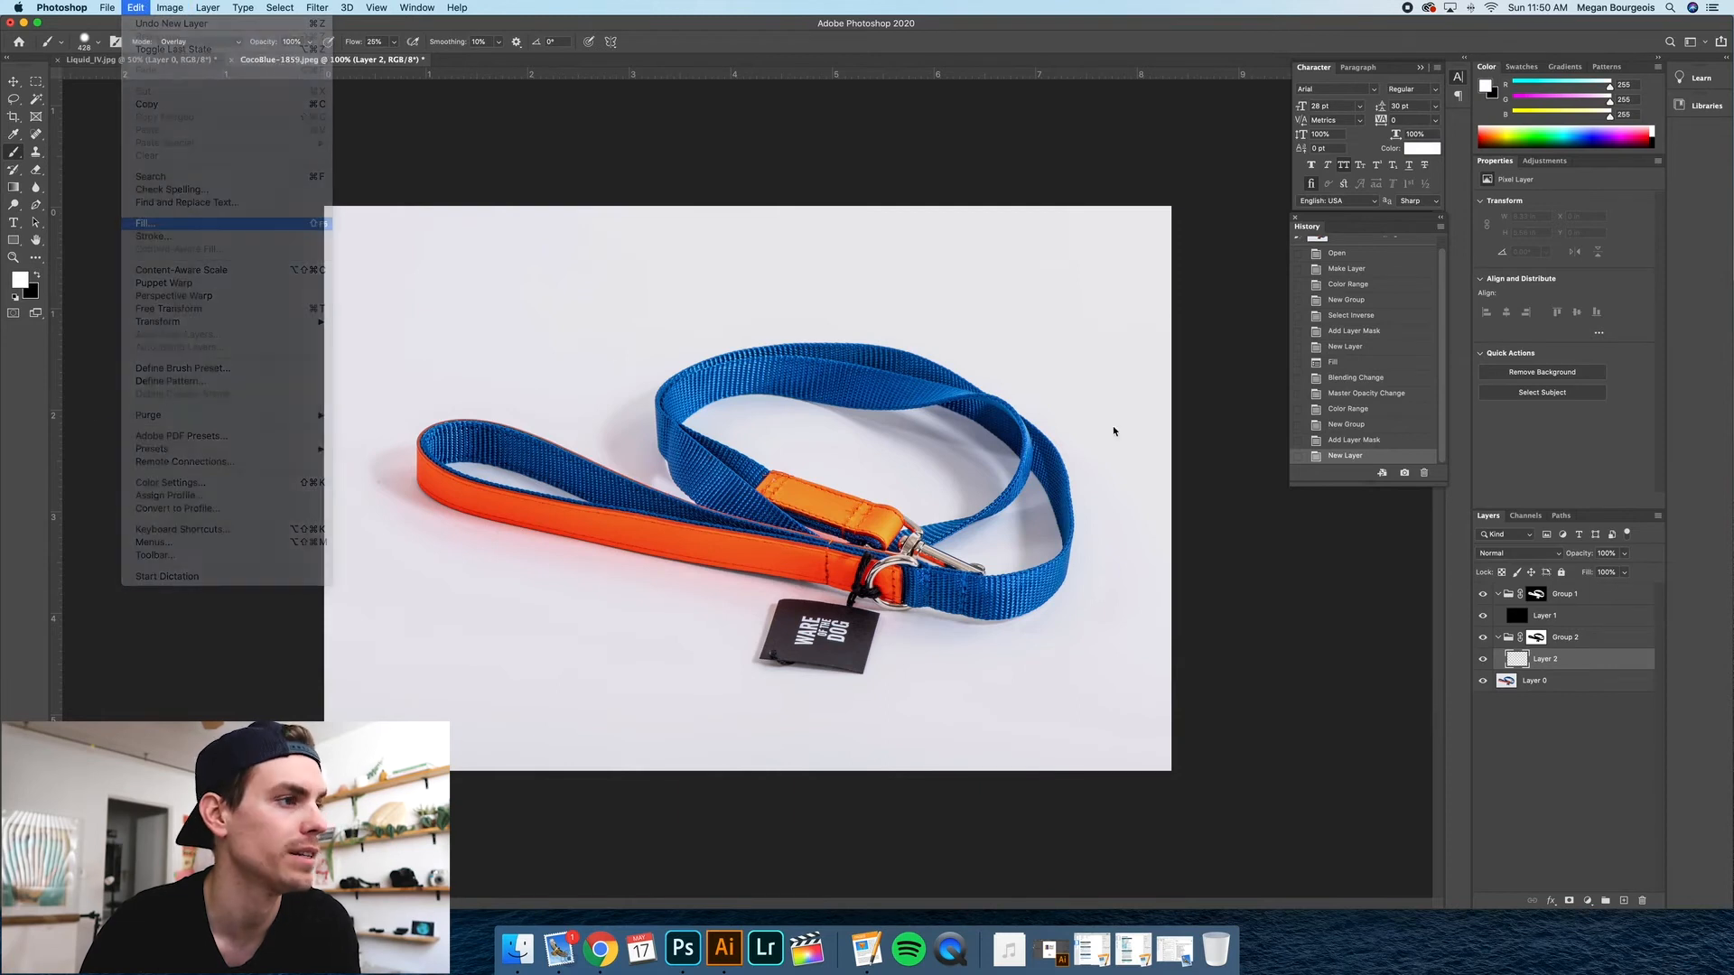
pyautogui.click(144, 224)
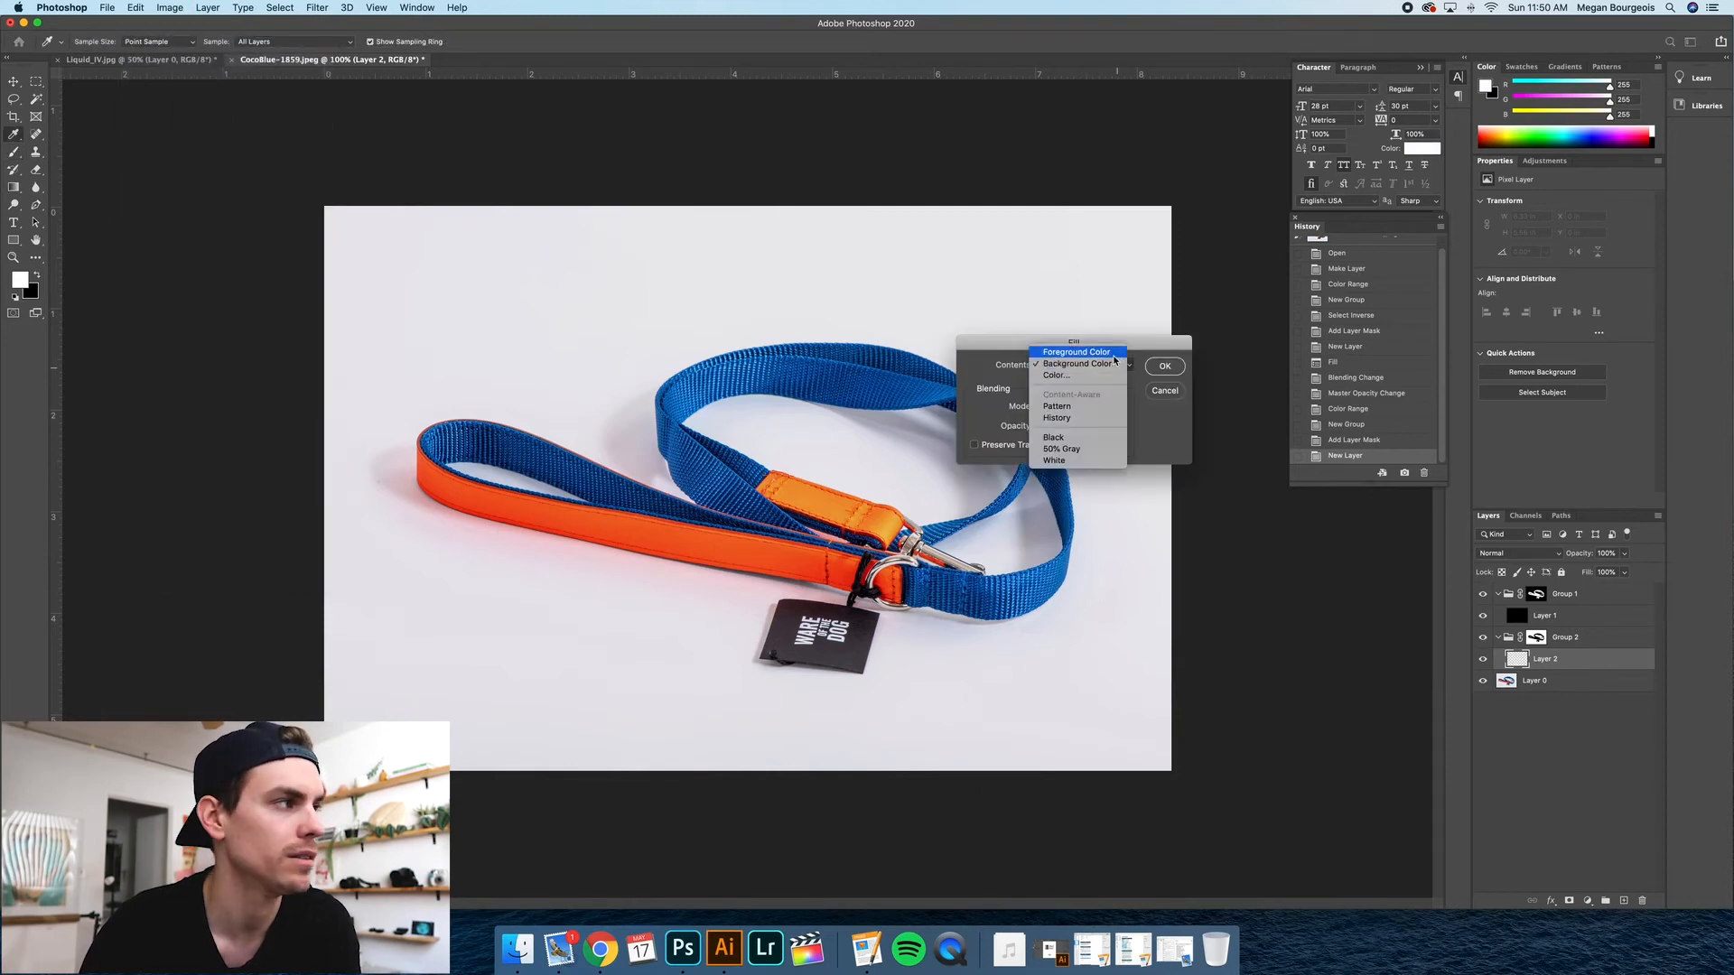
pyautogui.click(1165, 365)
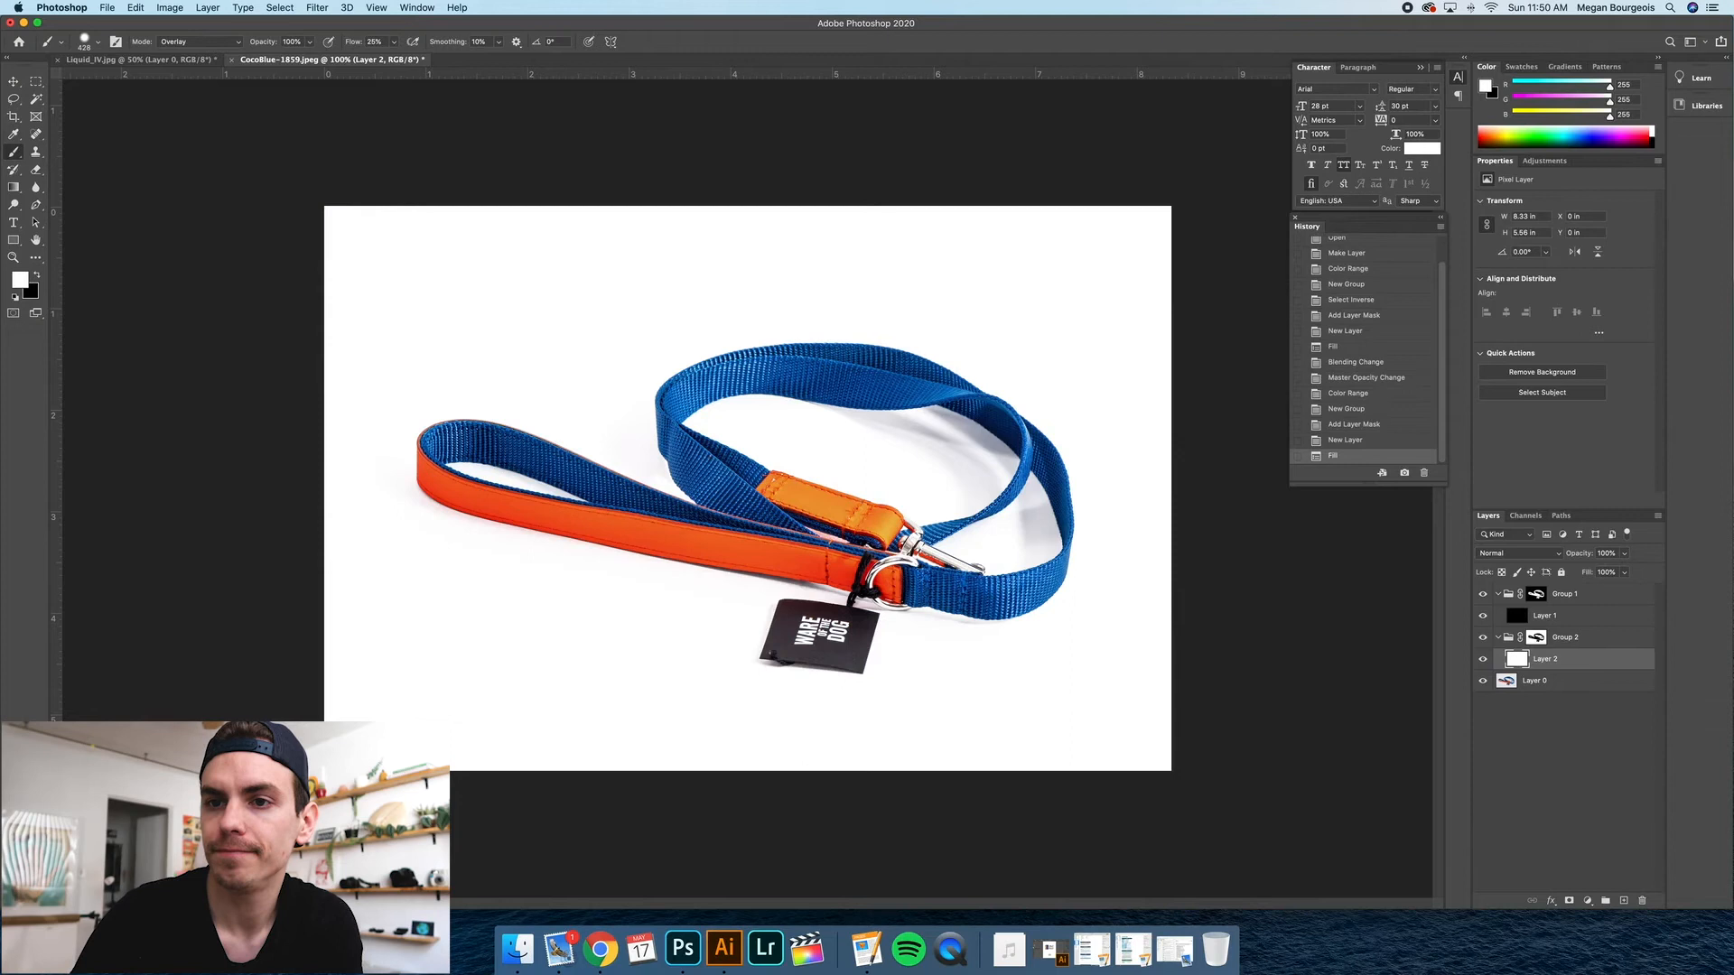
pyautogui.moveTo(950, 419)
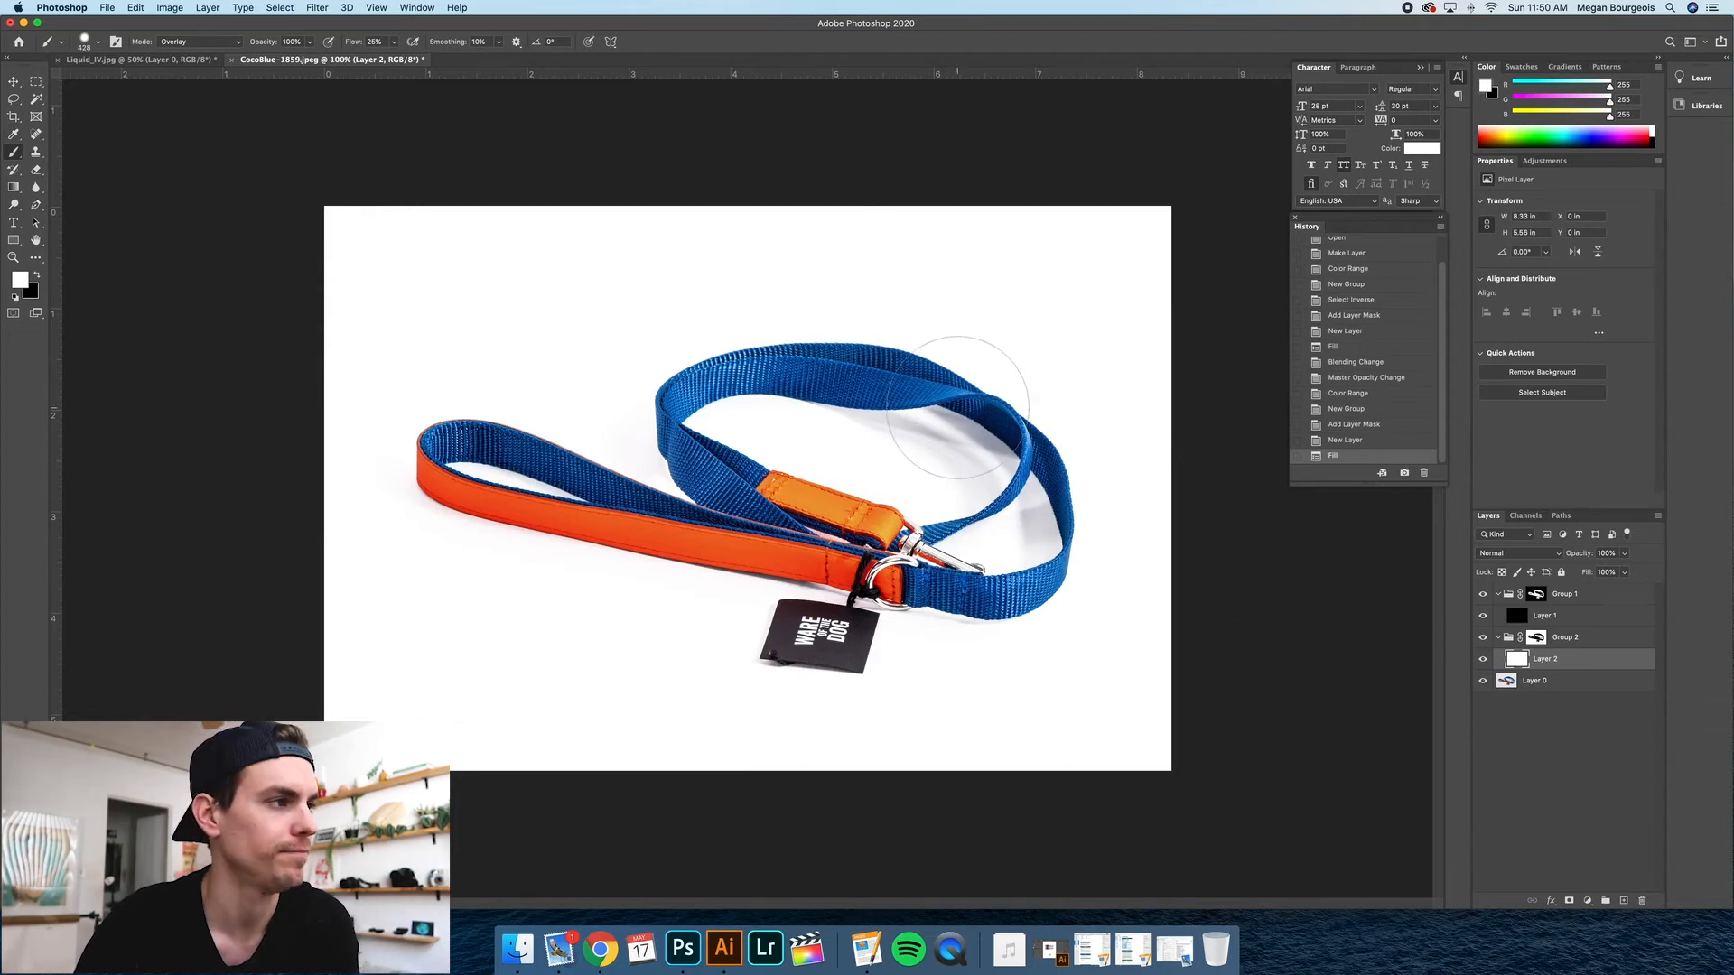
pyautogui.moveTo(1015, 748)
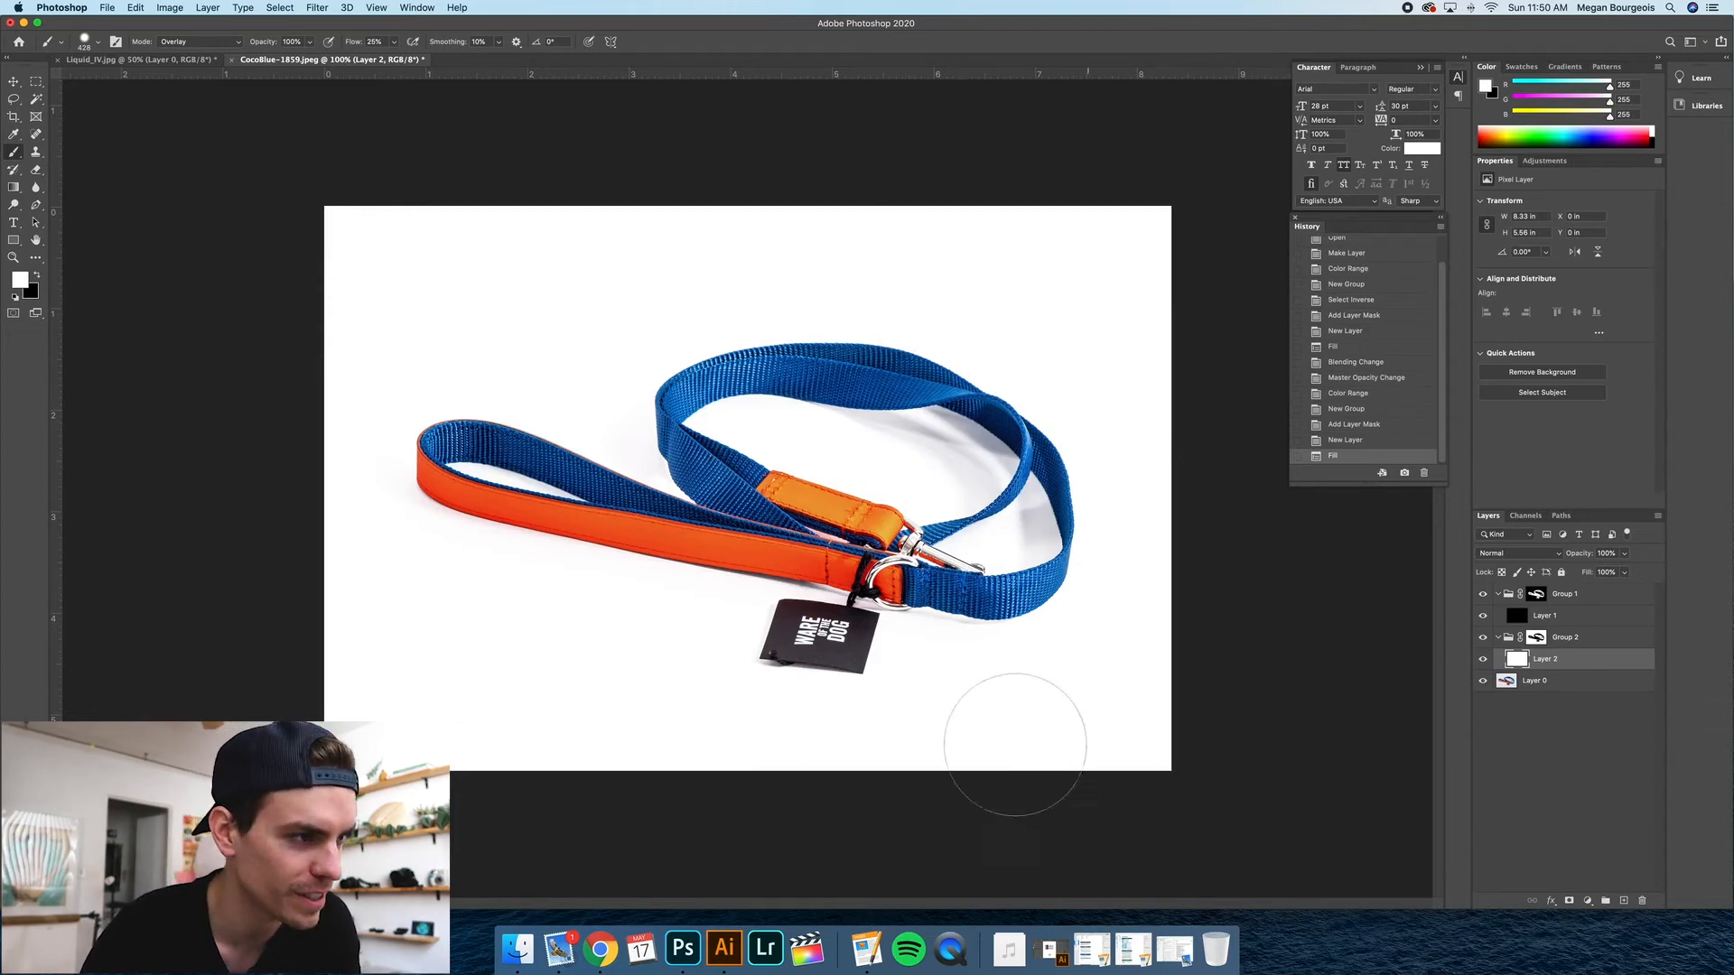
pyautogui.moveTo(910, 307)
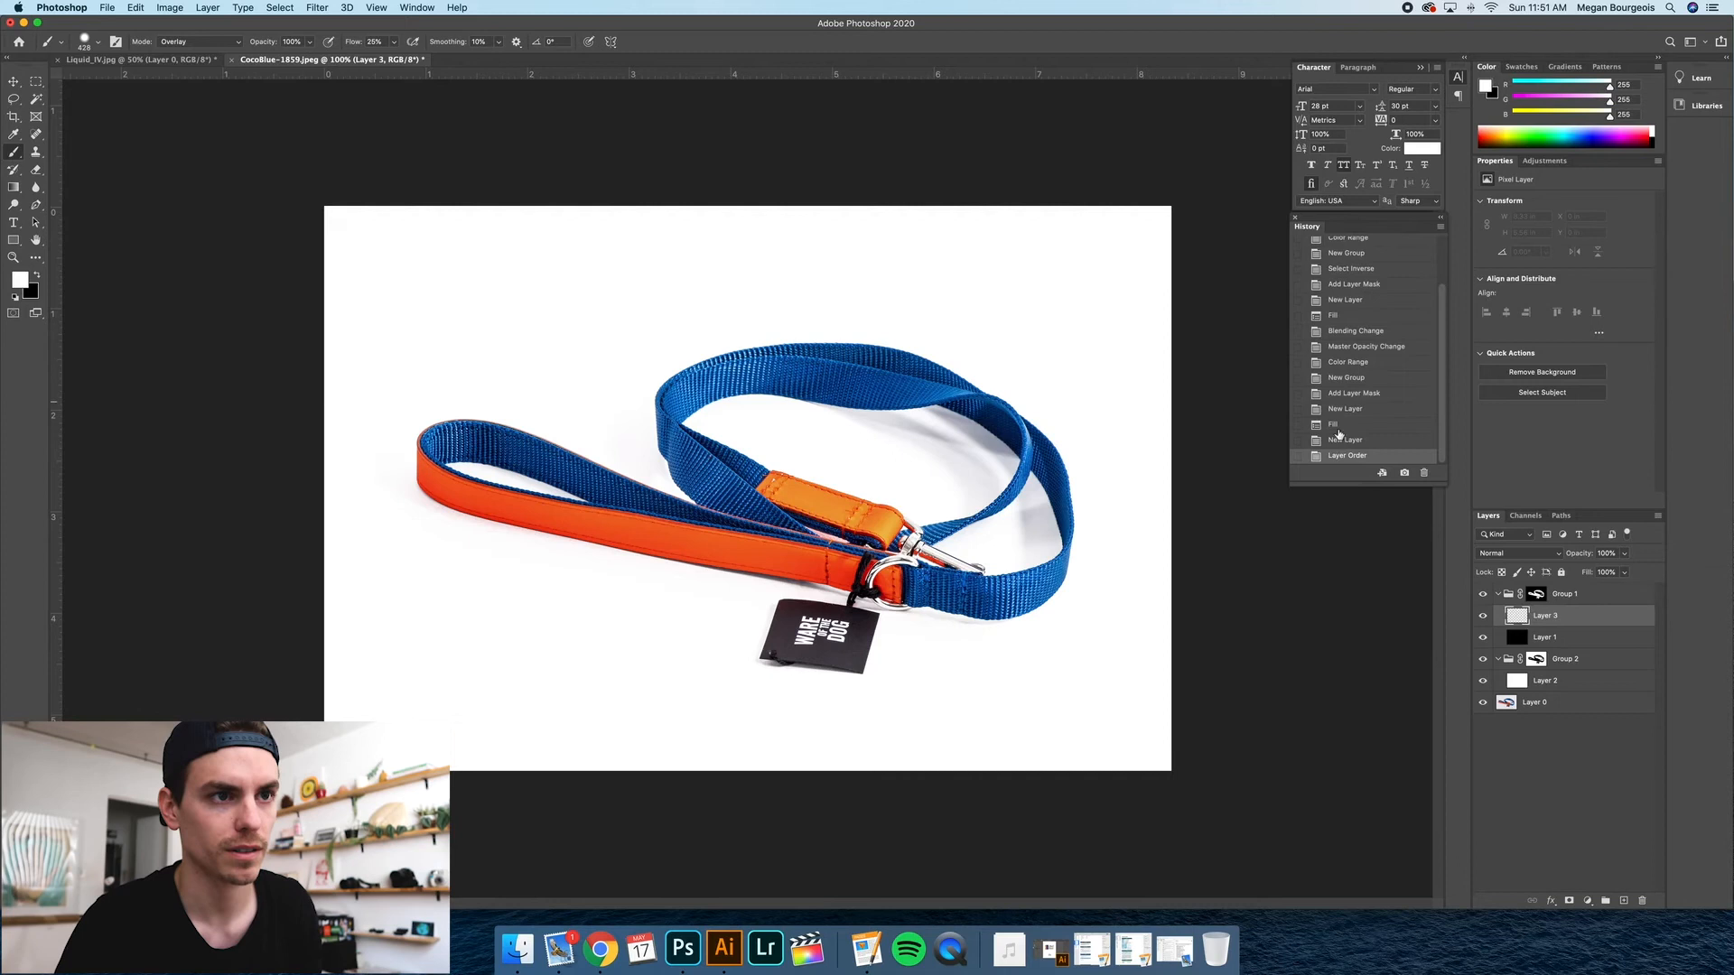
# Confirm white as the foreground colour ready for brushing on Layer 3.
pyautogui.click(1333, 423)
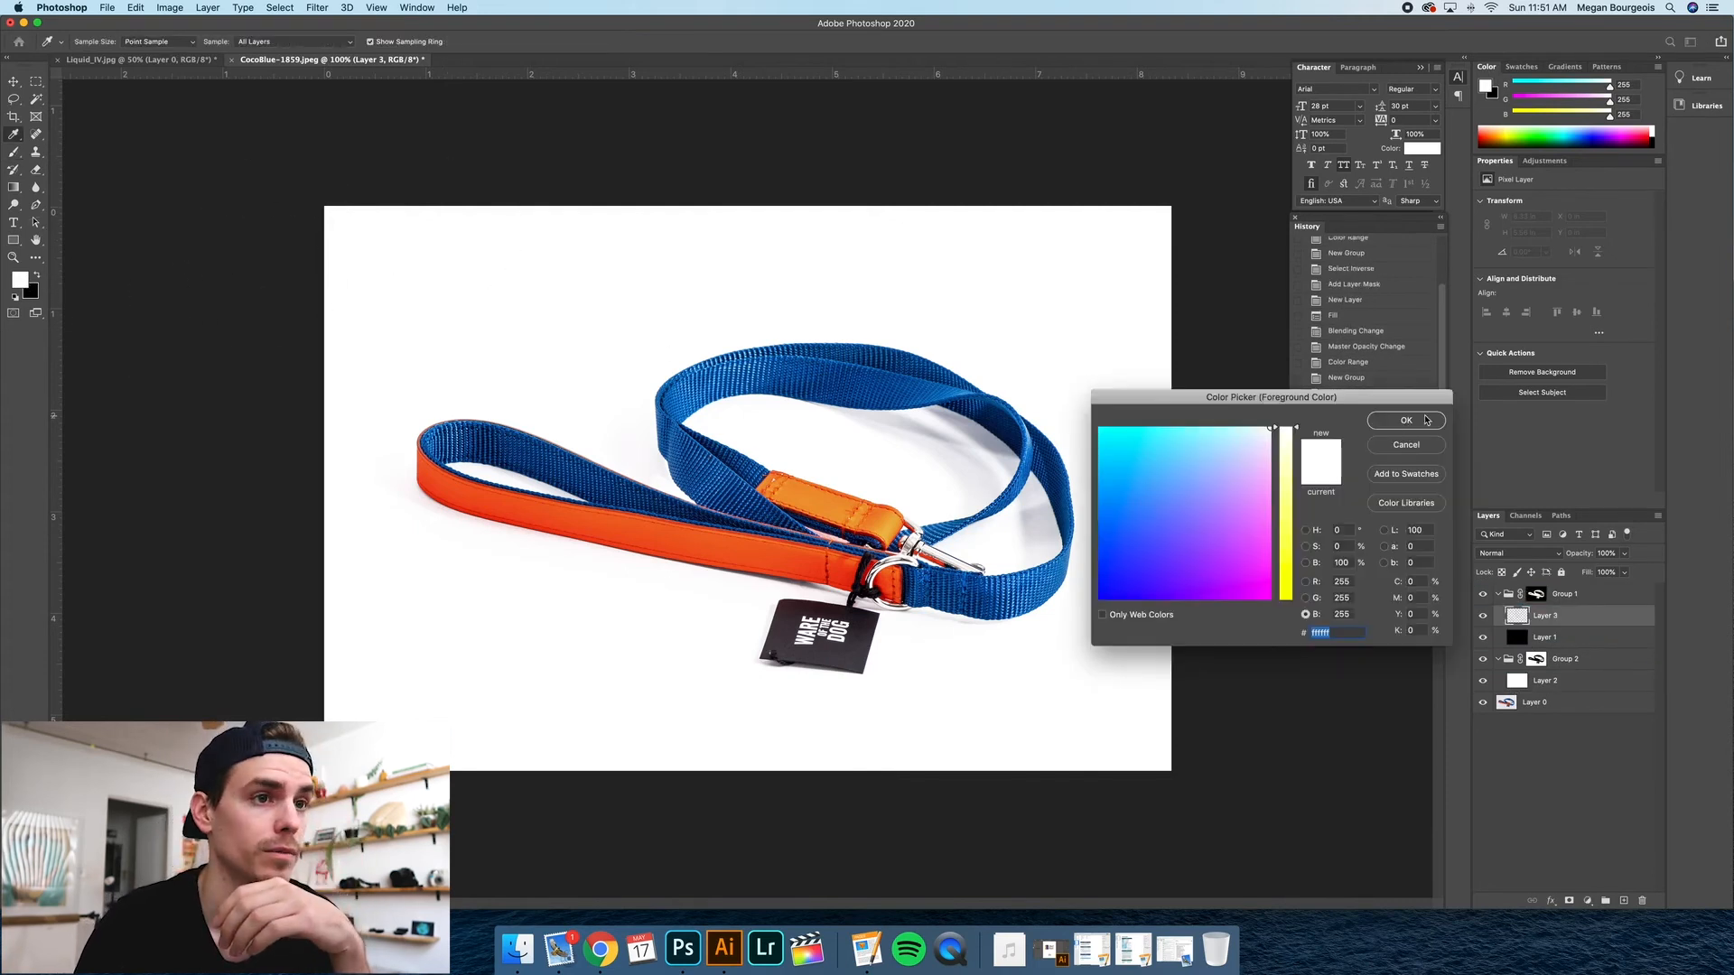
pyautogui.click(1405, 419)
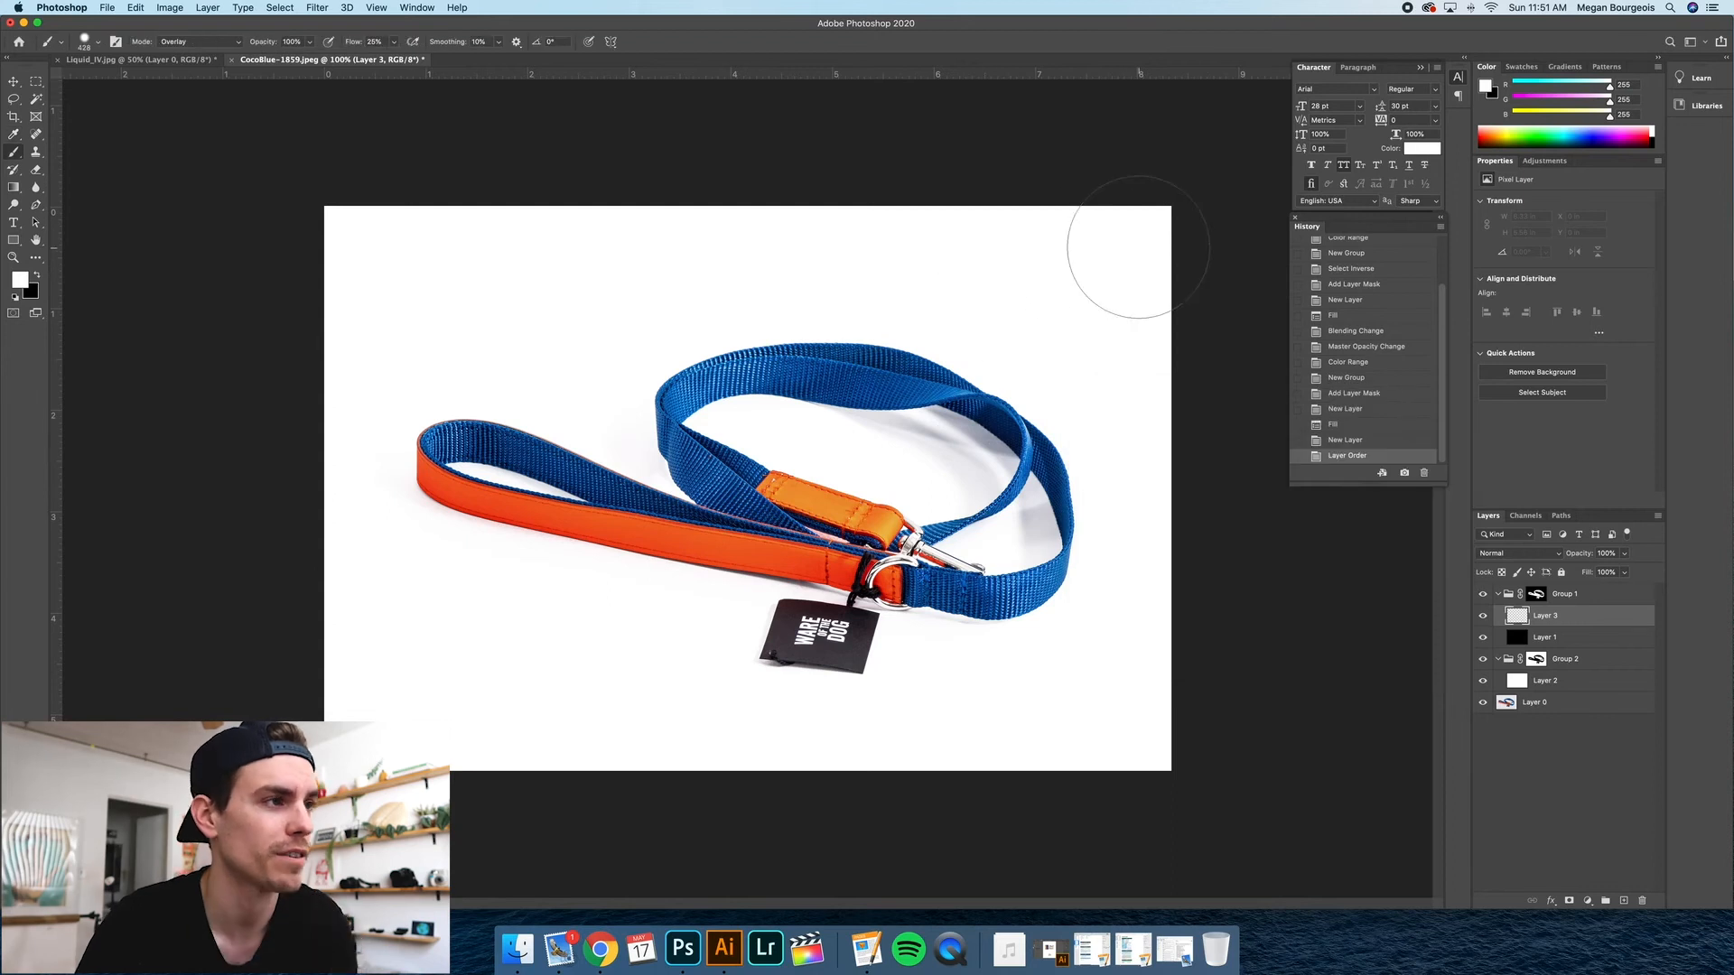
pyautogui.moveTo(263, 237)
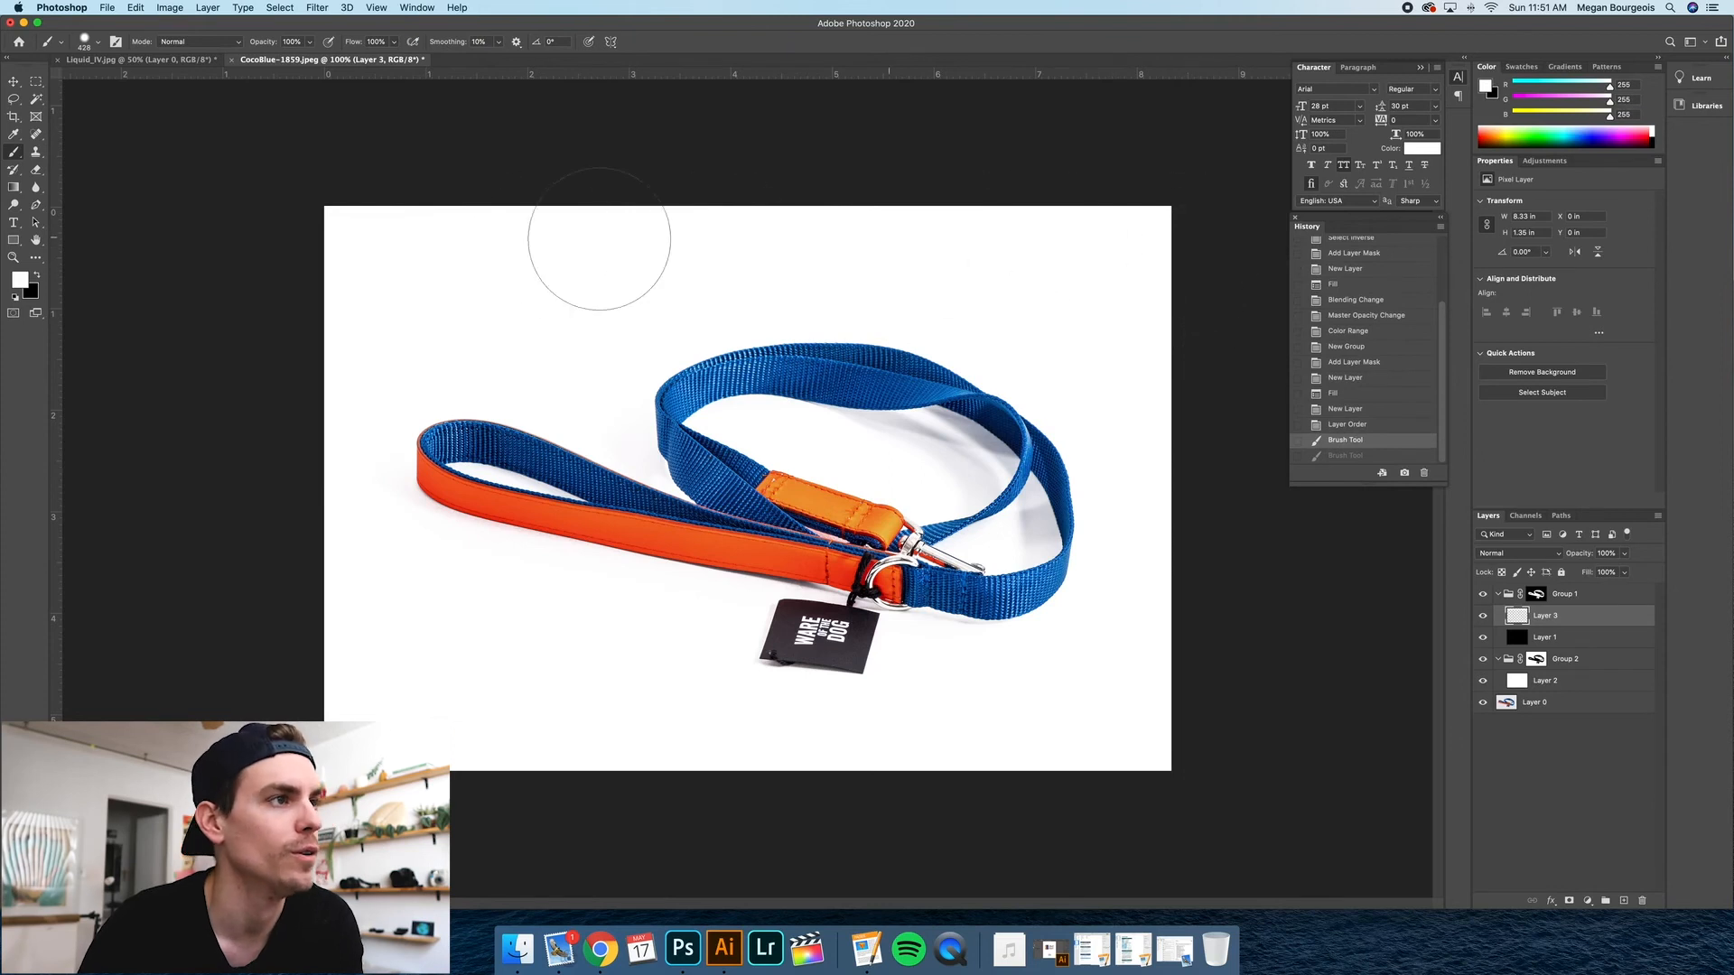
pyautogui.moveTo(1174, 580)
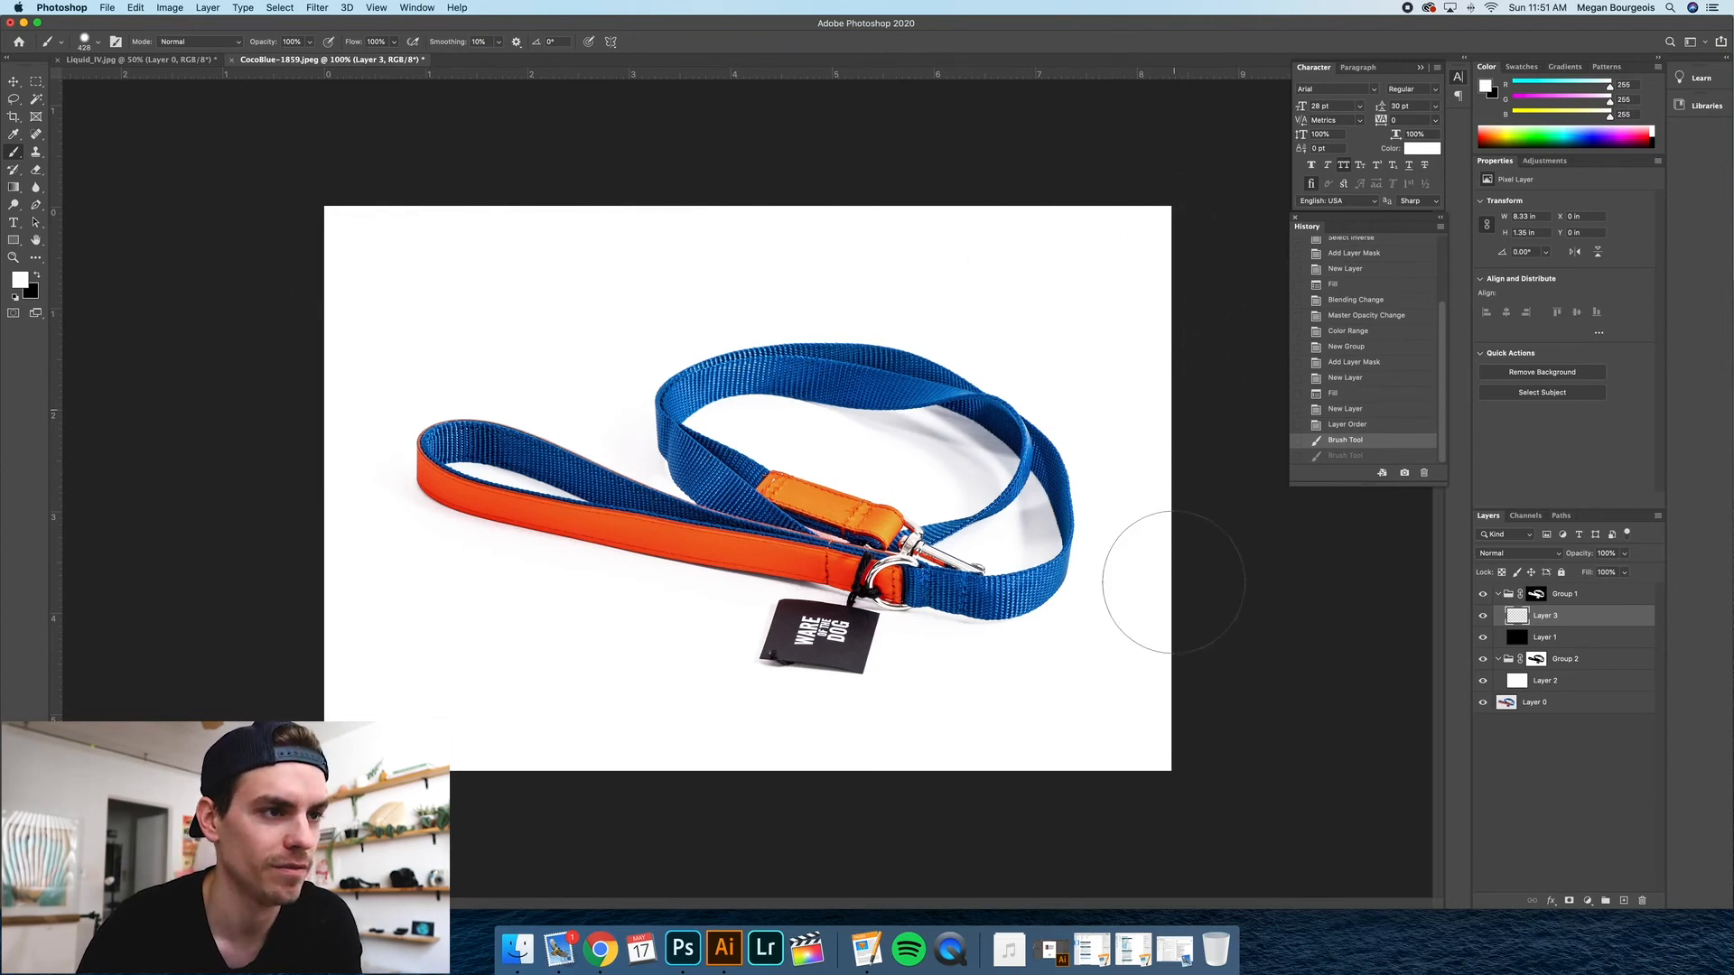
pyautogui.moveTo(591, 741)
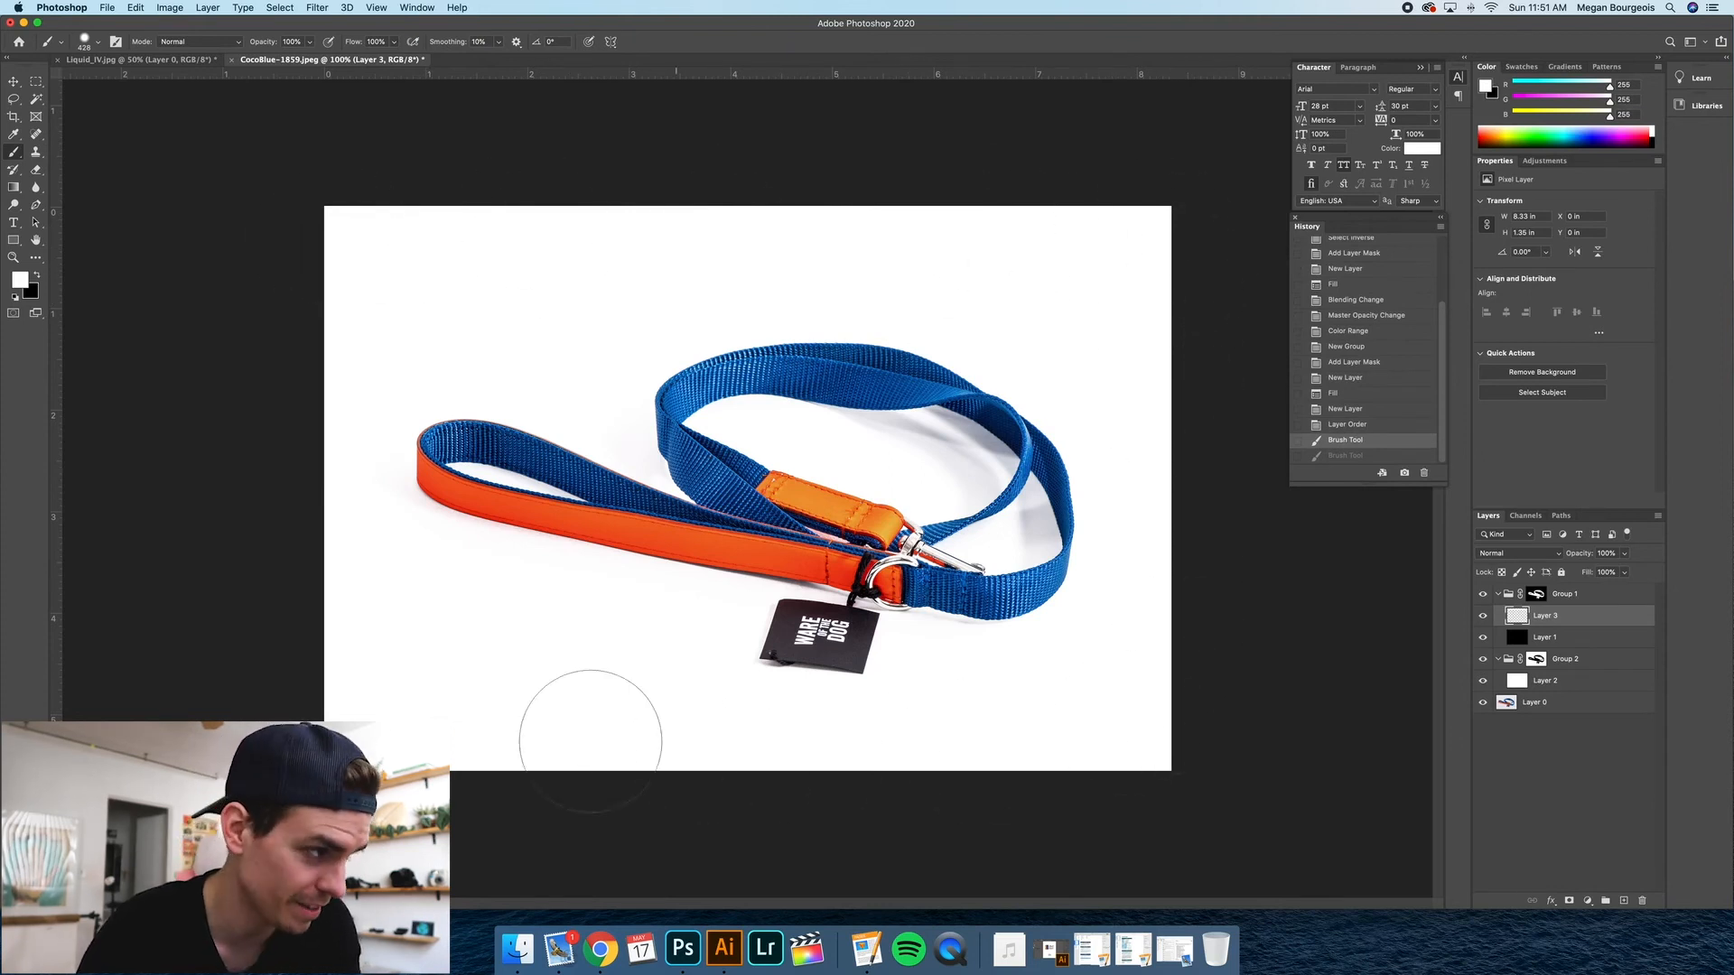
pyautogui.moveTo(358, 580)
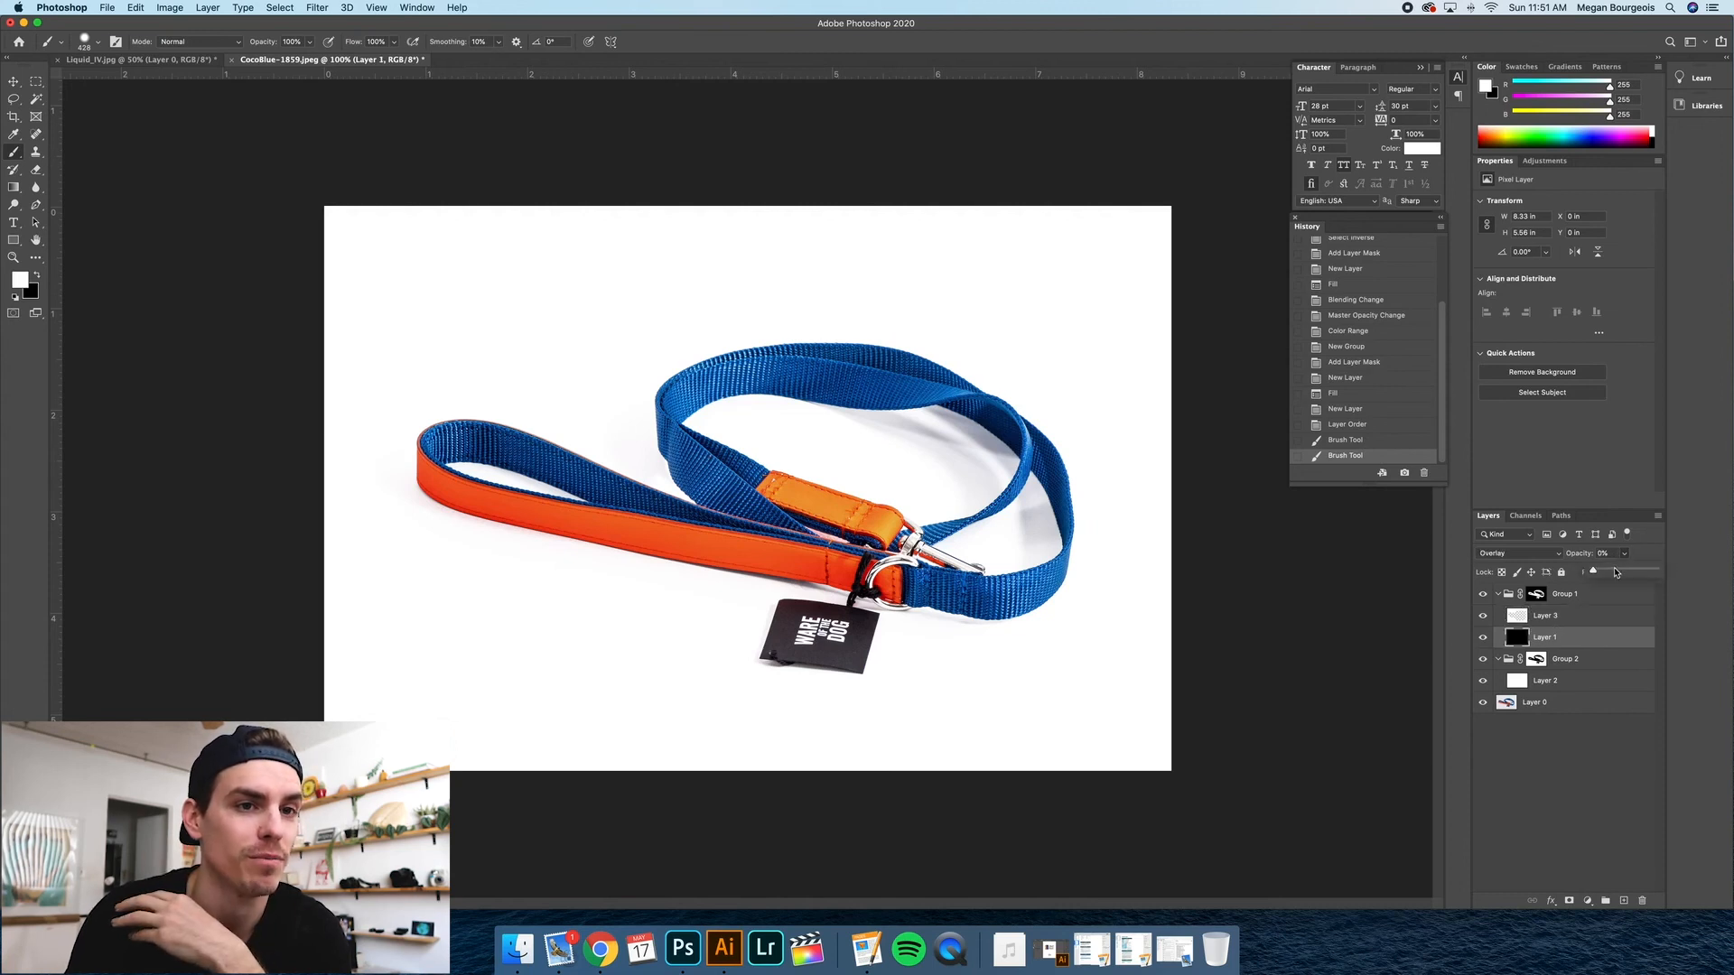
# Test the black layer's opacity and blend mode, then step back in History to the original photo.
pyautogui.moveTo(1593, 573); pyautogui.dragTo(1631, 572)
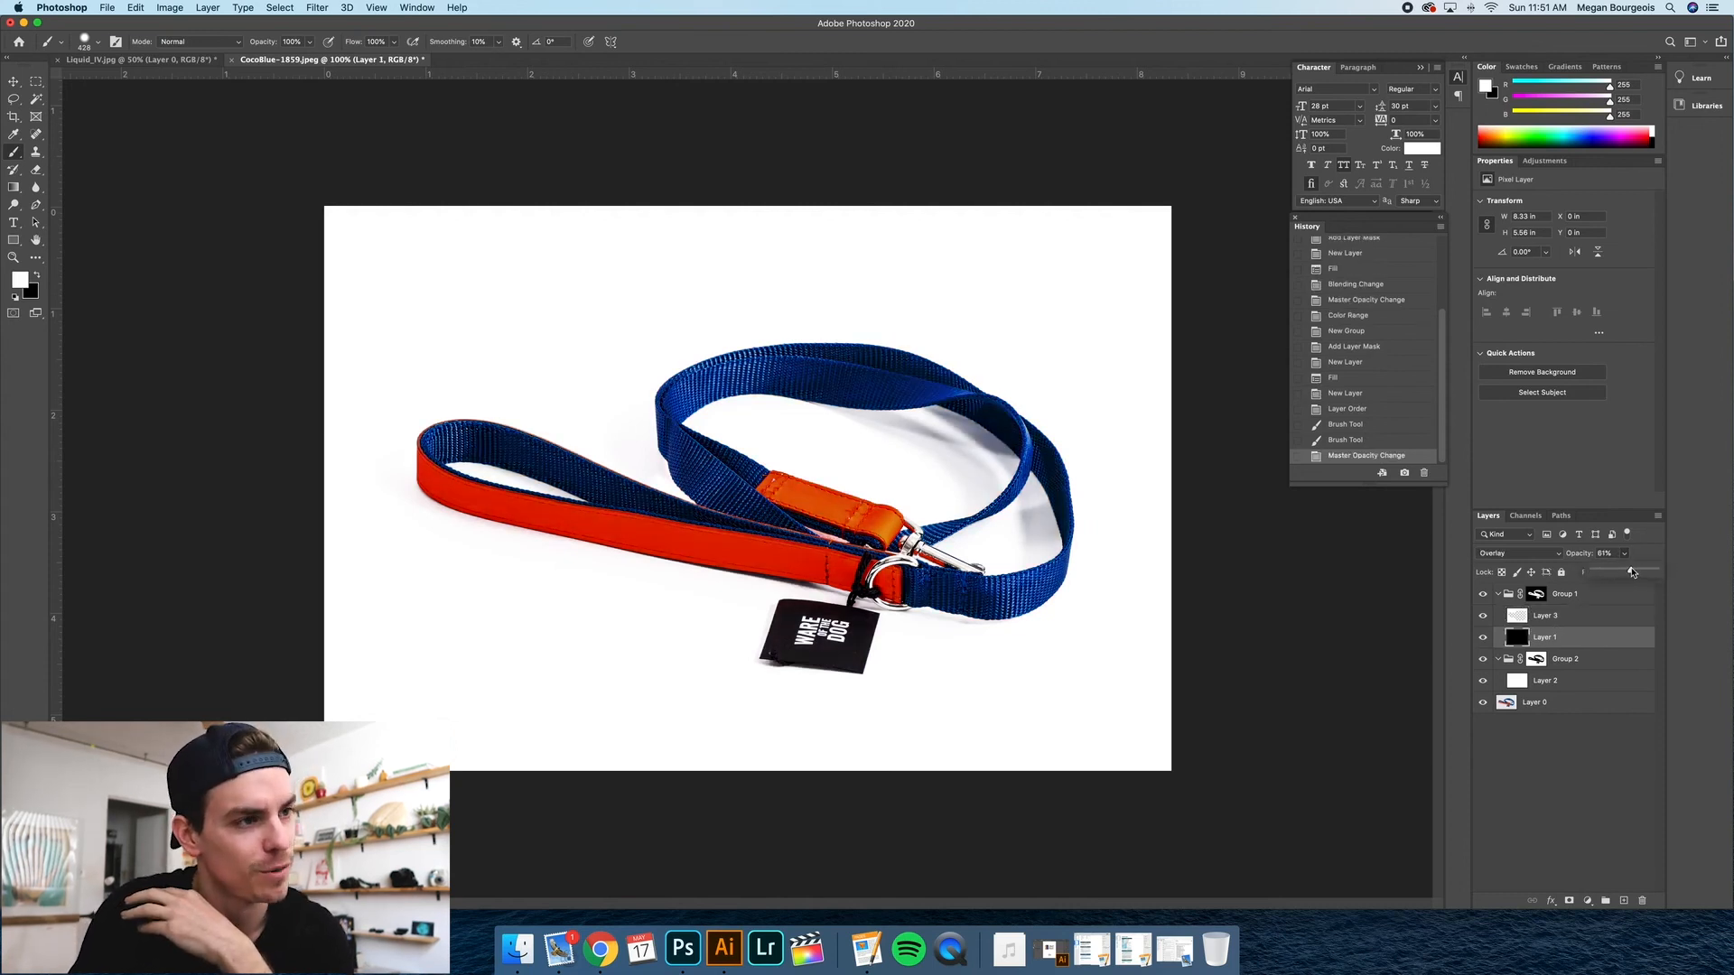
pyautogui.moveTo(1631, 573); pyautogui.dragTo(1593, 573)
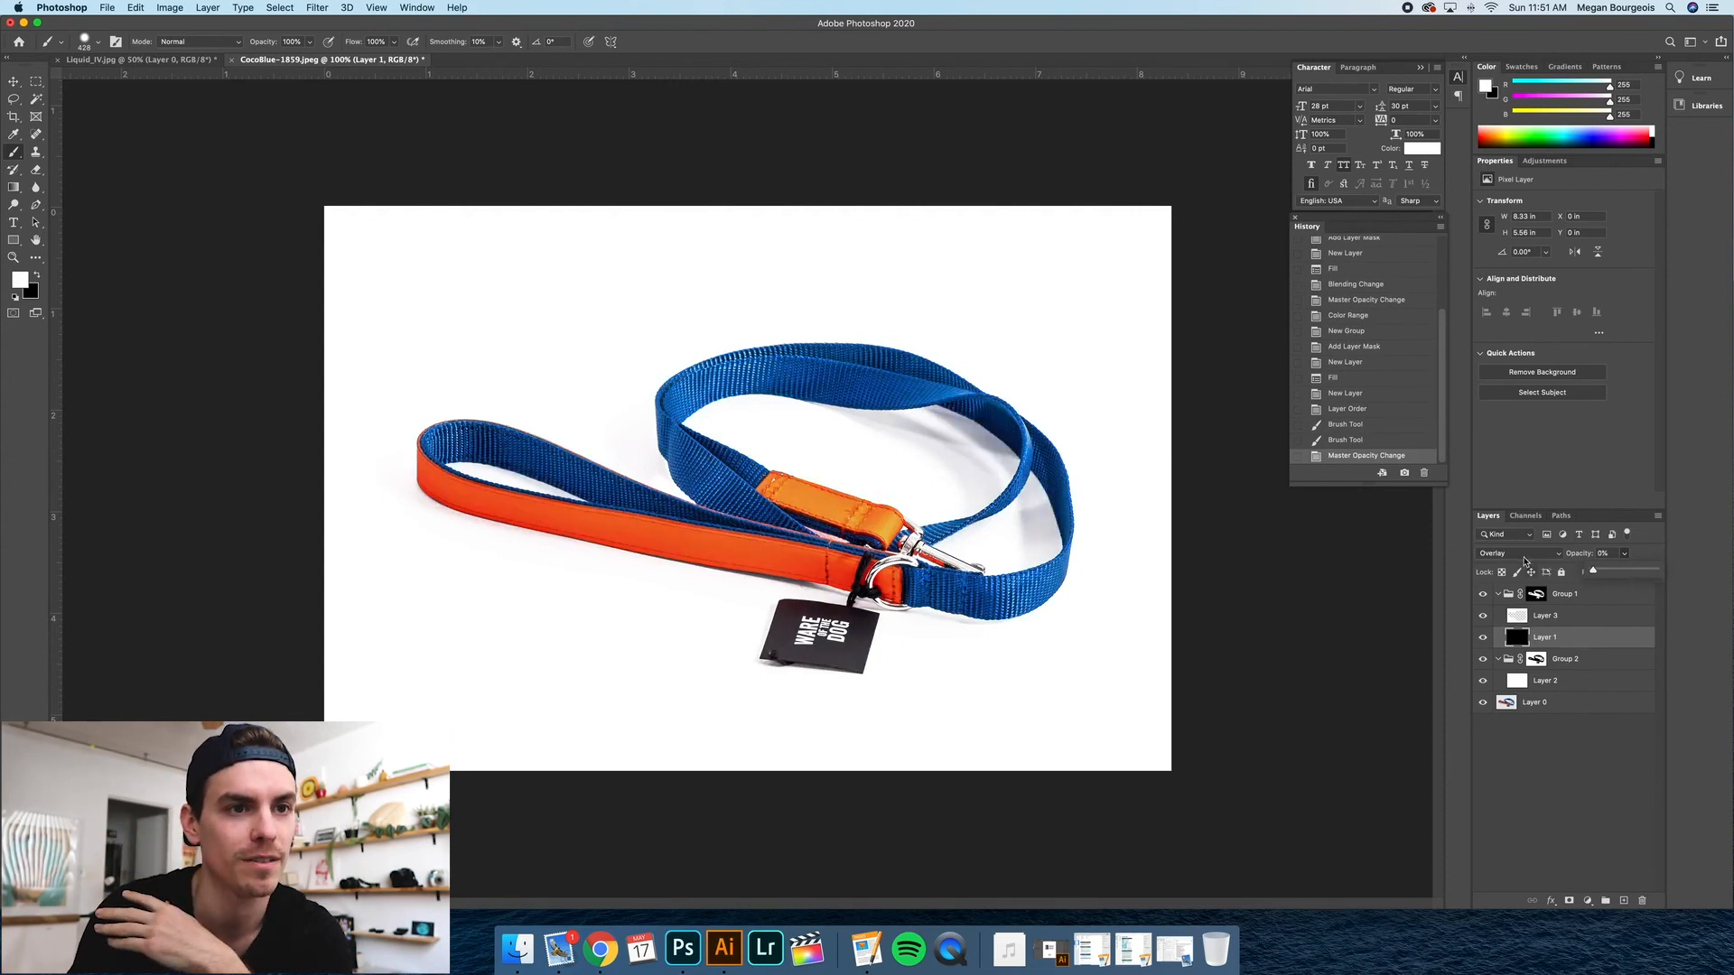
pyautogui.click(1519, 553)
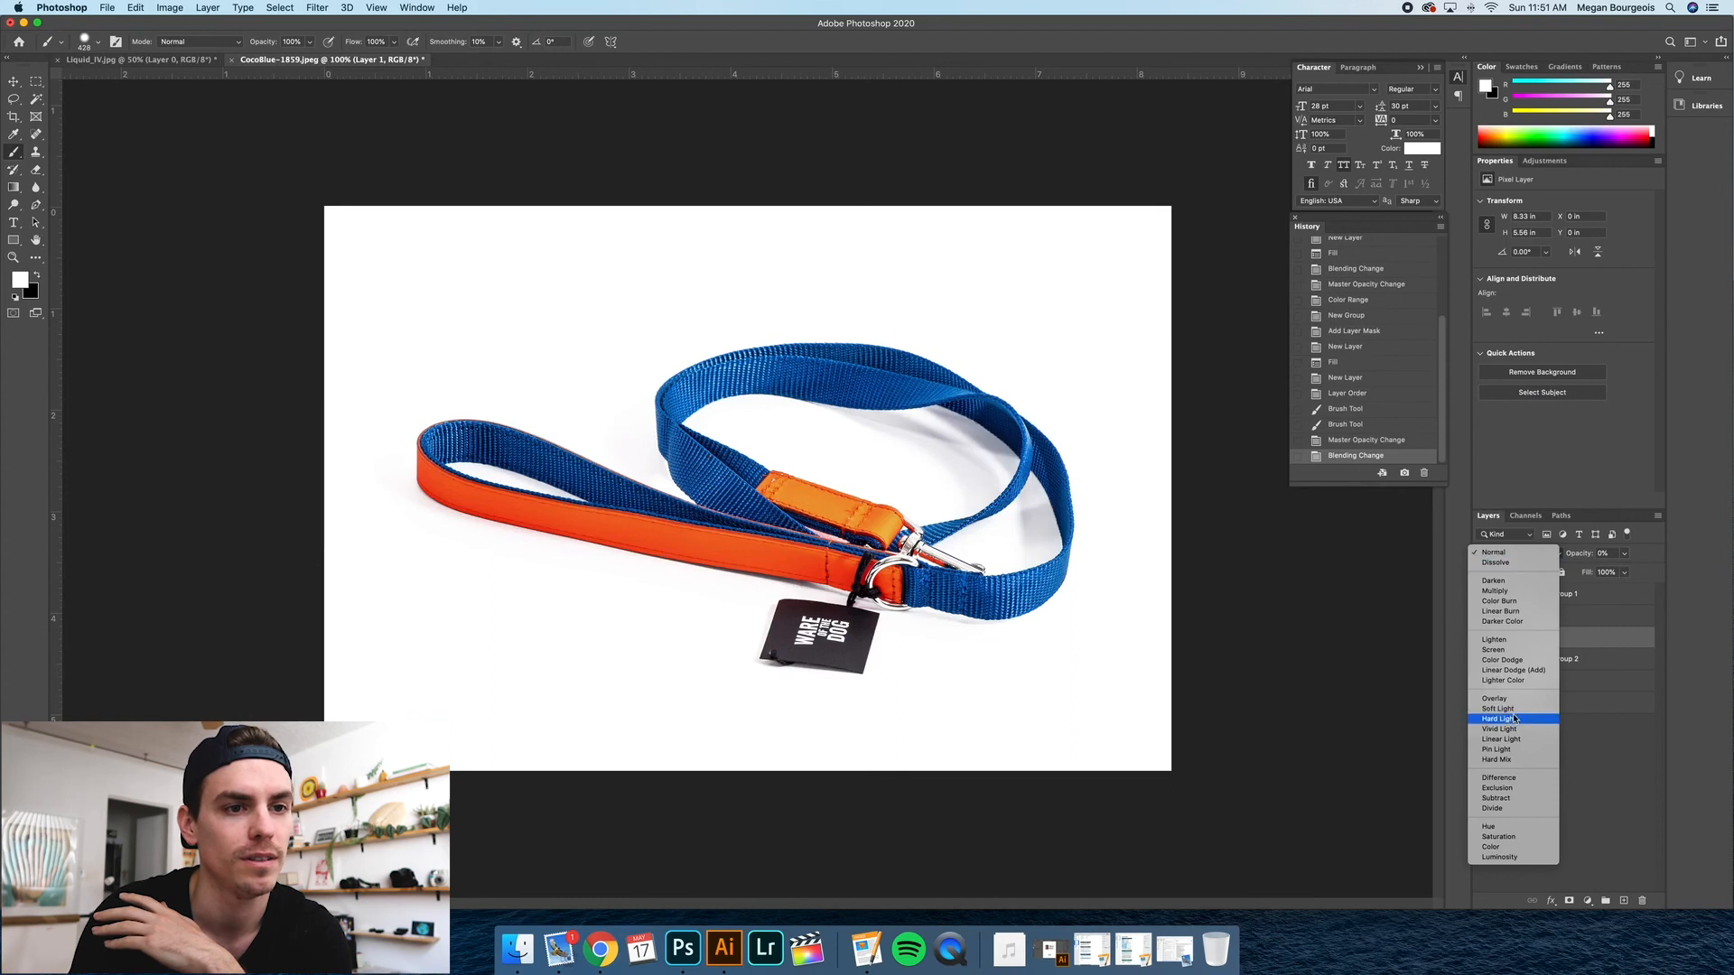
pyautogui.click(1494, 697)
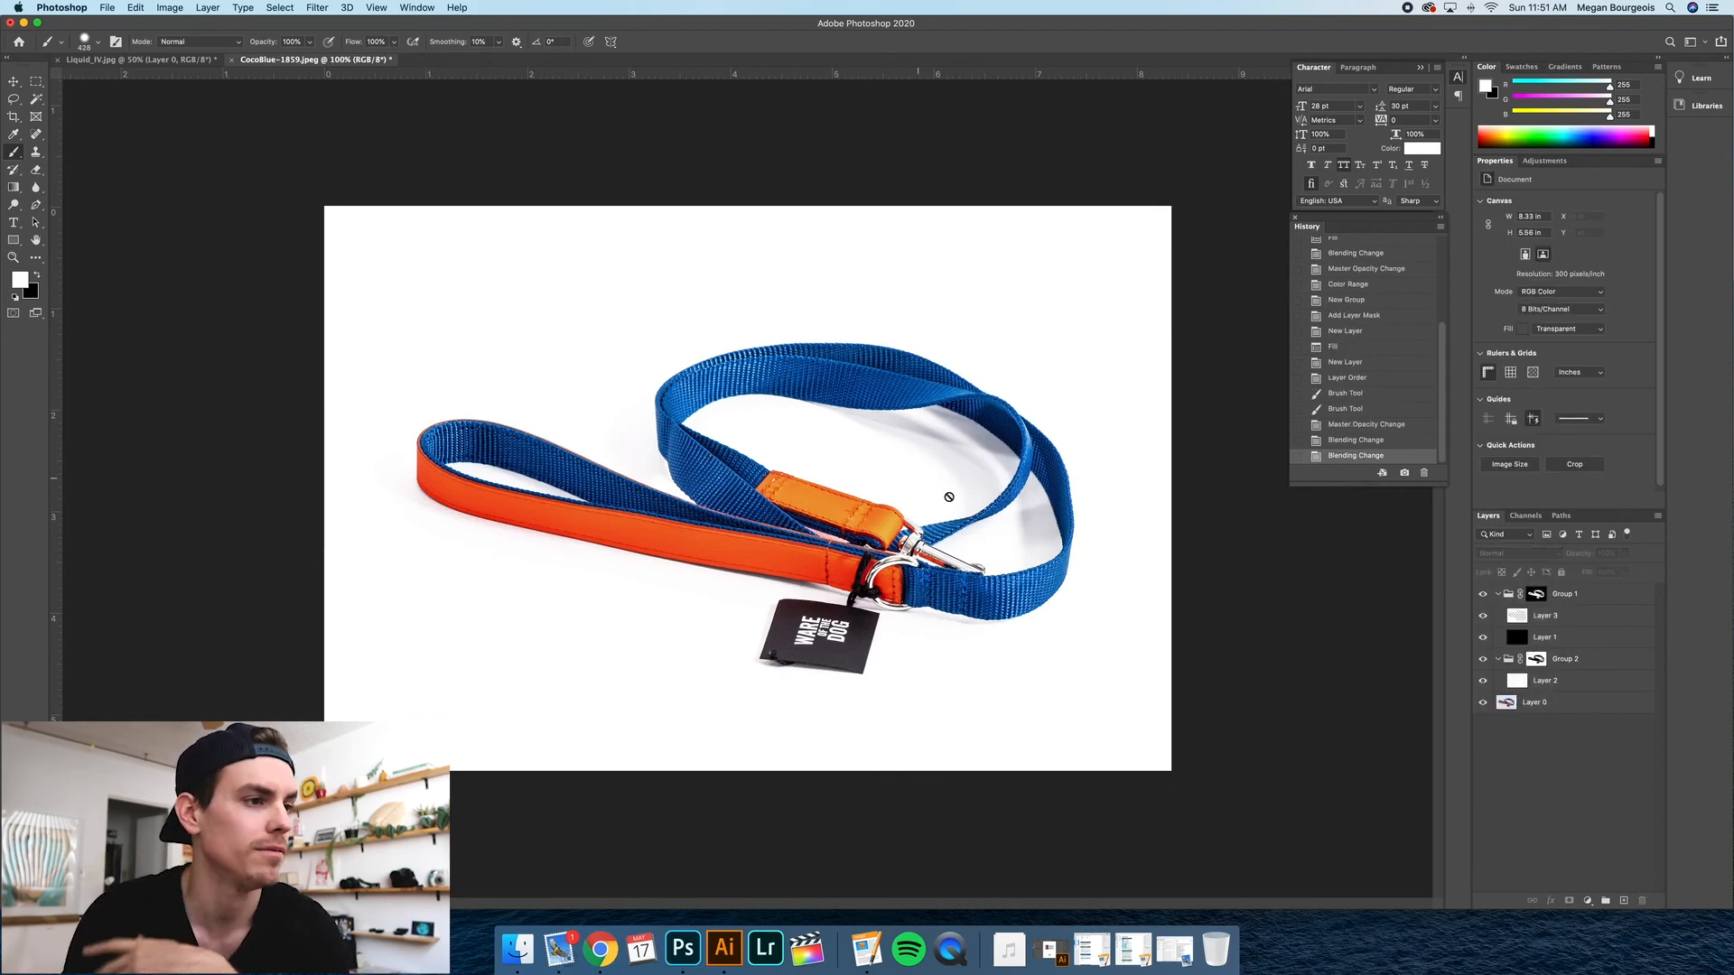
pyautogui.click(11, 68)
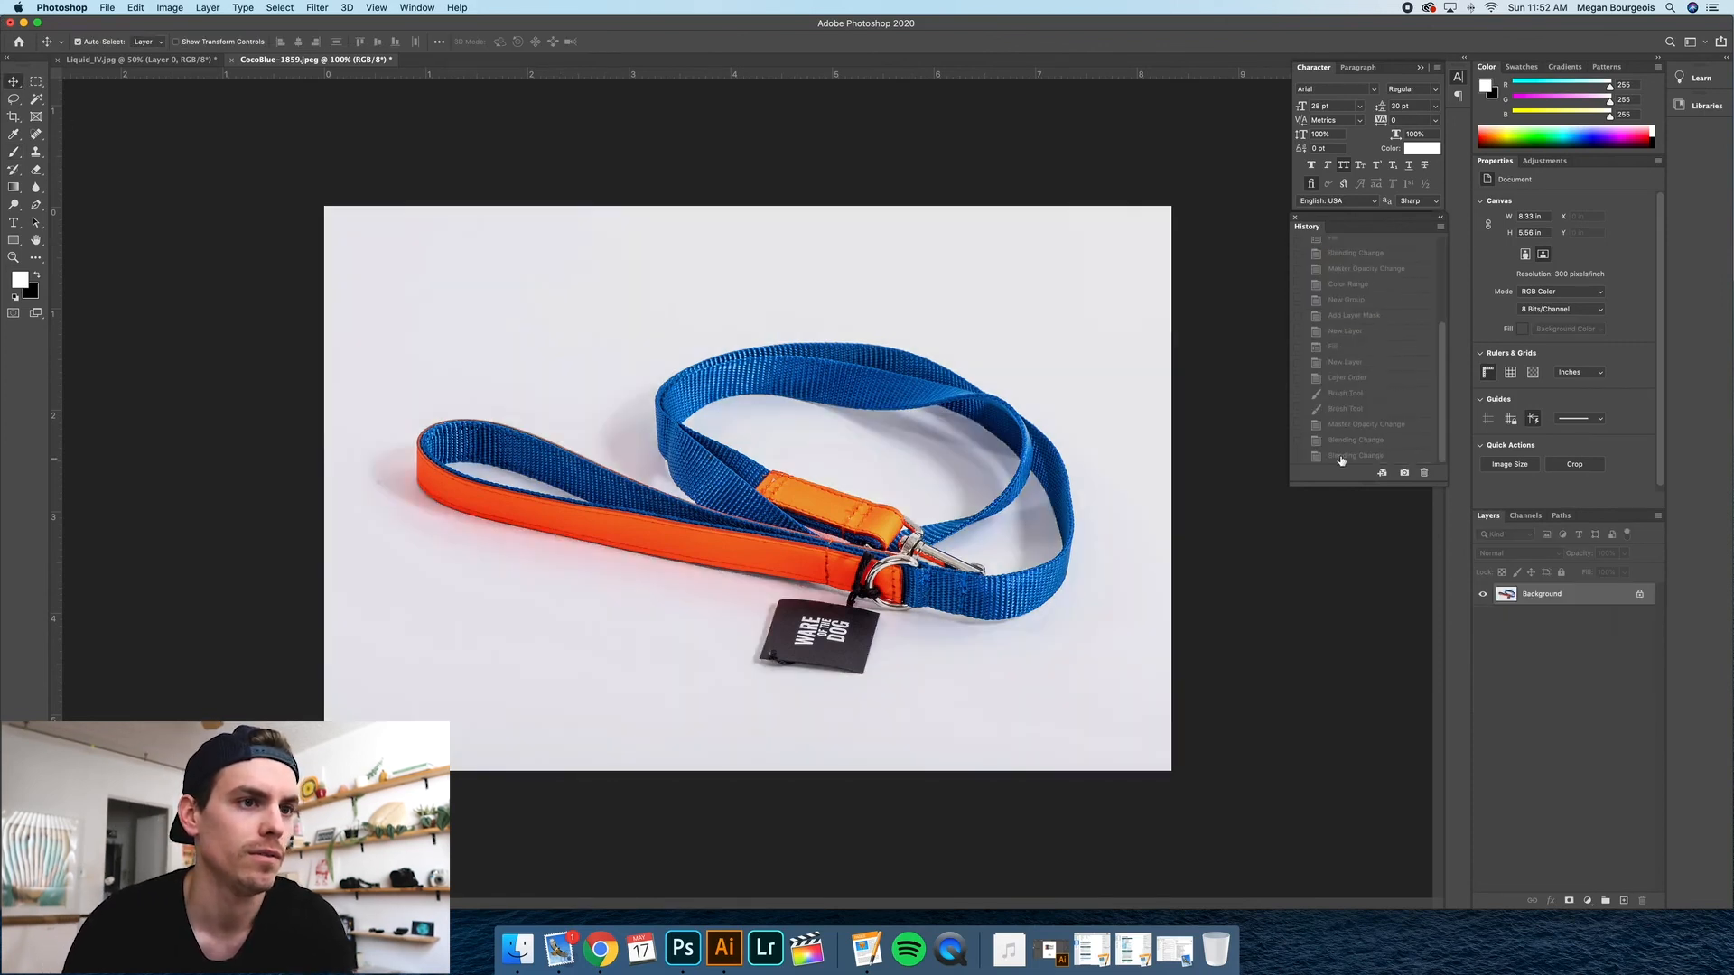
# Jump to the last Blending Change history state to restore the edited white-background version.
pyautogui.click(1362, 246)
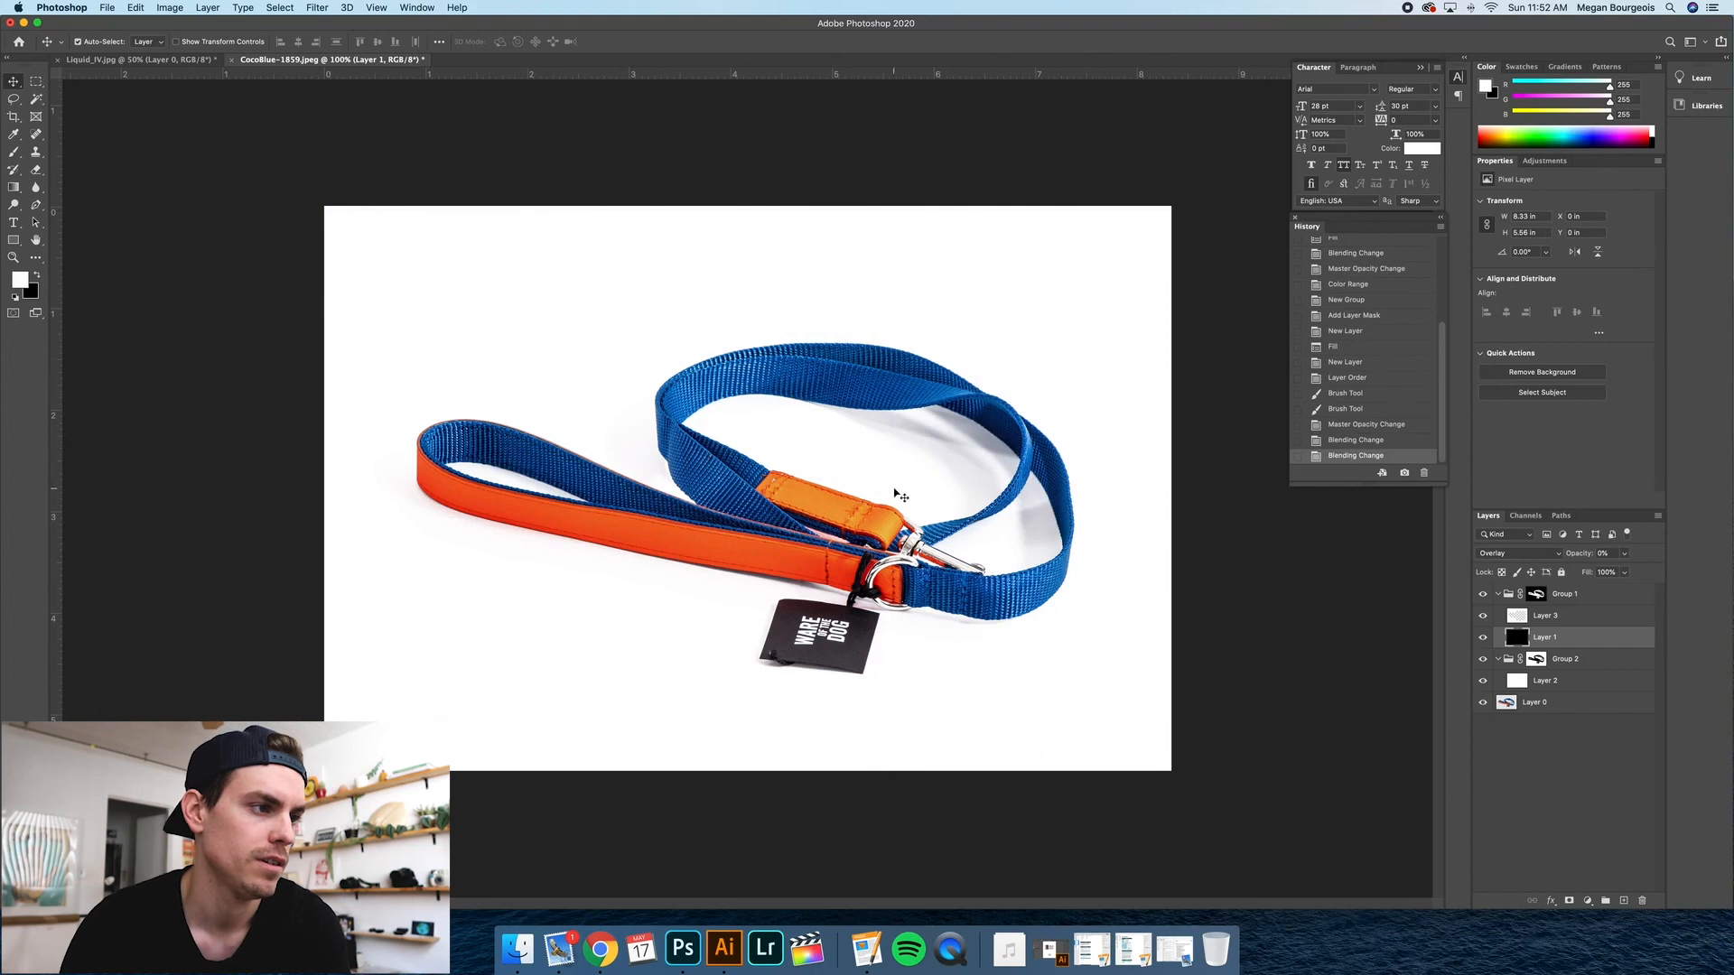
pyautogui.moveTo(99, 142)
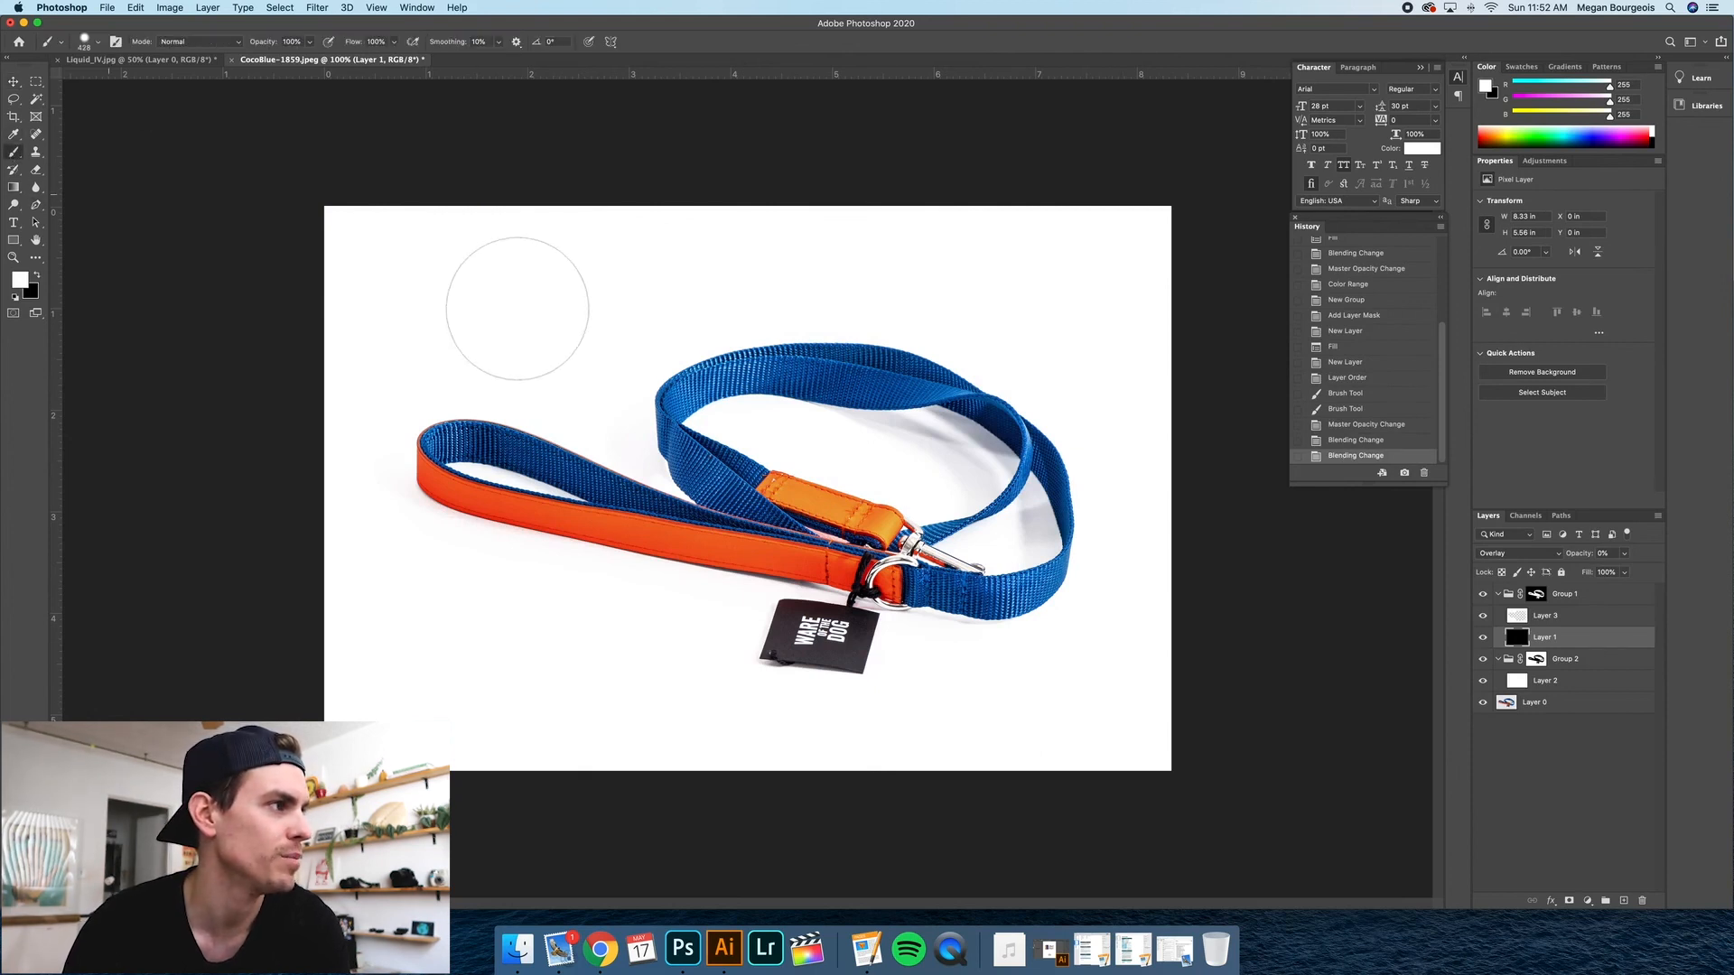
pyautogui.moveTo(867, 278)
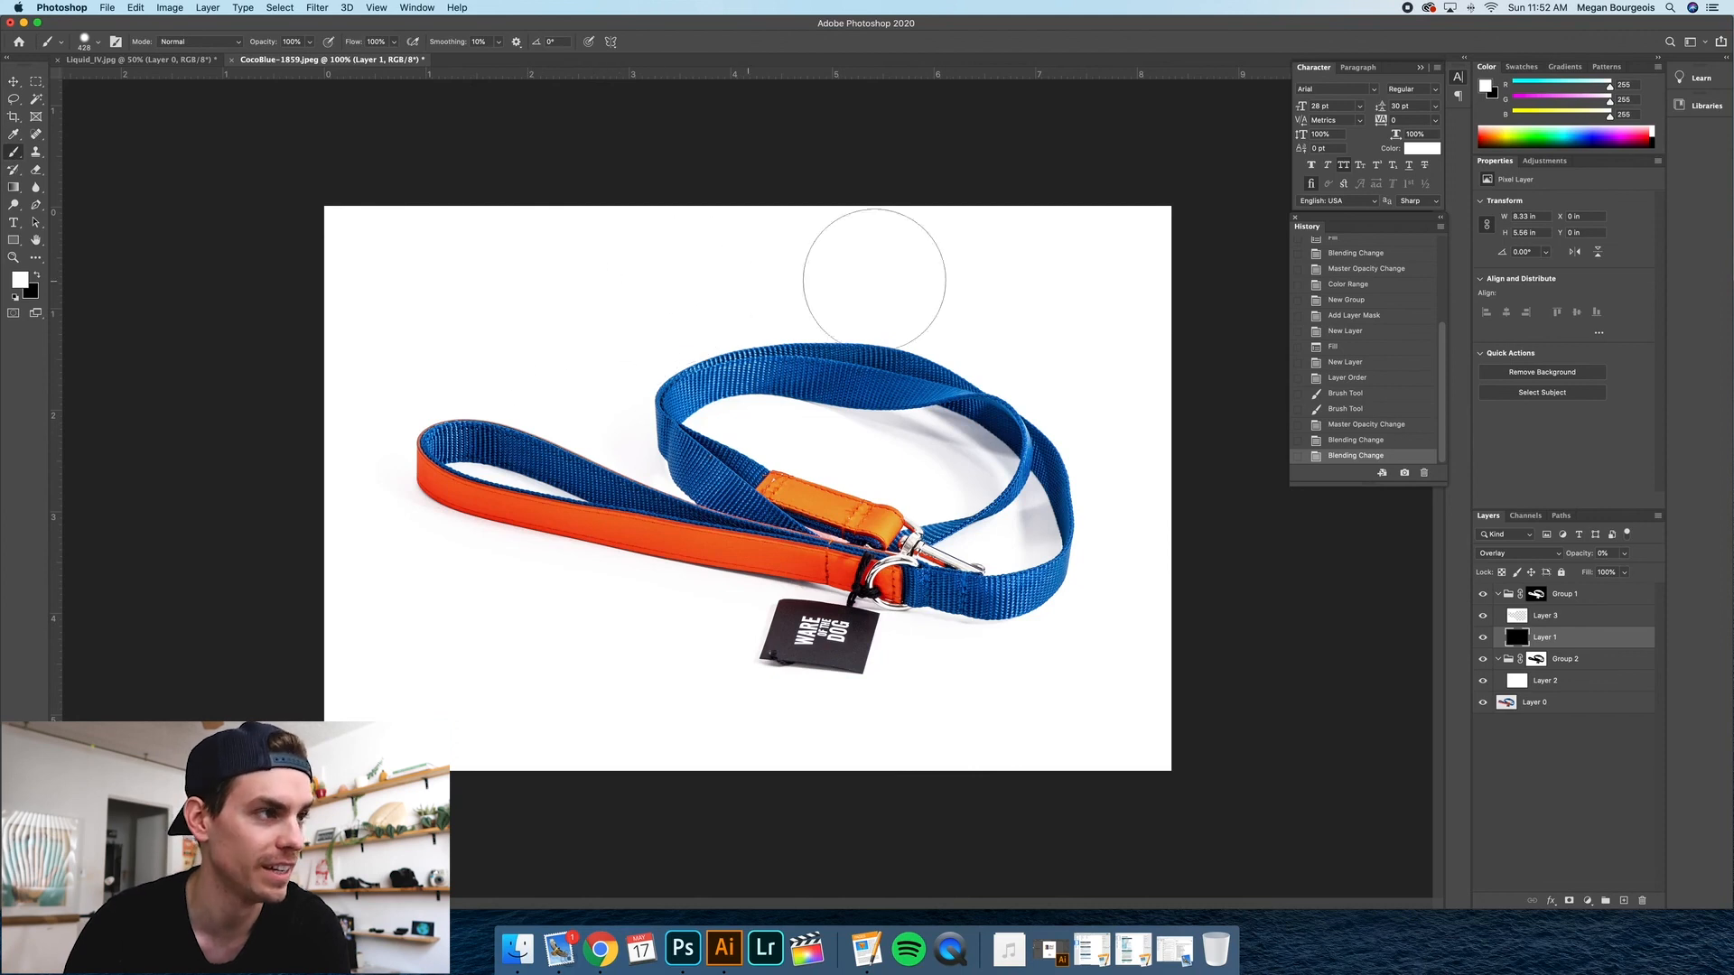
pyautogui.moveTo(434, 511)
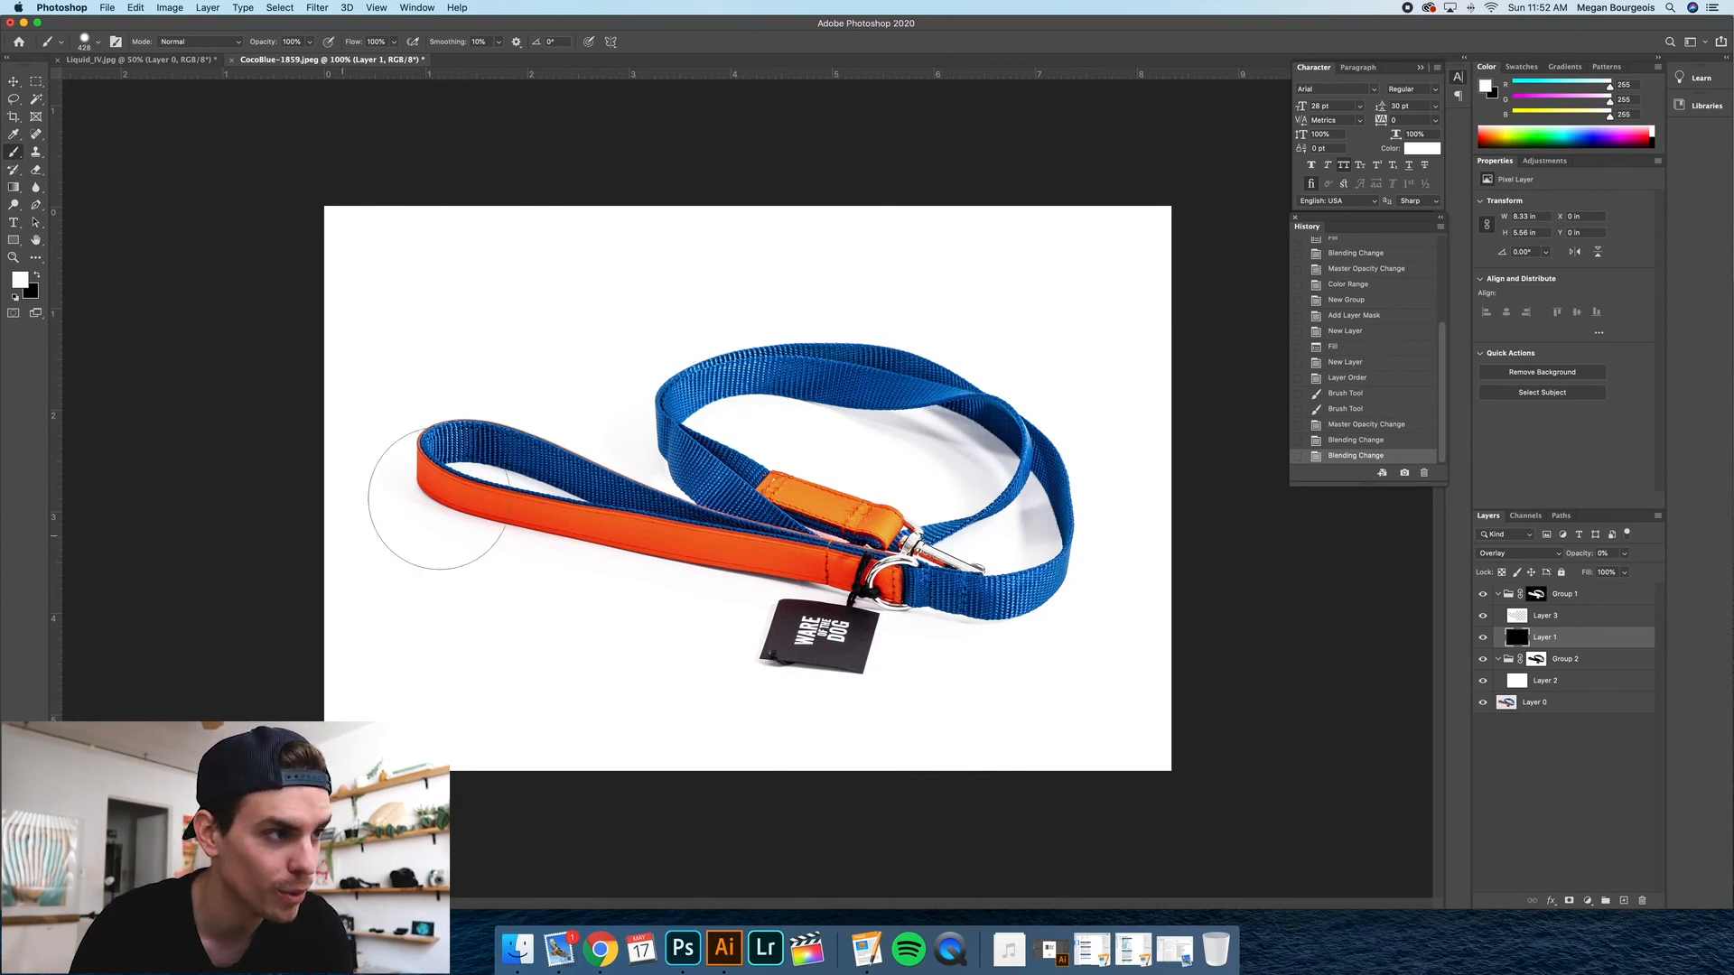
pyautogui.moveTo(1265, 607)
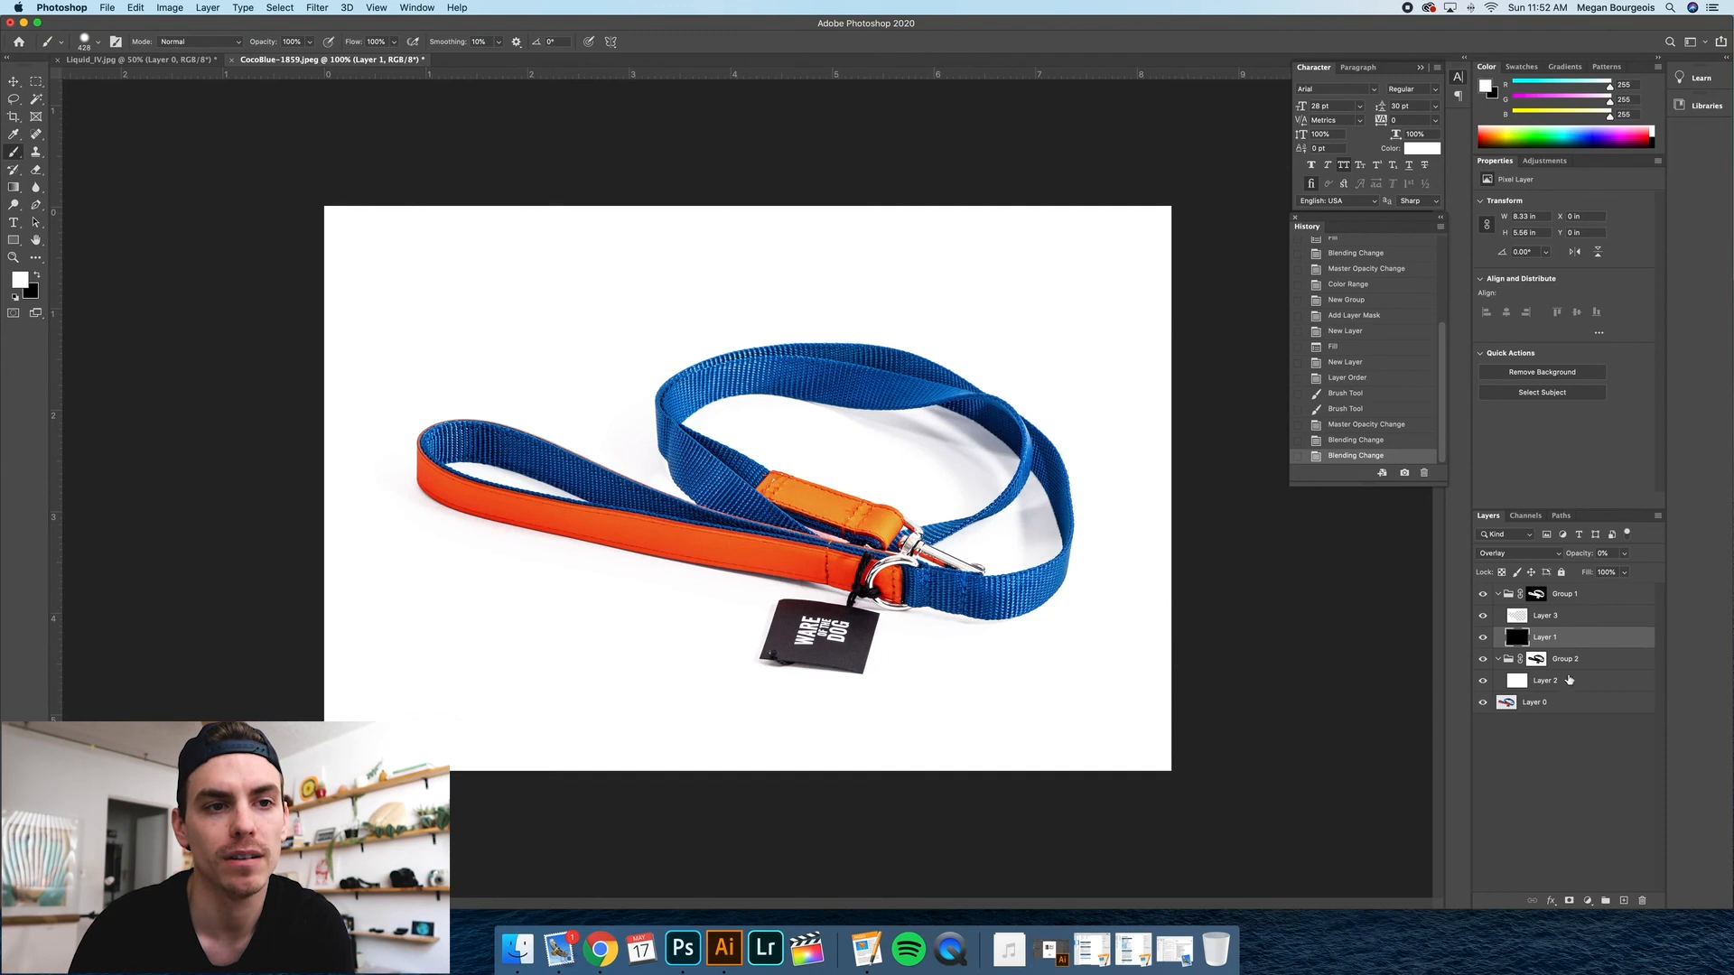
pyautogui.moveTo(1078, 441)
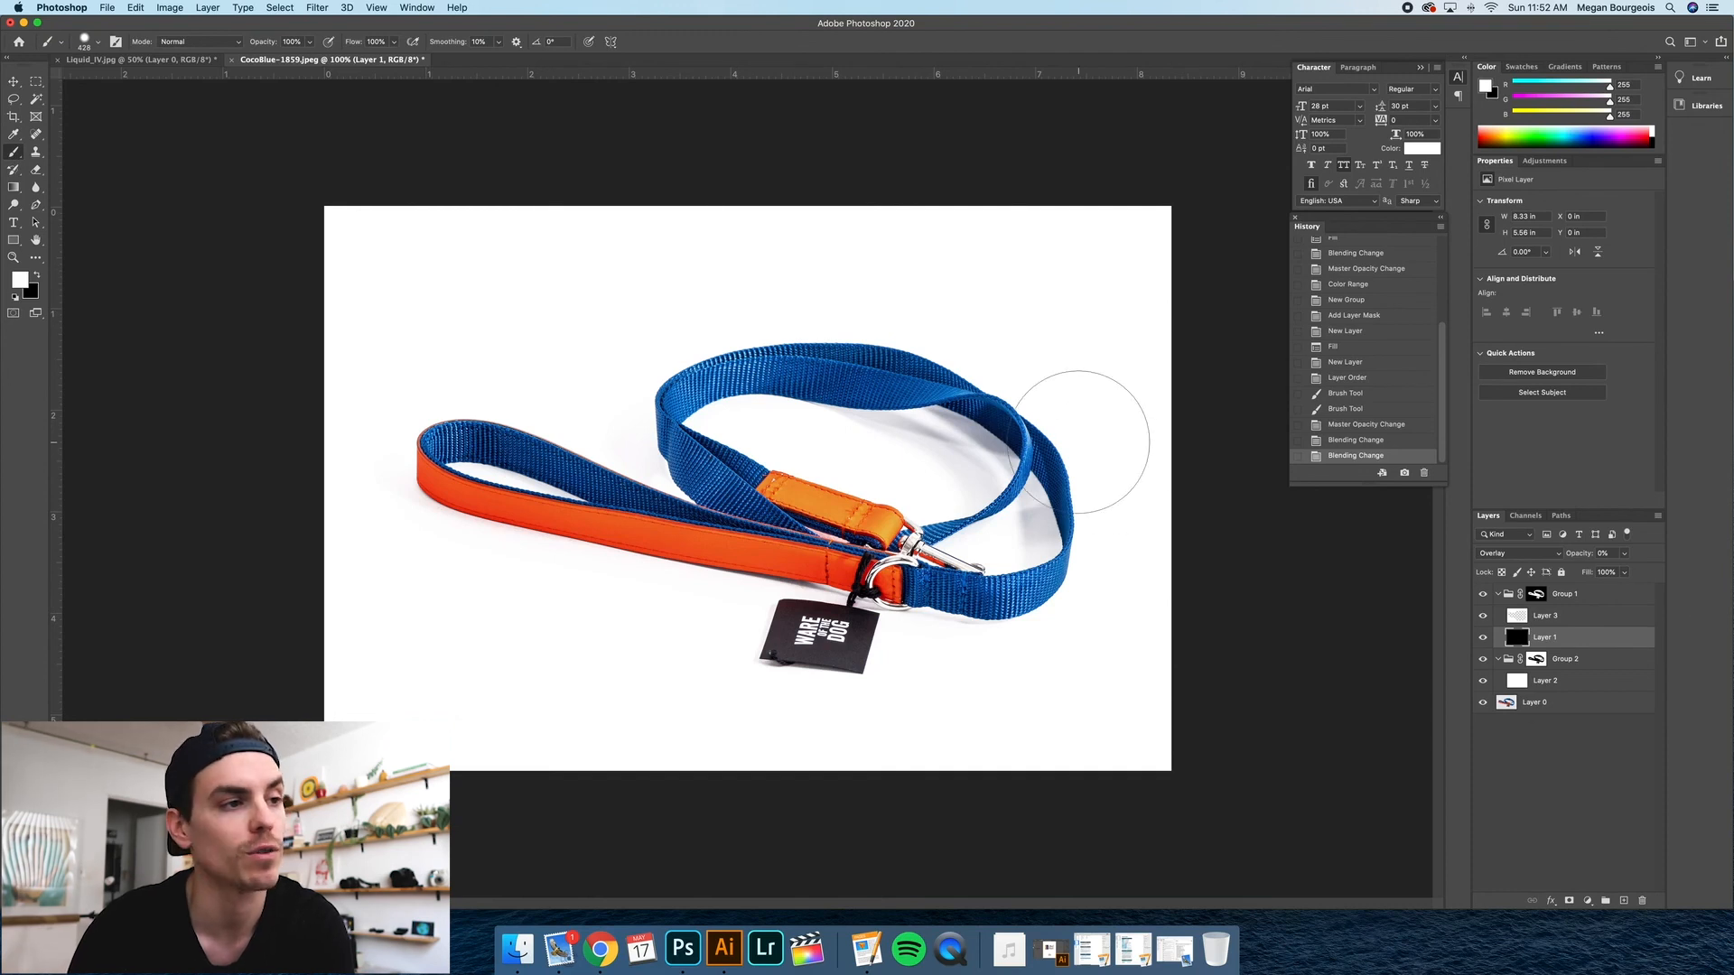